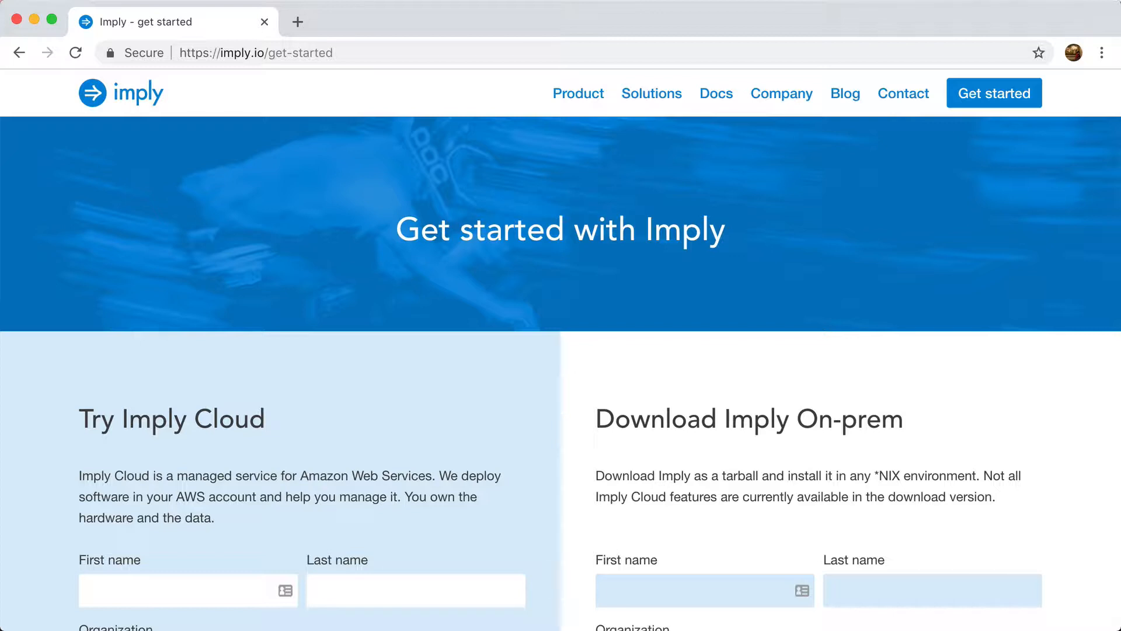
mouse_move(797, 418)
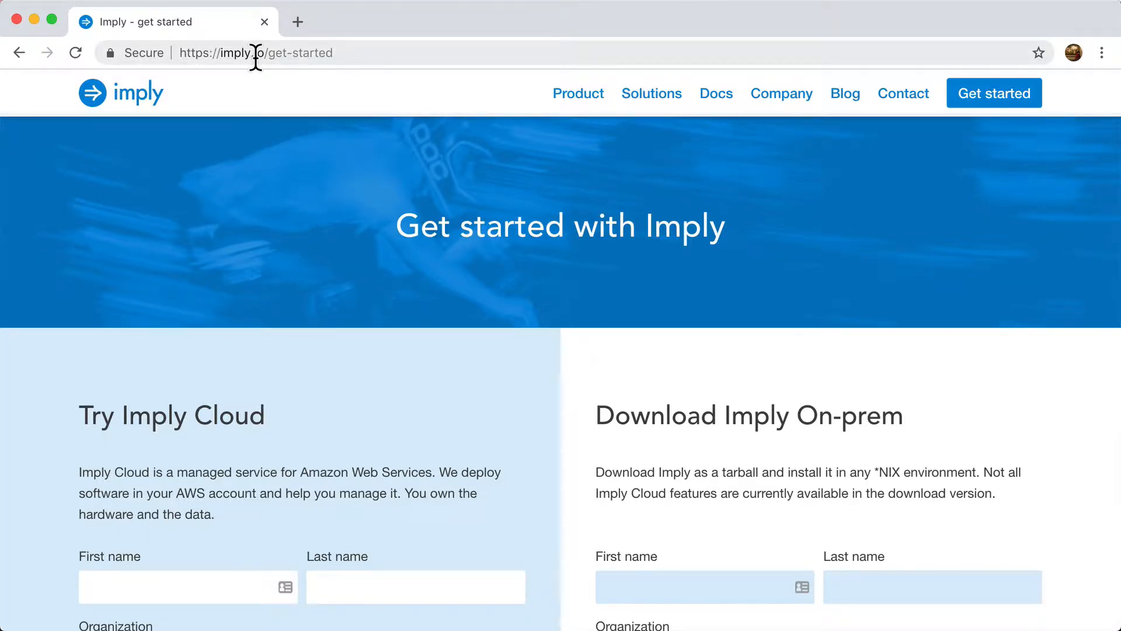
mouse_move(278, 58)
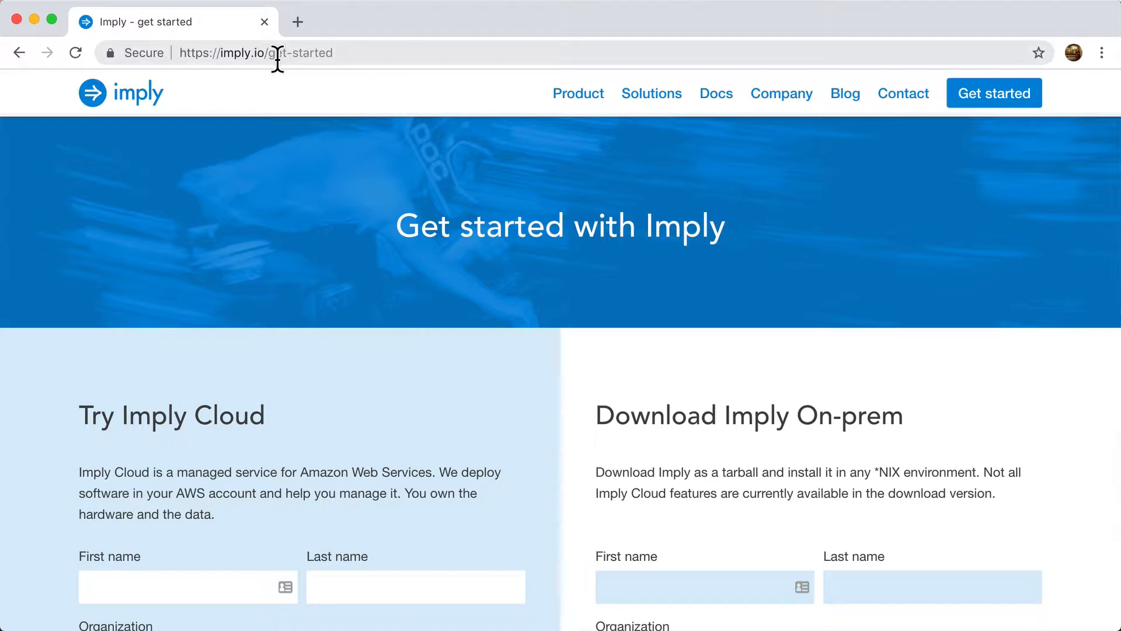
Open the on-prem Quickstart guide and scroll to its Getting started tar extract commands.
scroll(down, 3)
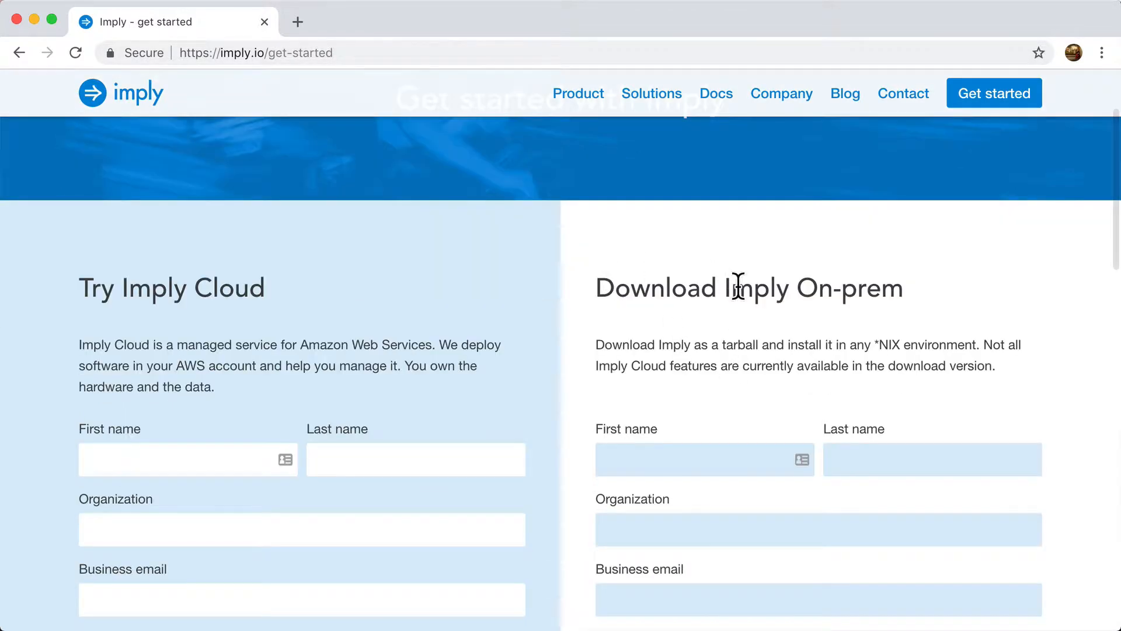
scroll(down, 3)
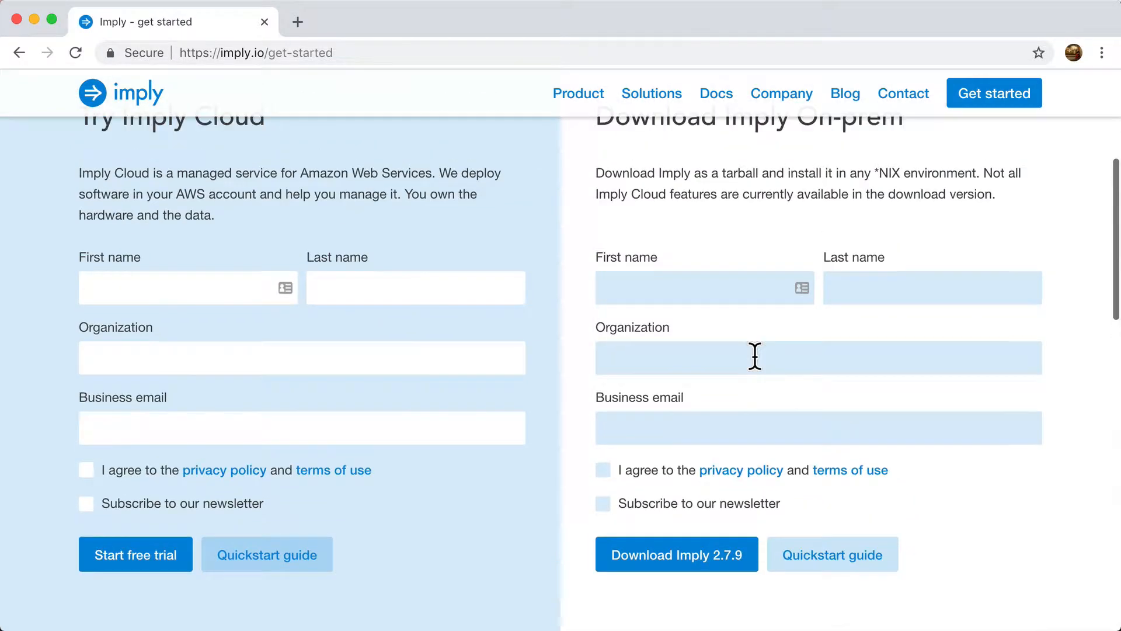
scroll(up, 3)
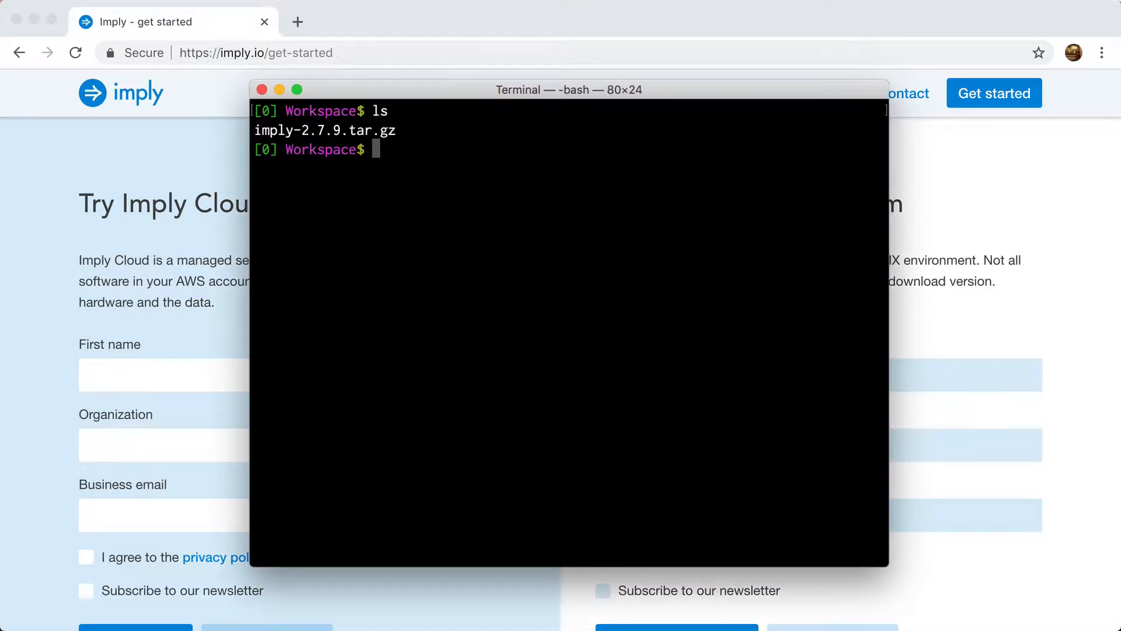
mouse_move(999, 236)
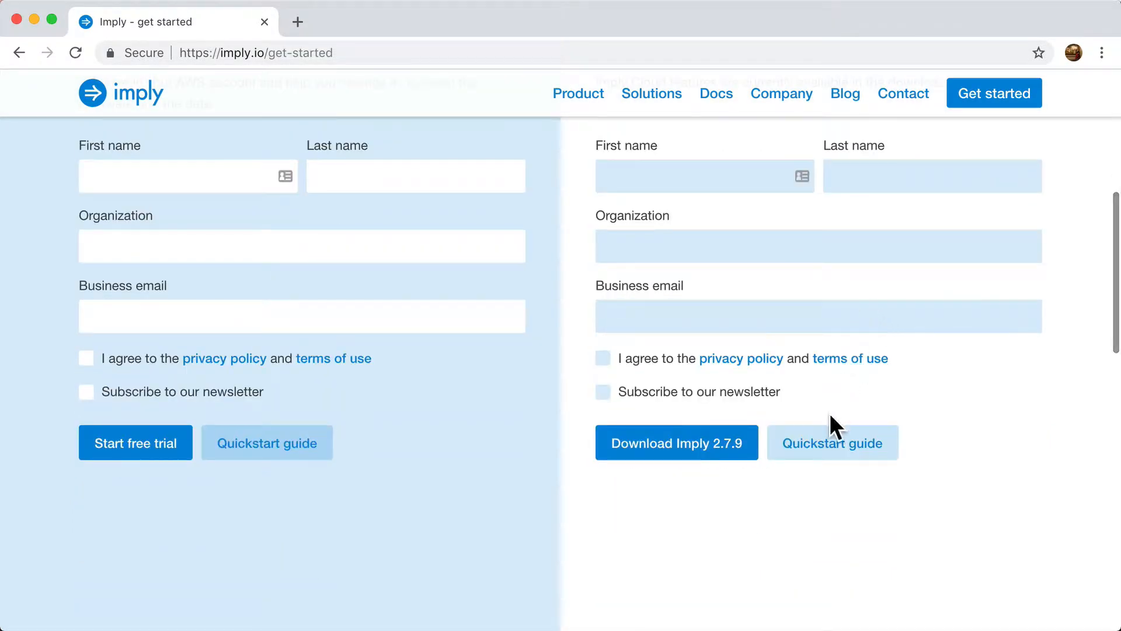
mouse_move(822, 453)
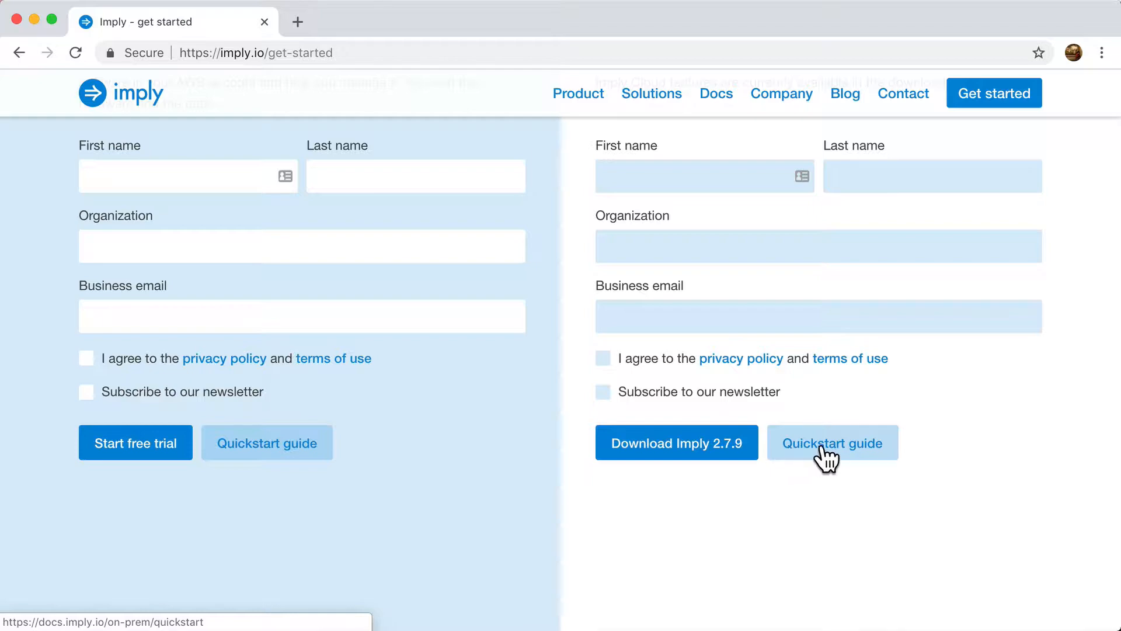
click(832, 443)
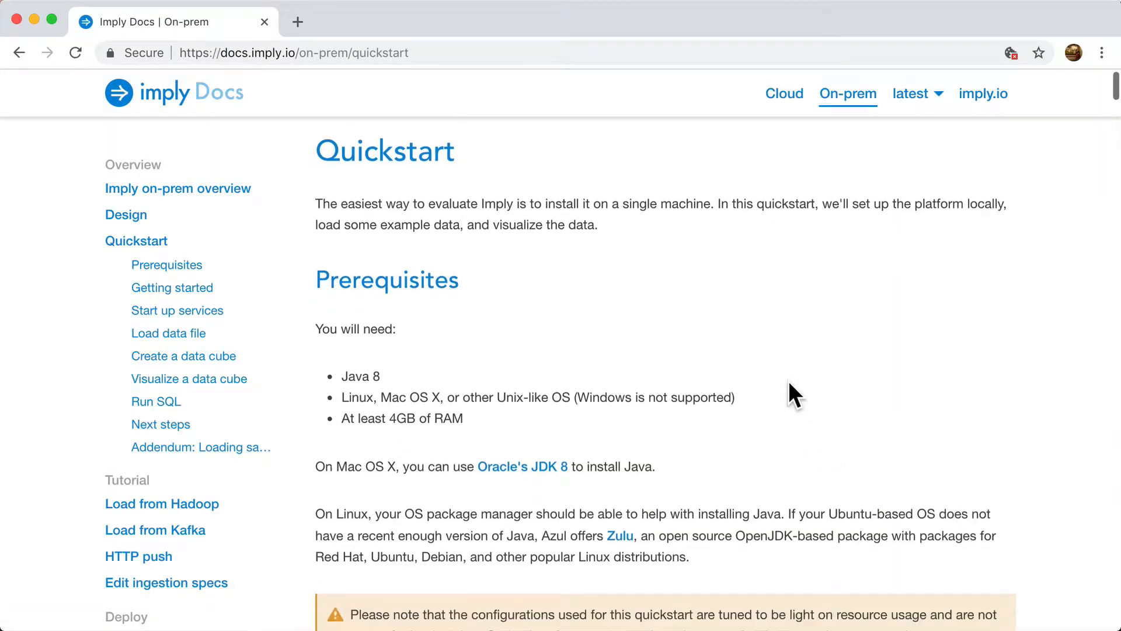
scroll(down, 3)
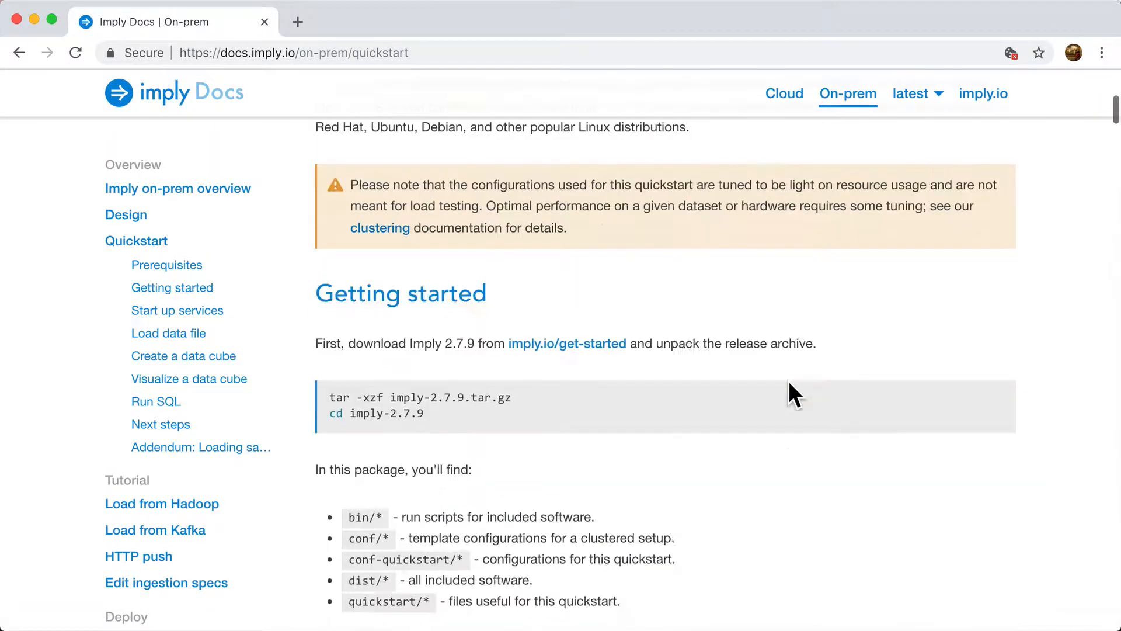
scroll(down, 3)
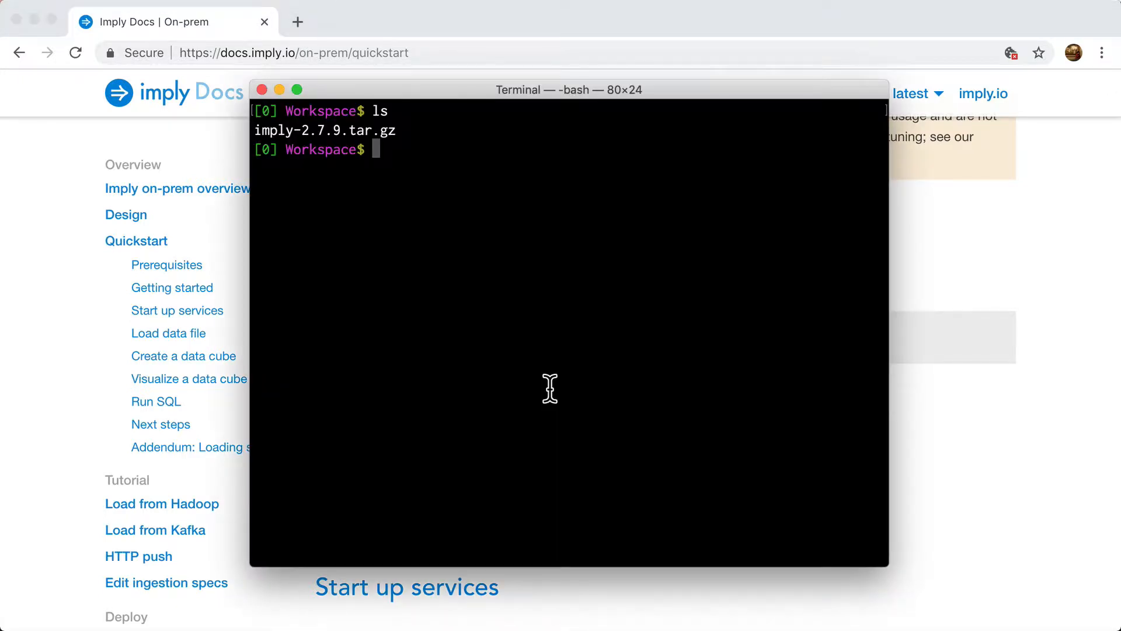
Extract imply-2.7.9.tar.gz, then enter the imply-2.7.9 folder and list its contents.
text(tar -xzf imply-2.7.9.tar.gz)
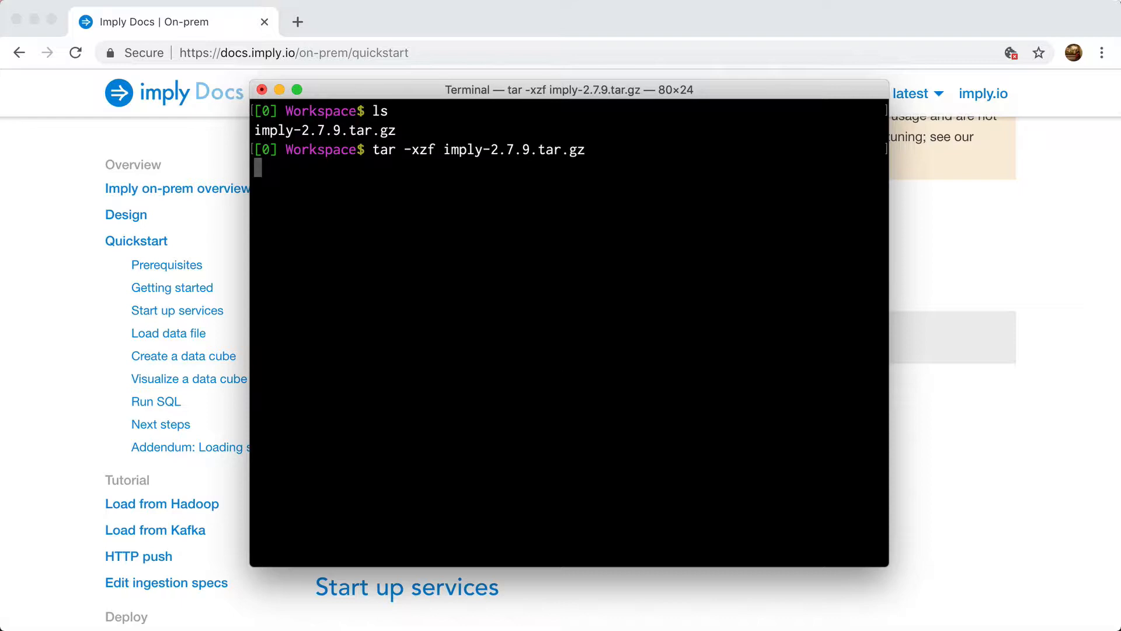
text(ls)
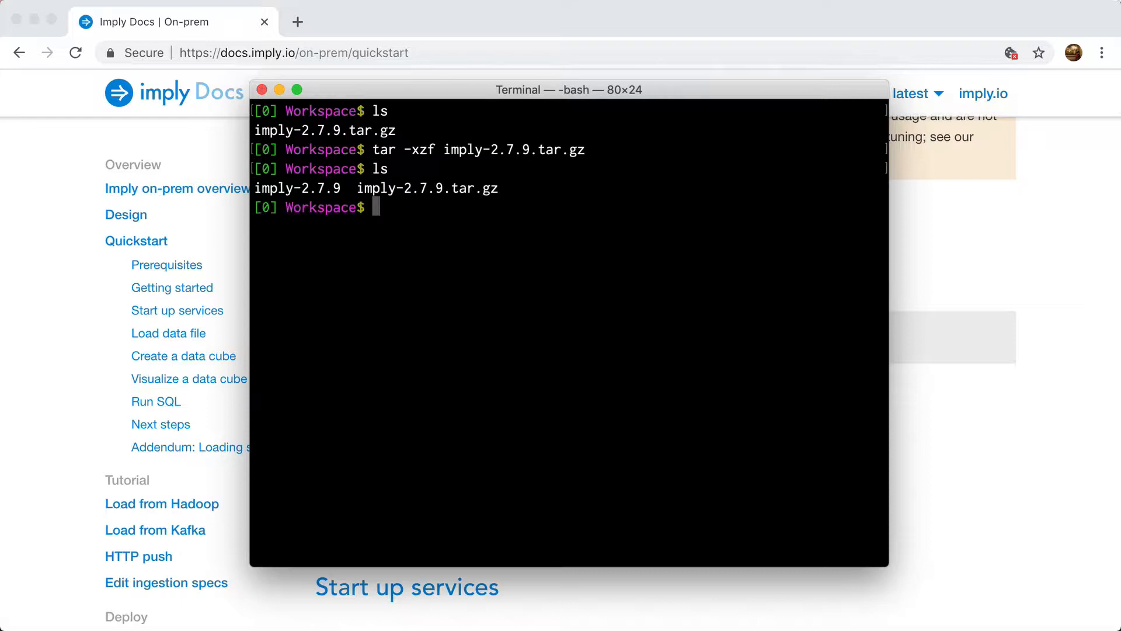
text(cd imply-2.7.9)
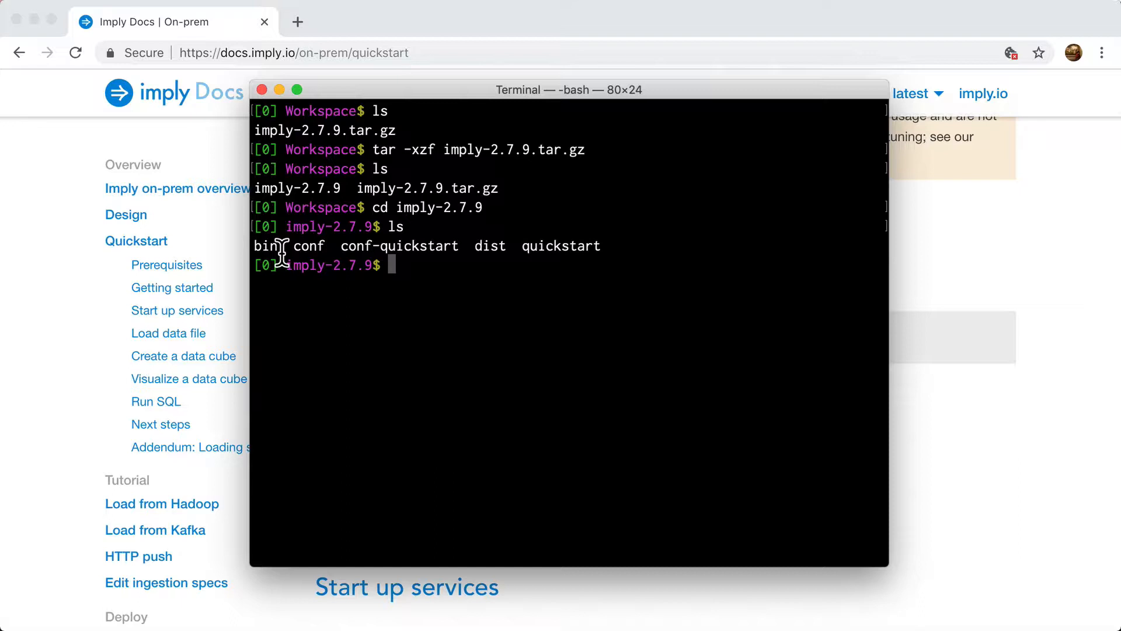
mouse_move(293, 246)
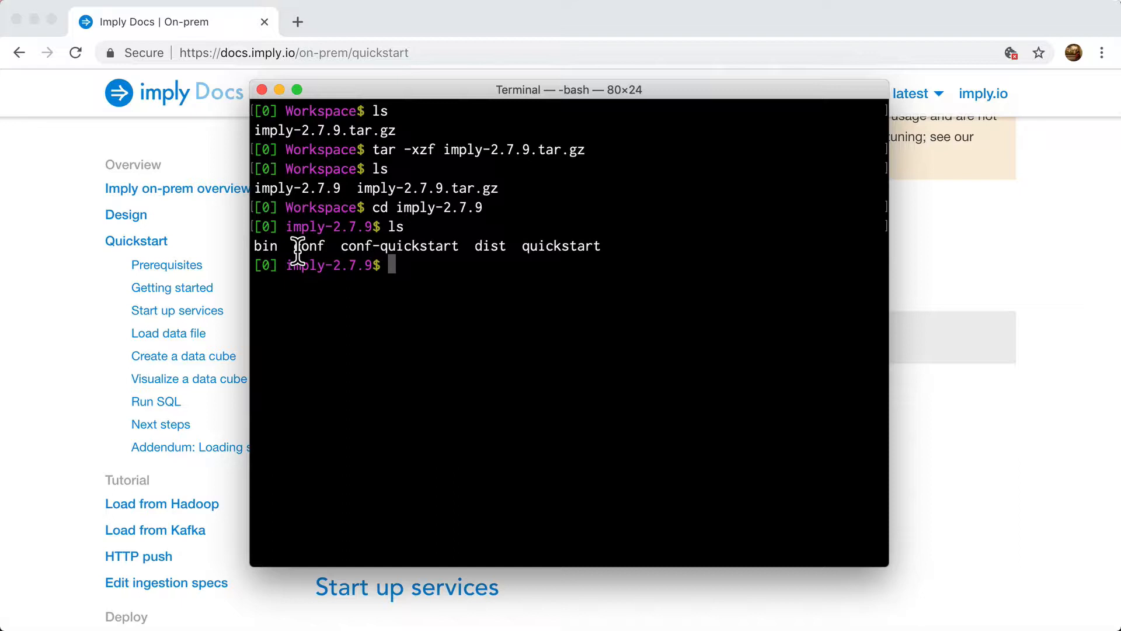
mouse_move(443, 250)
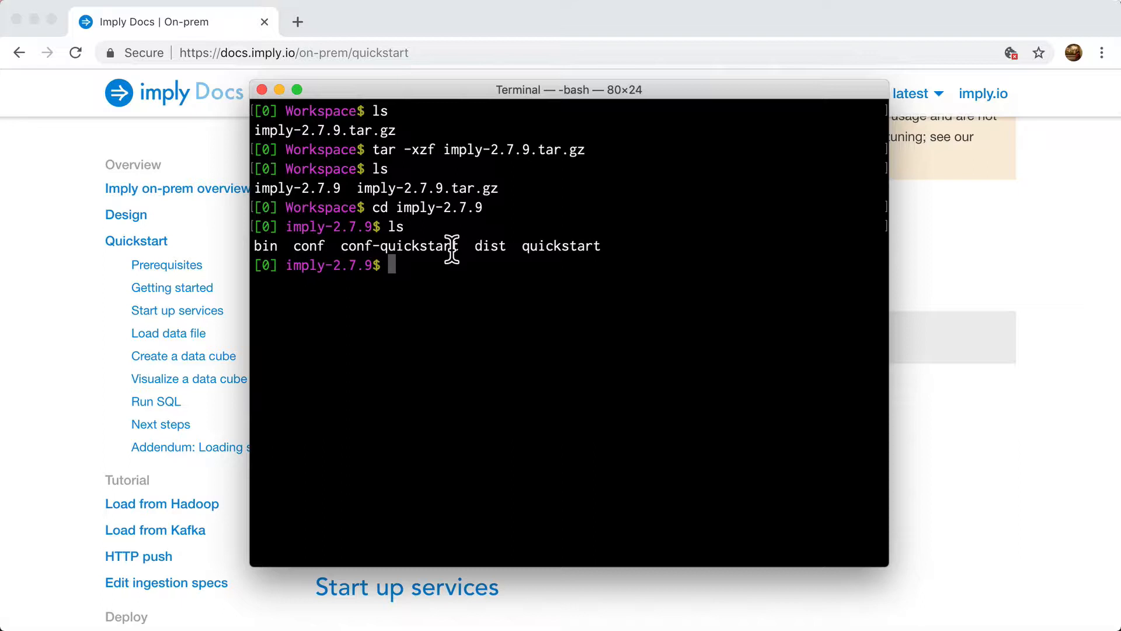
double_click(490, 246)
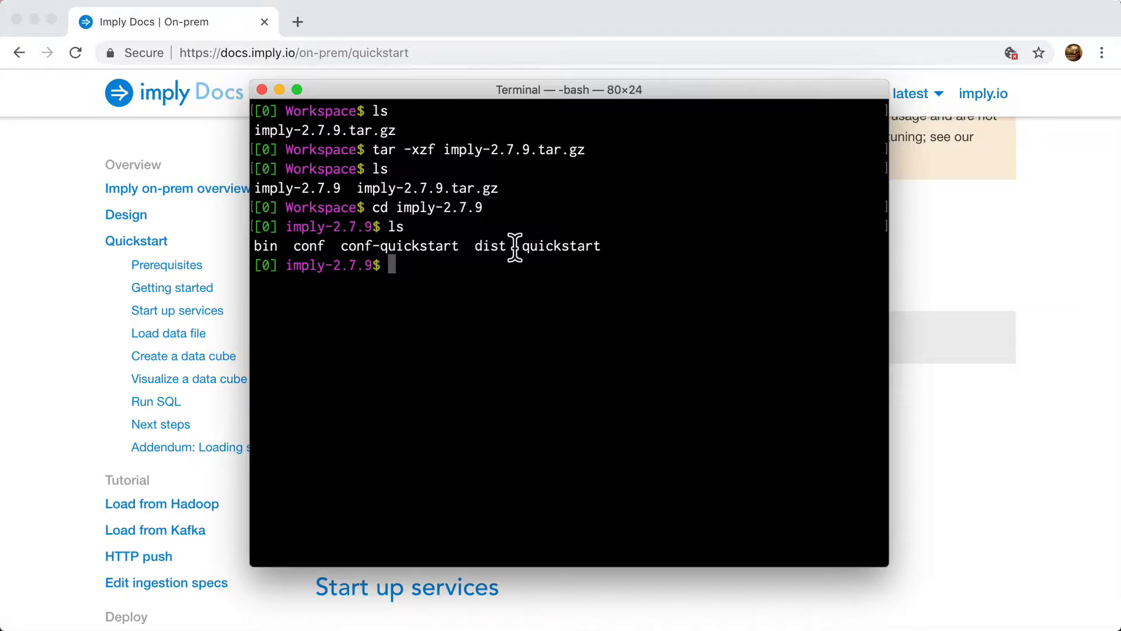
mouse_move(592, 251)
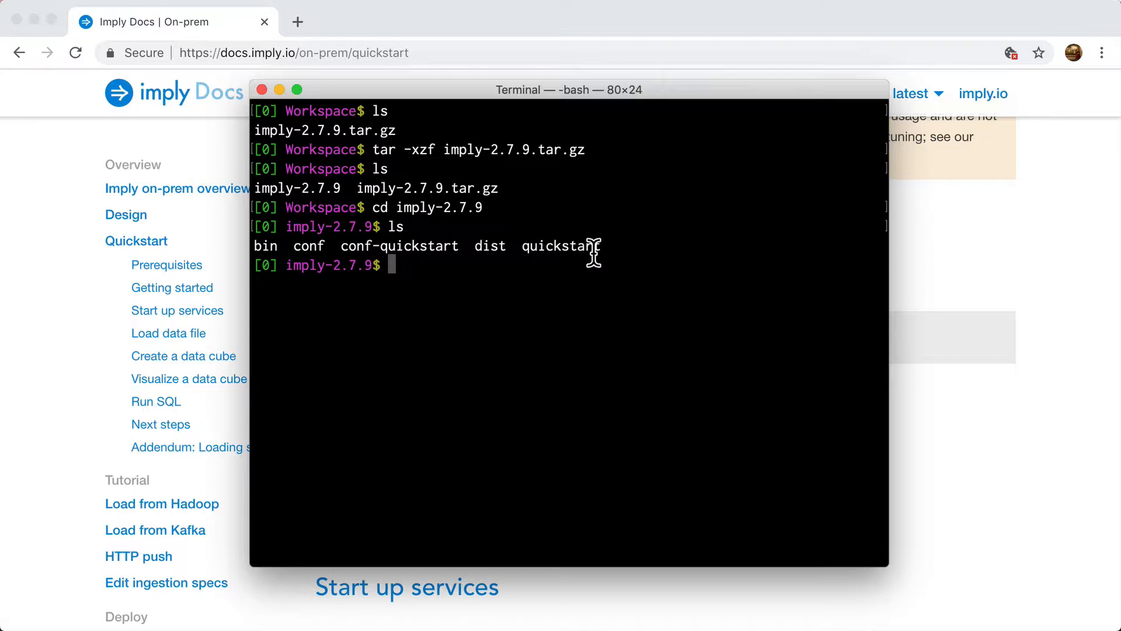
mouse_move(538, 289)
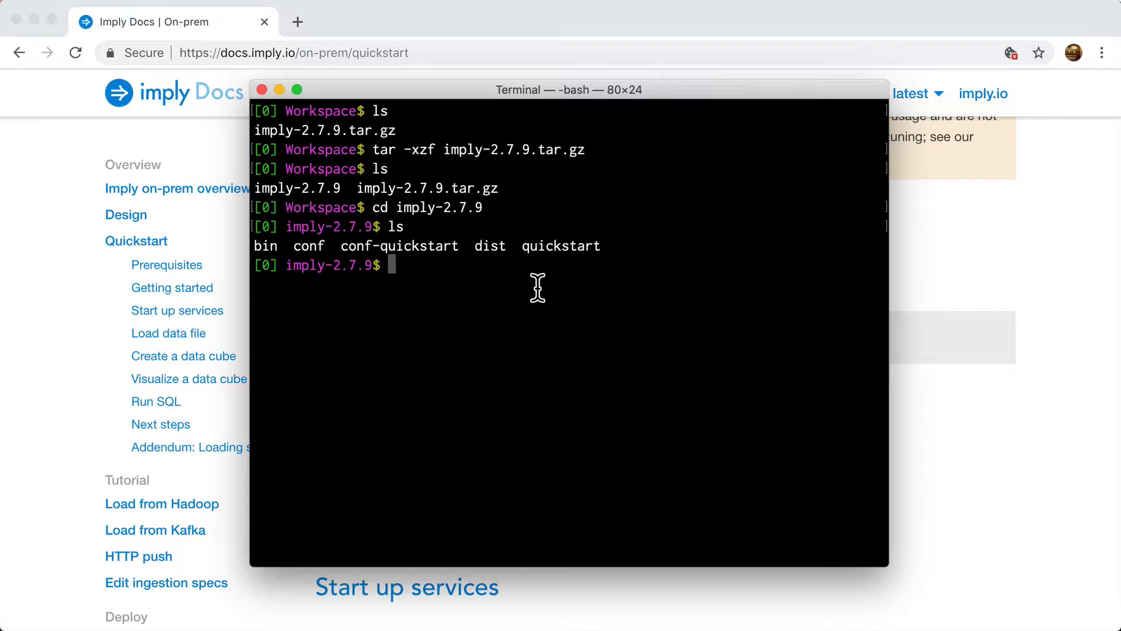
Run bin/supervise -c conf/supervise/quickstart.conf and widen the terminal to follow the startup logs.
text(bin/)
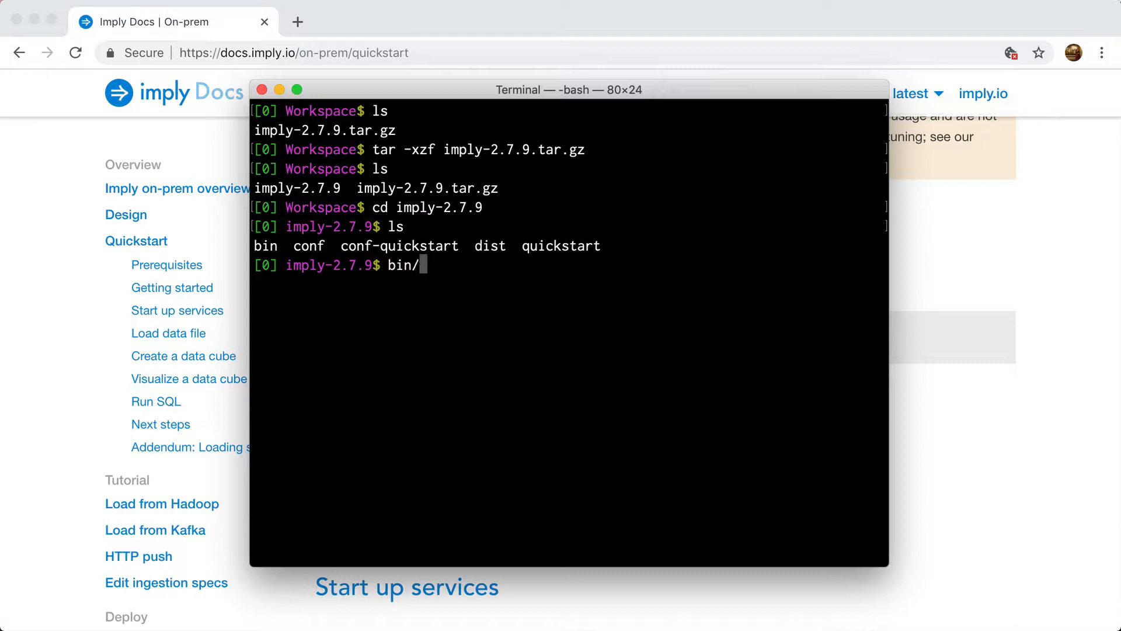
text(supervise)
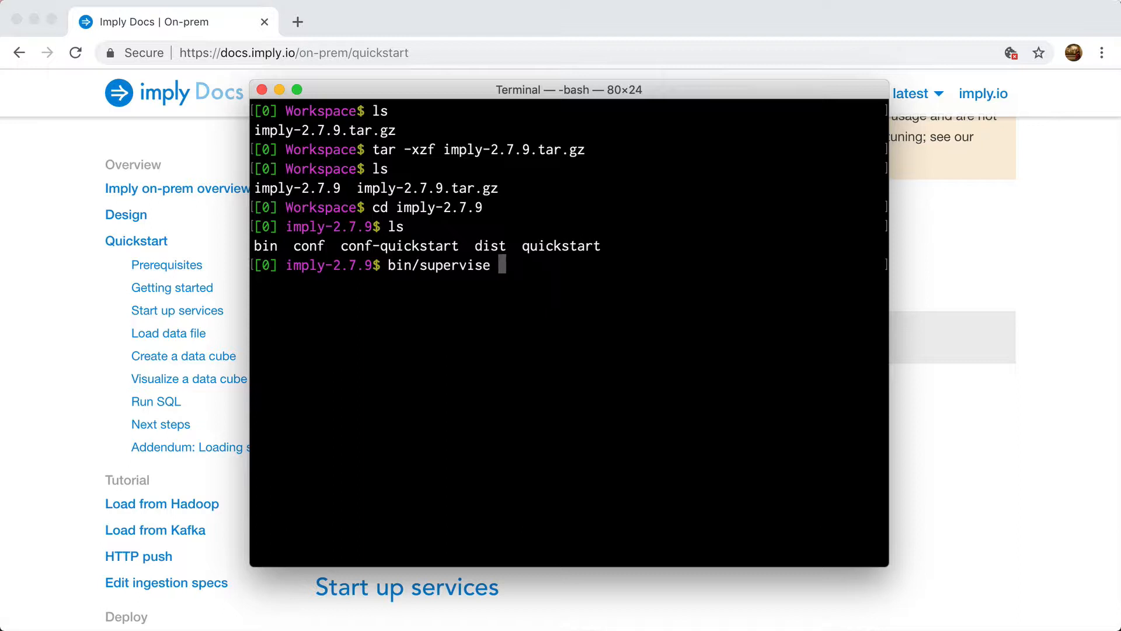
text(-c)
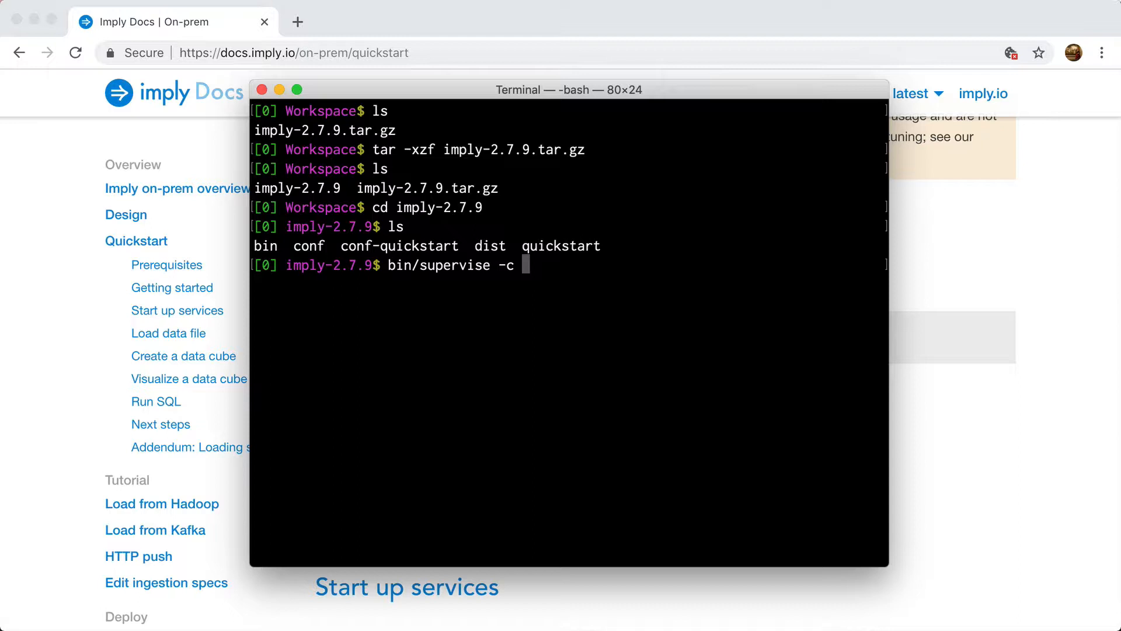
text(co)
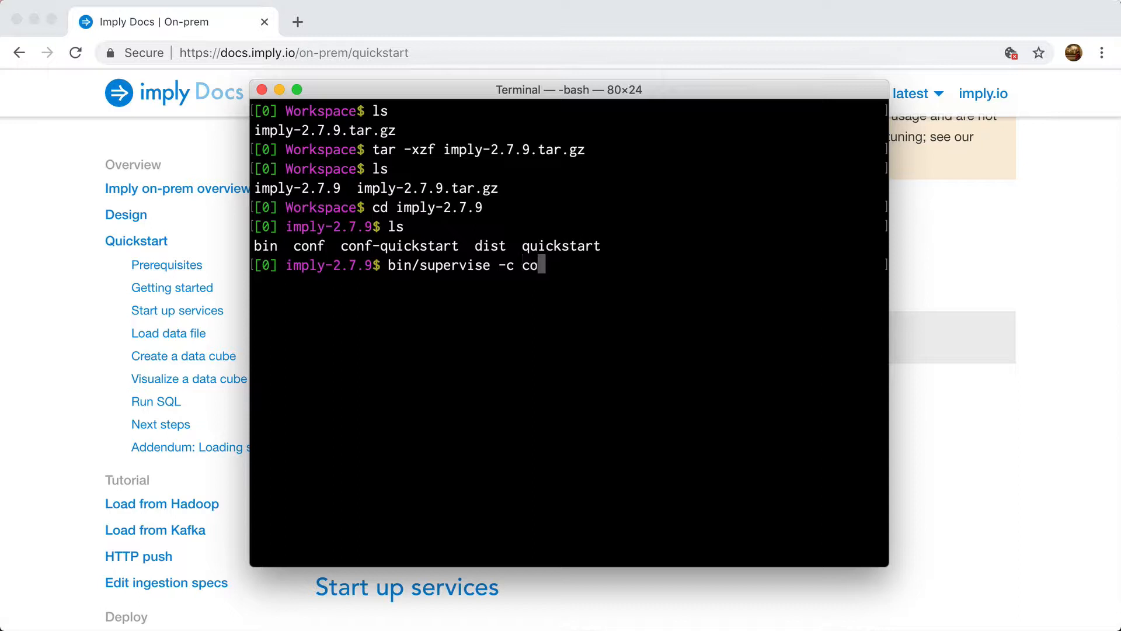
text(nf/supervise/)
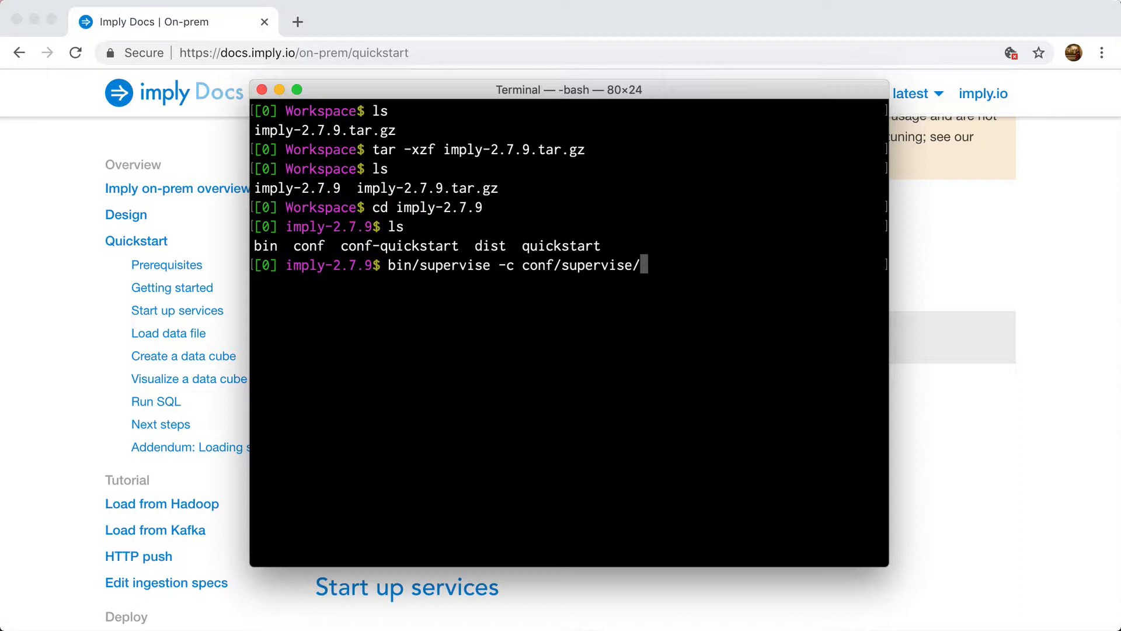
text(qu)
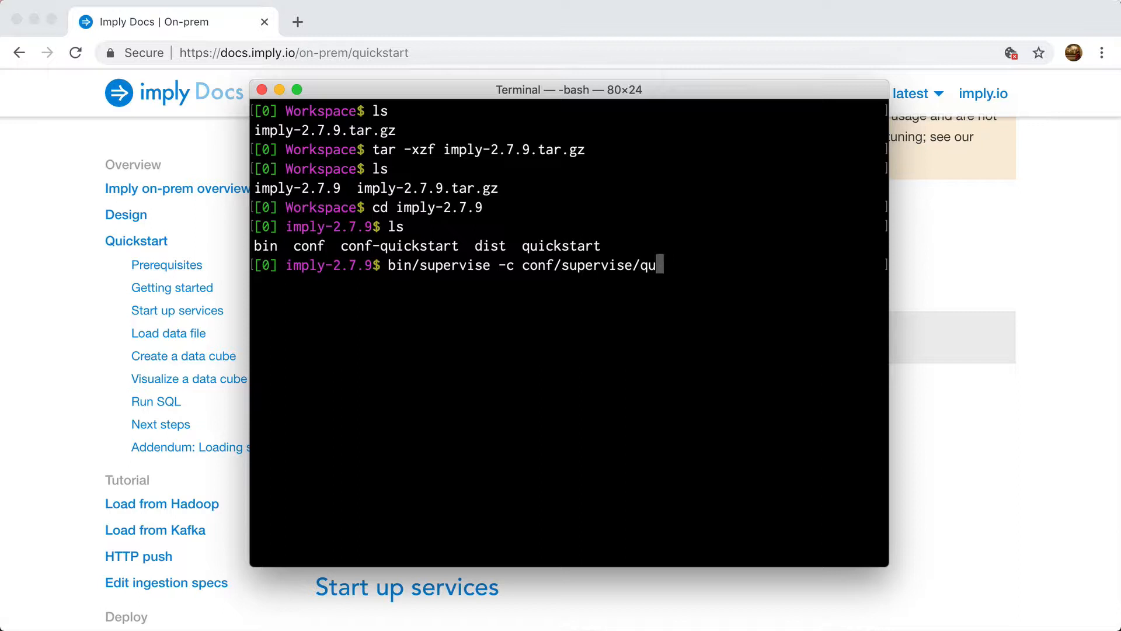
text(ickstart.conf)
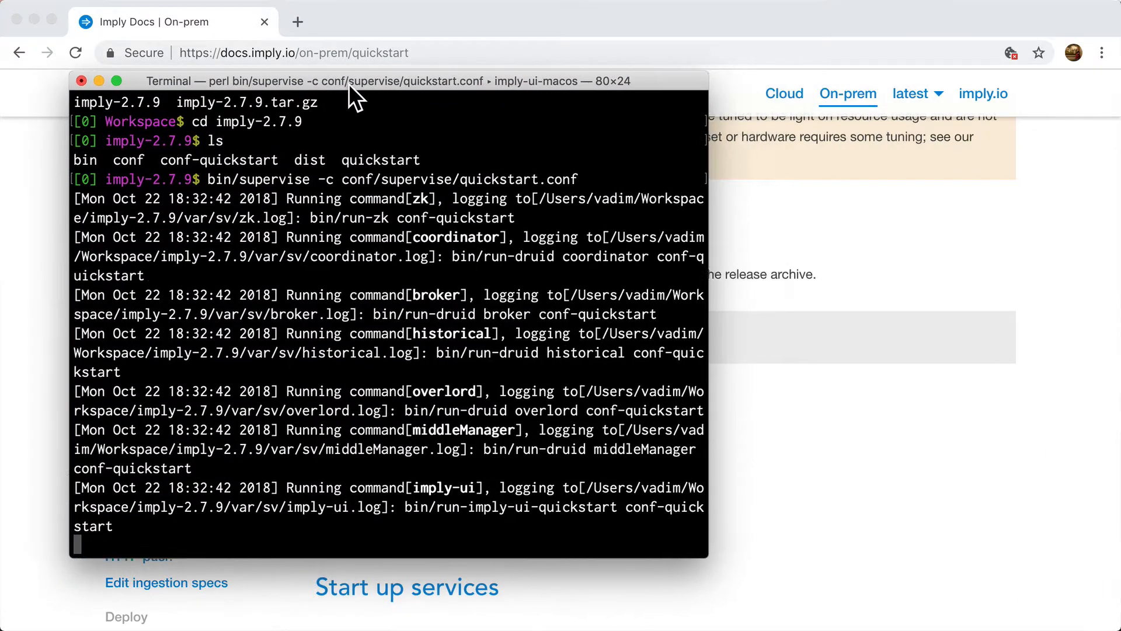
drag(719, 268, 998, 269)
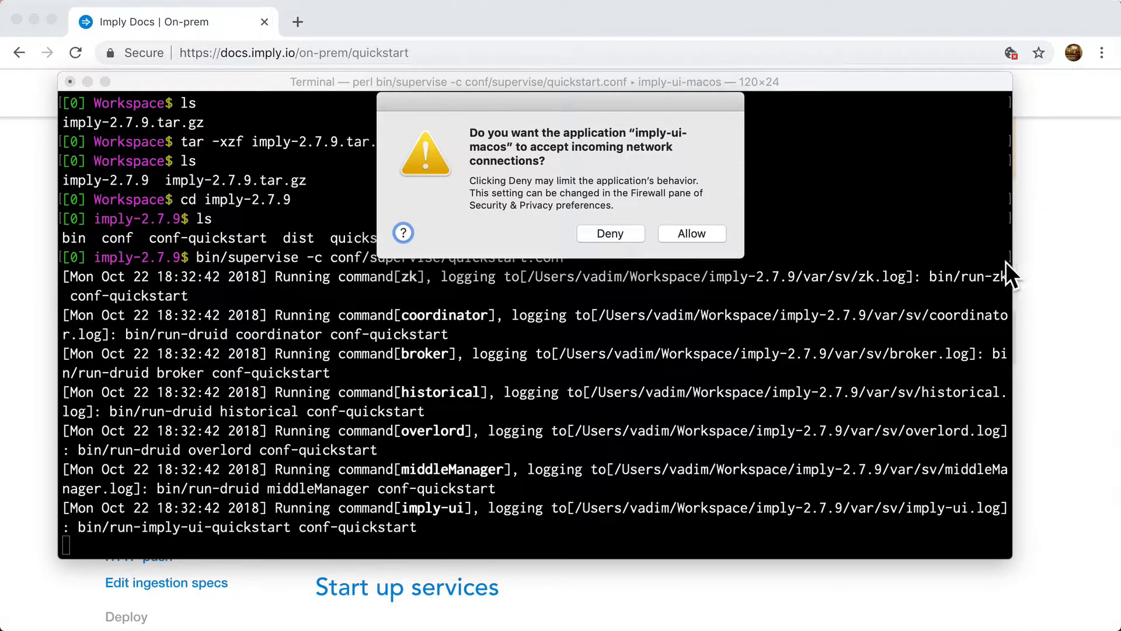
click(692, 234)
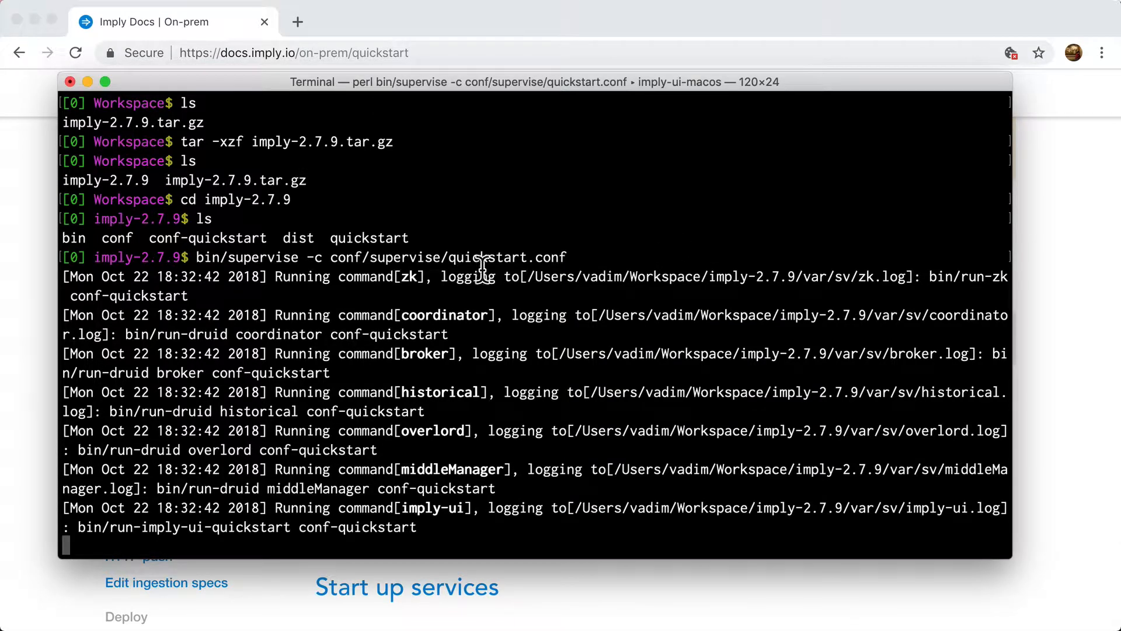
mouse_move(418, 358)
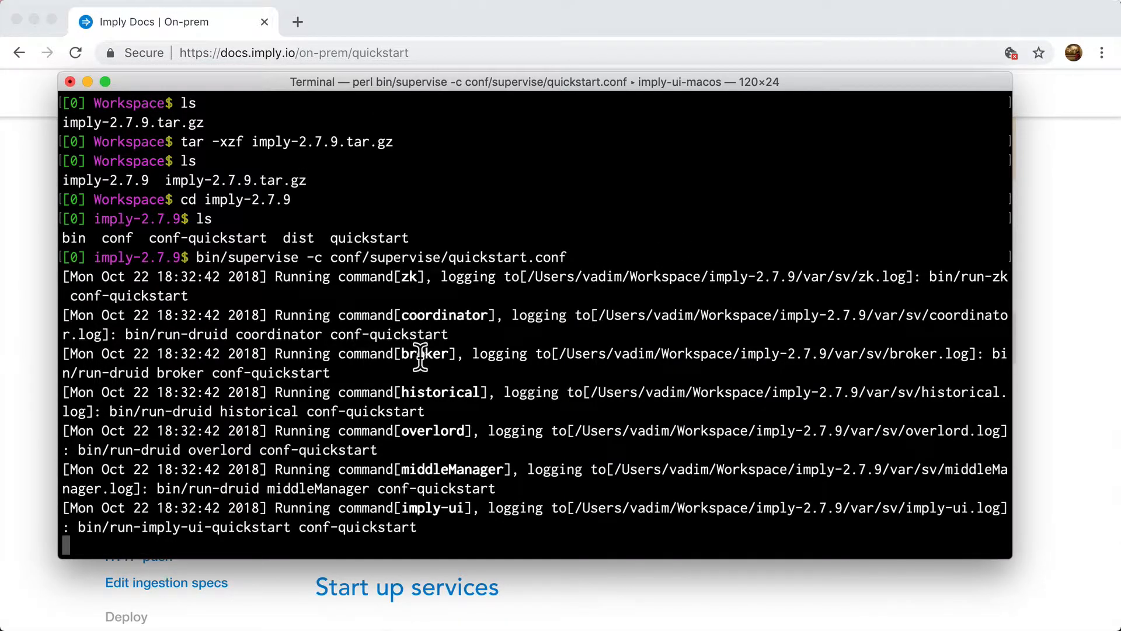
mouse_move(428, 421)
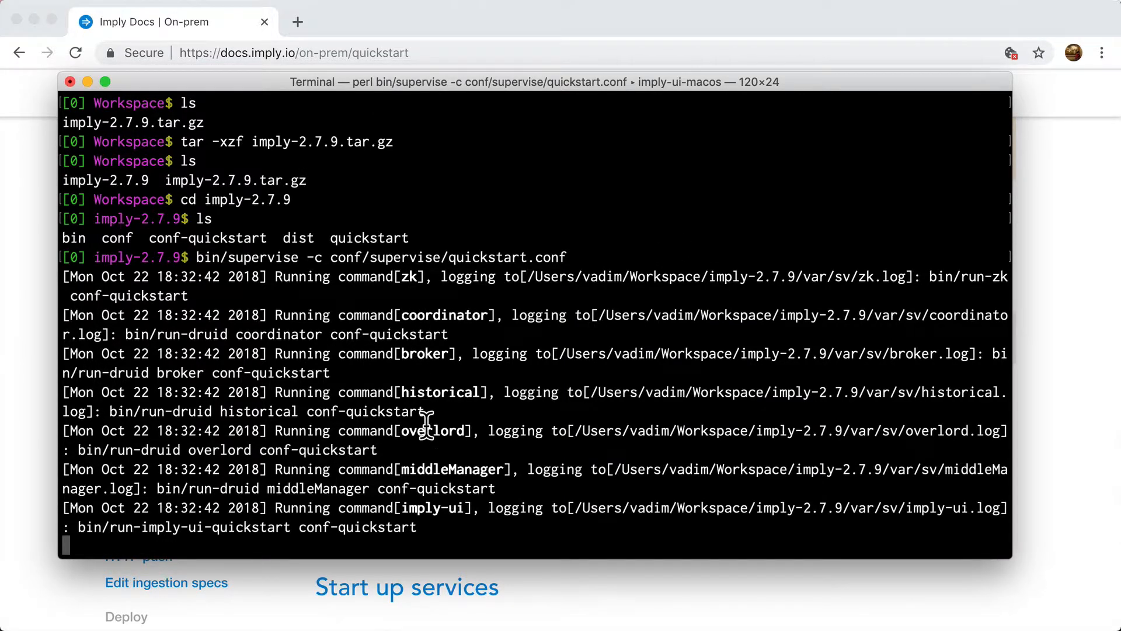
mouse_move(426, 493)
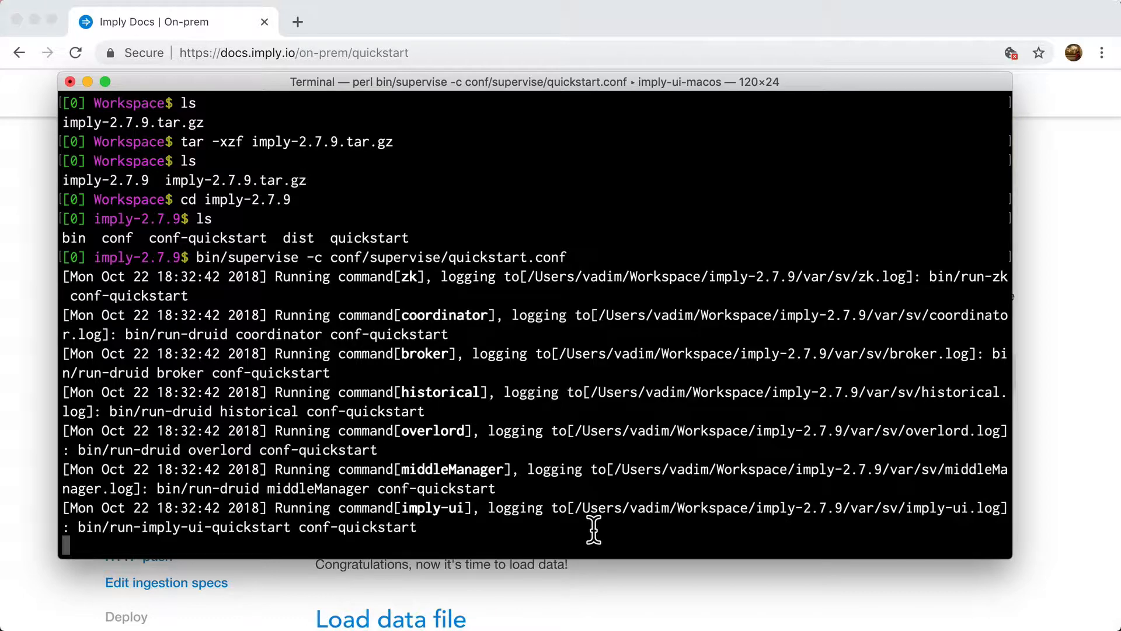
mouse_move(582, 492)
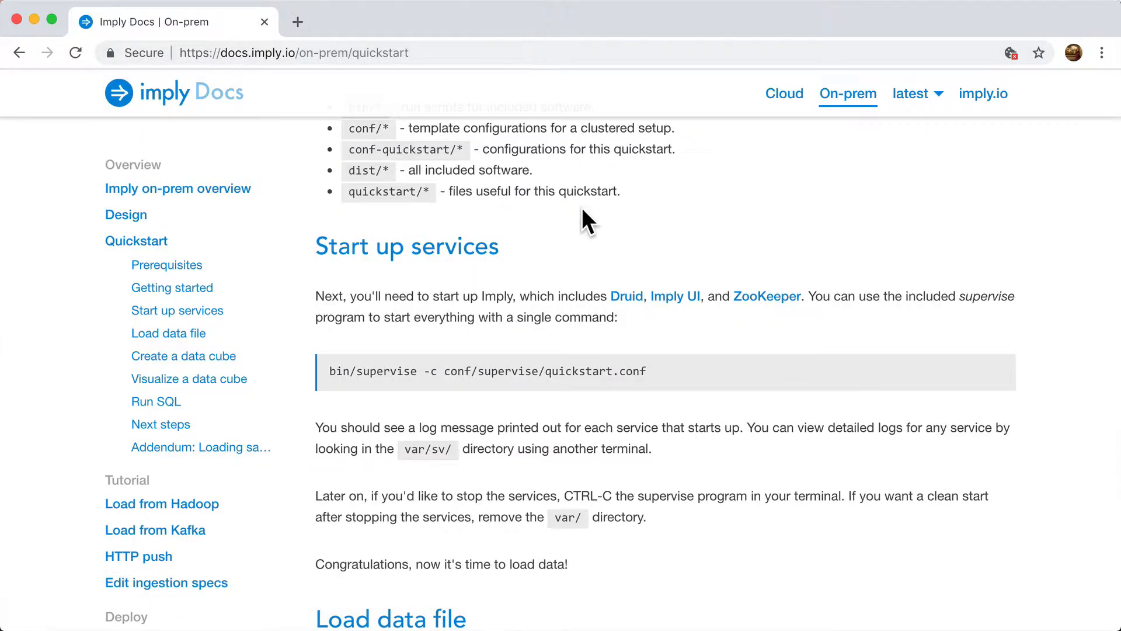
scroll(down, 3)
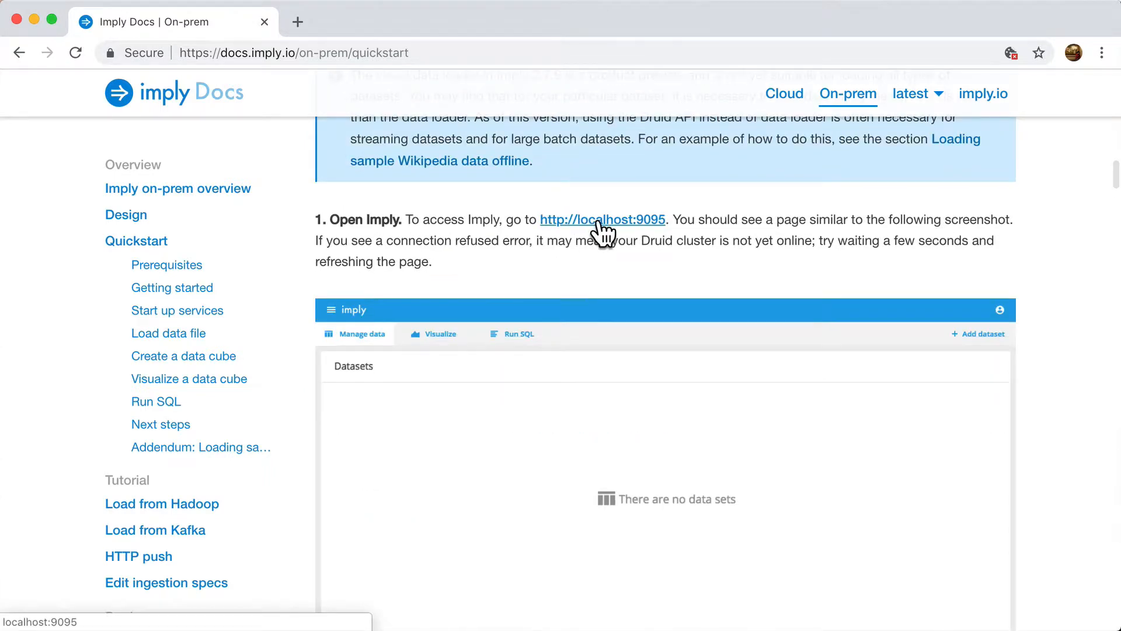
click(603, 220)
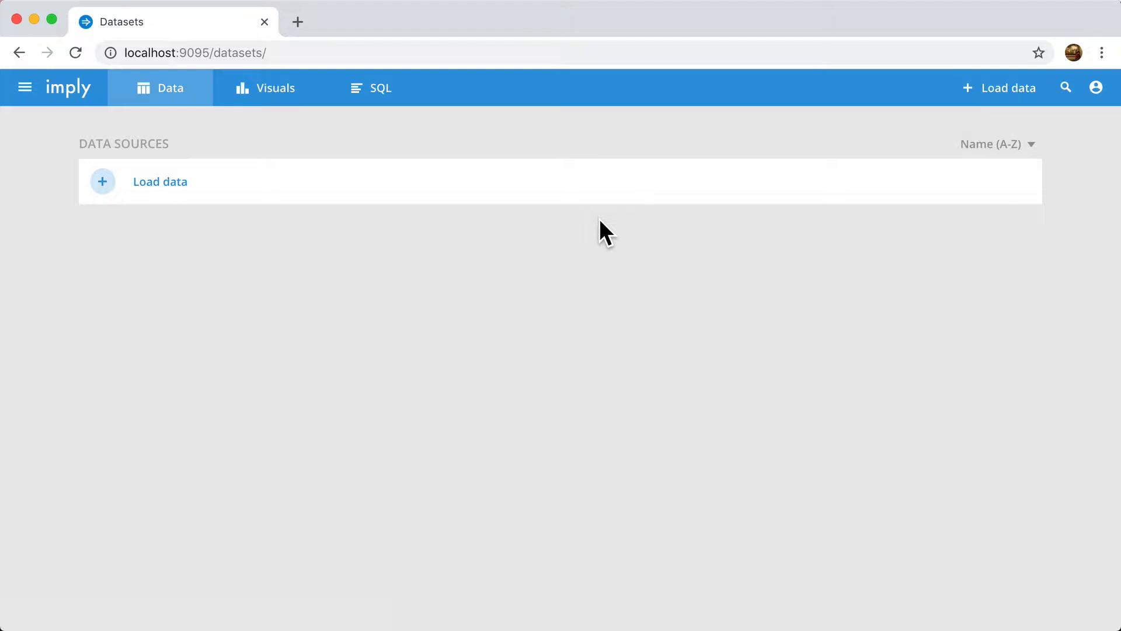
mouse_move(182, 188)
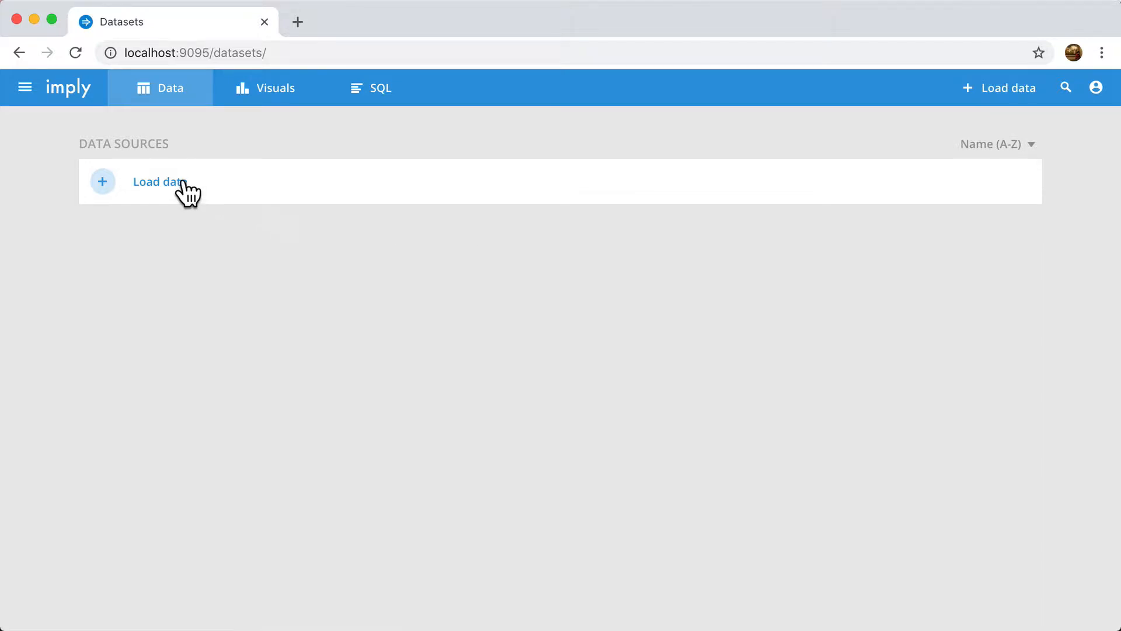
Choose Load data on the empty Data Sources page to reach Connect data.
click(157, 182)
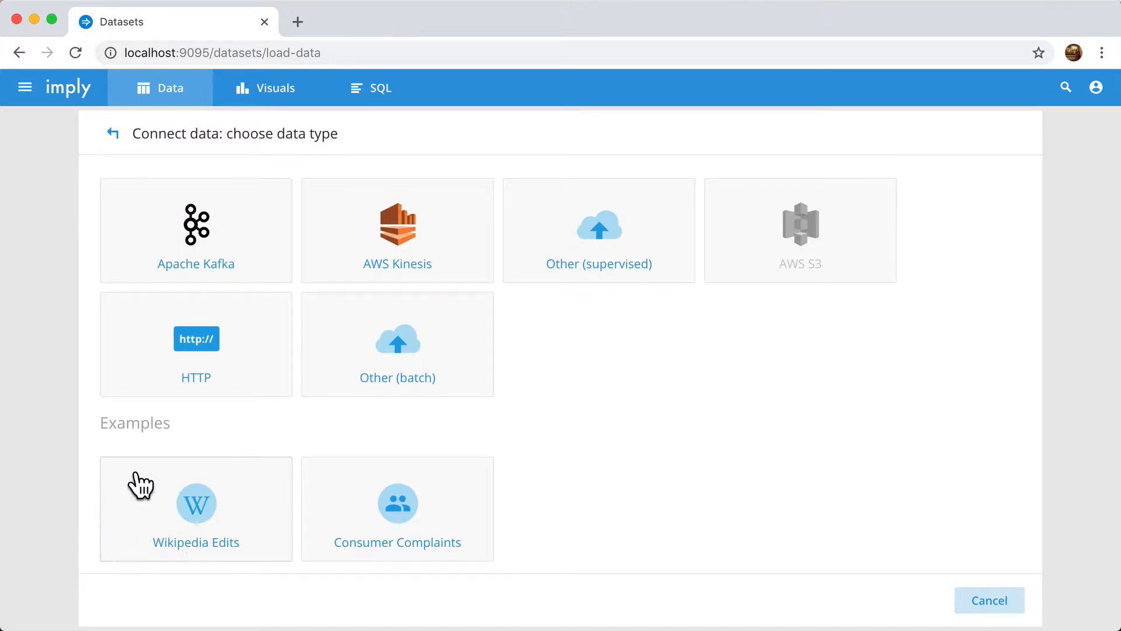
mouse_move(240, 527)
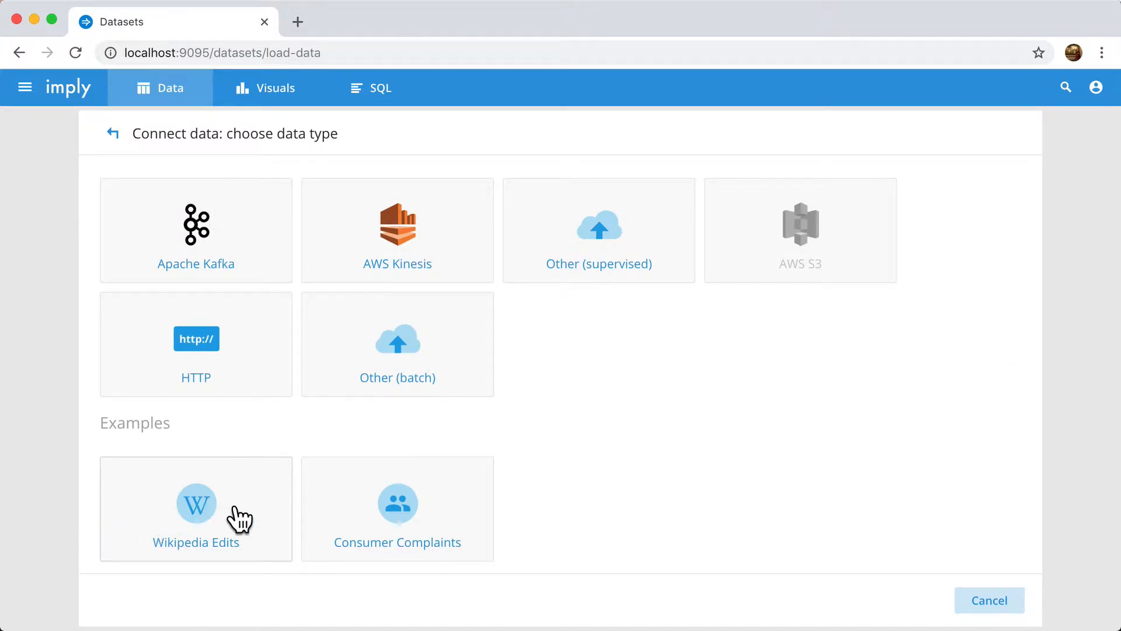
Select the Wikipedia Edits example, loading wikipedia.json.gz as newline-delimited JSON.
click(197, 508)
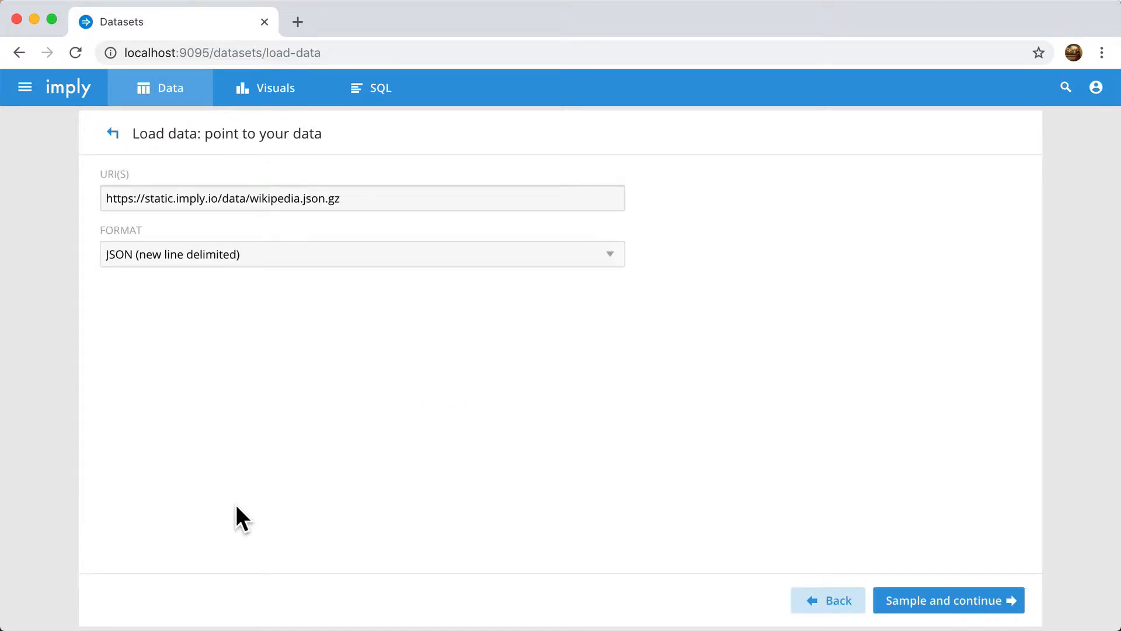
mouse_move(246, 399)
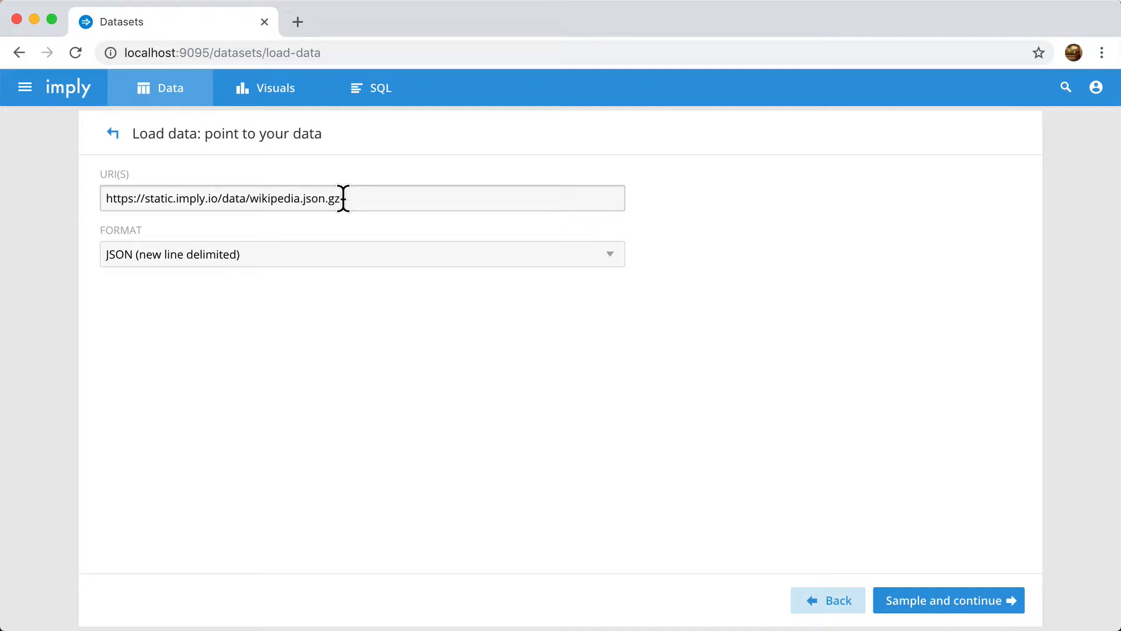
mouse_move(127, 257)
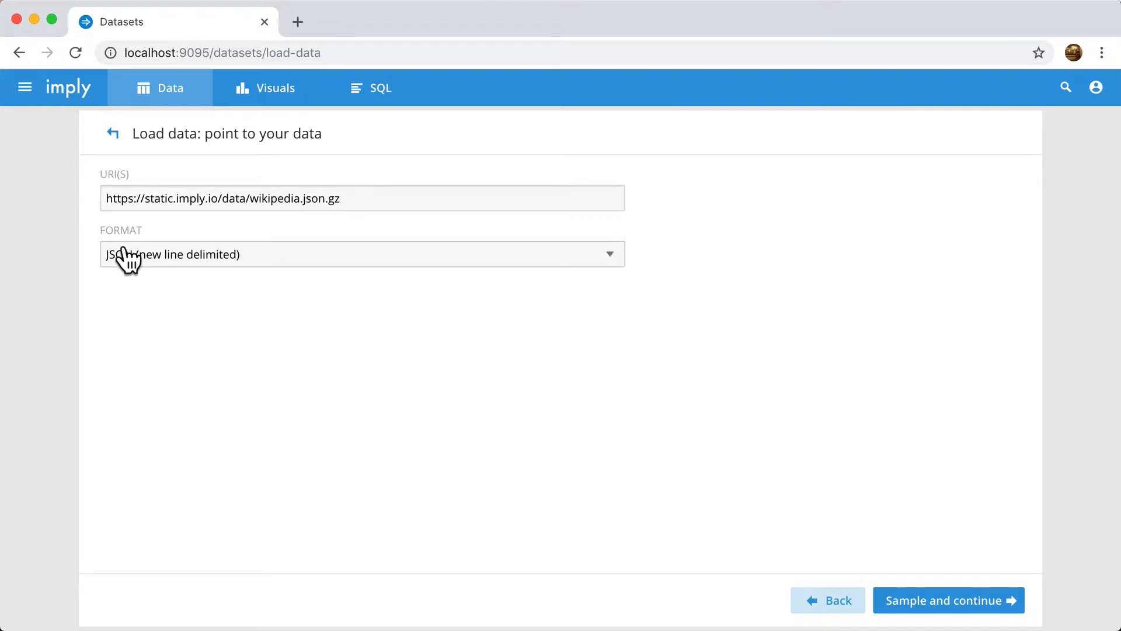
mouse_move(720, 455)
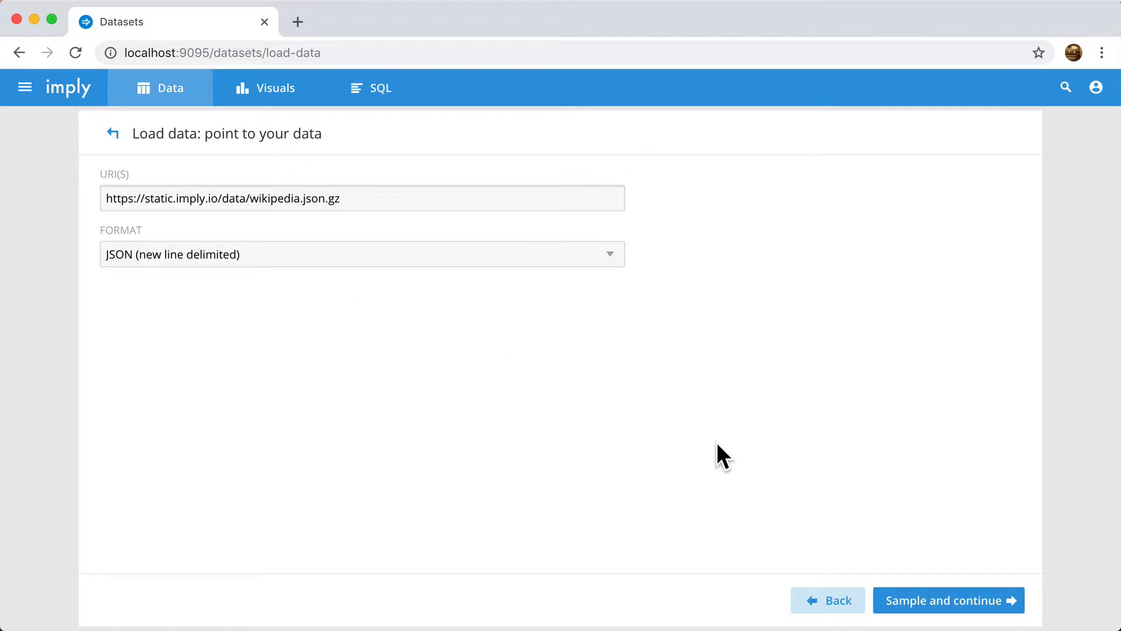
Sample the Wikipedia data and scroll across columns like channel, delta, isNew and deleted.
click(947, 616)
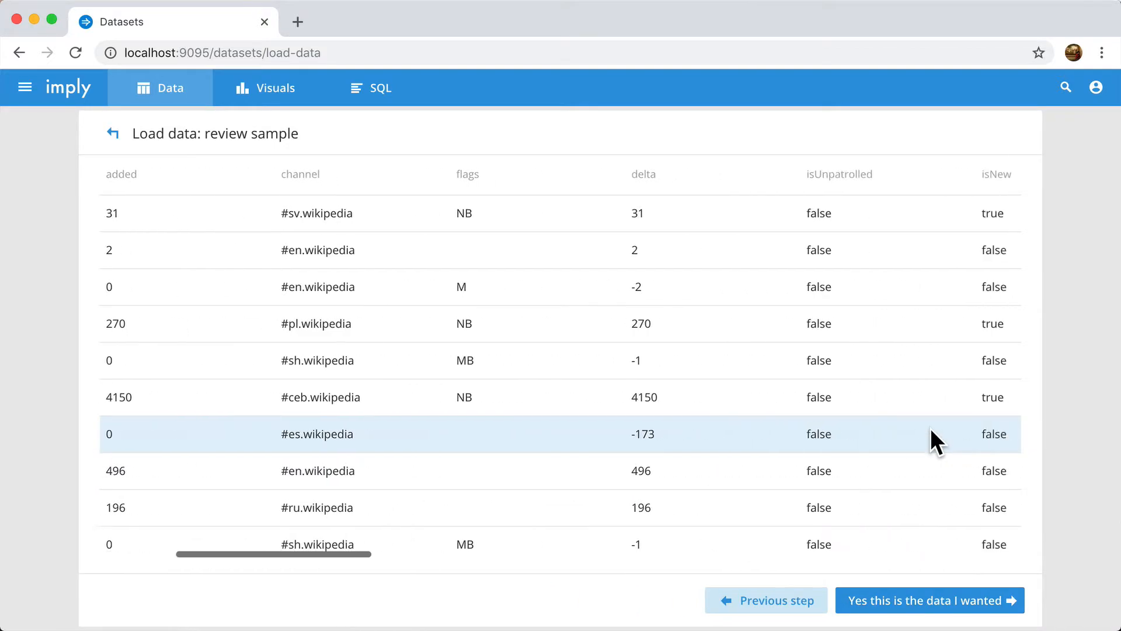
scroll(right, 3)
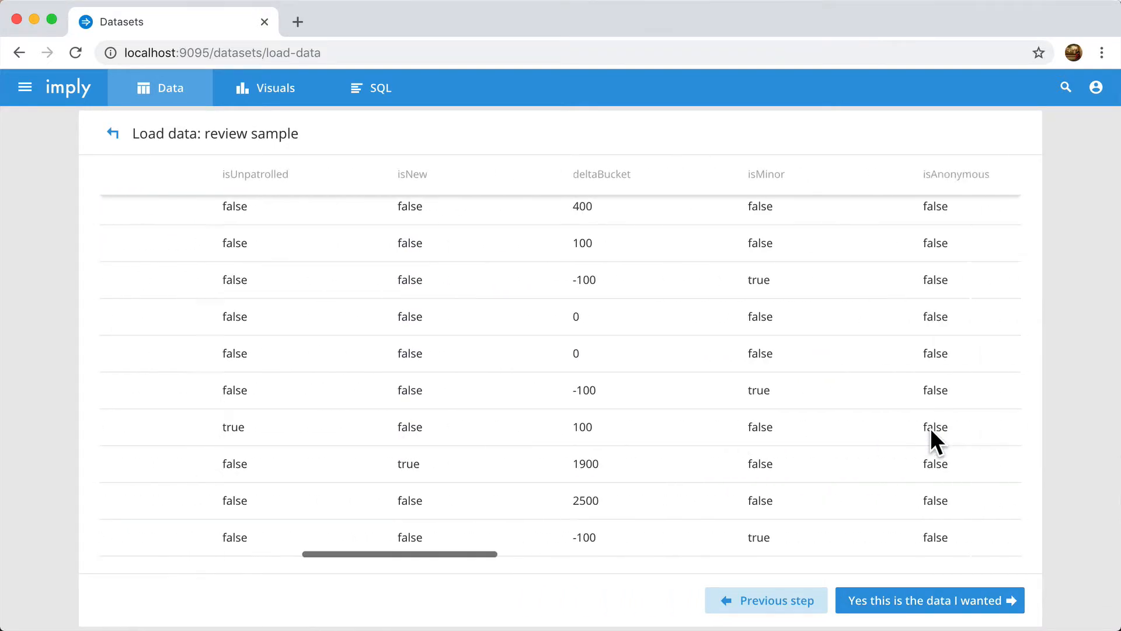
scroll(right, 3)
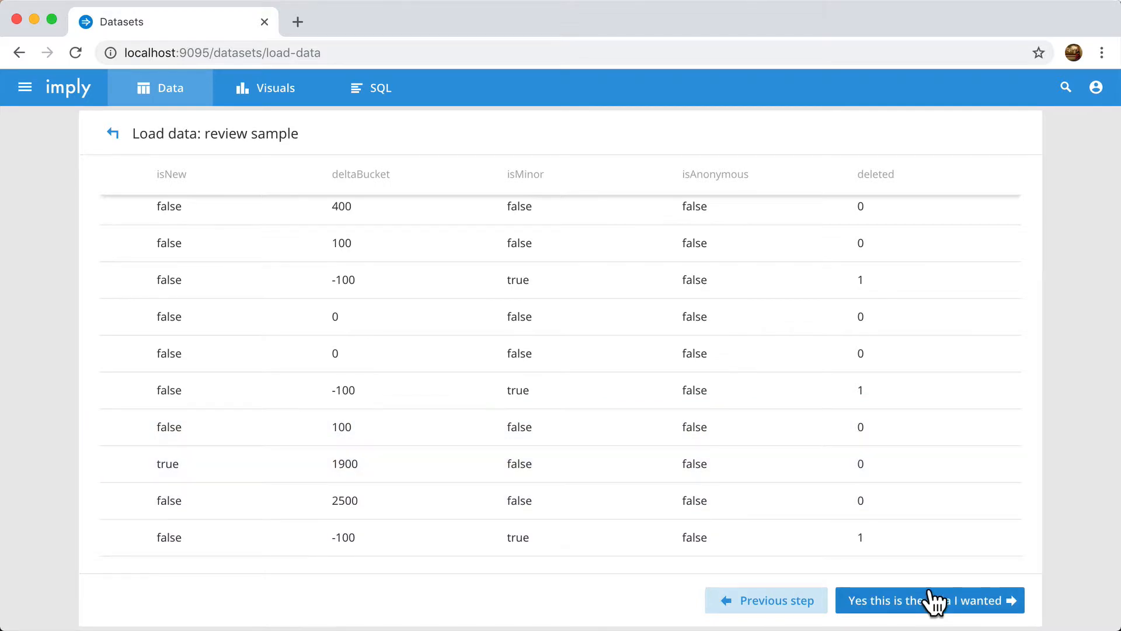
Accept the sample, keep timestamp as time column without roll-up, and reach Configure columns.
click(930, 600)
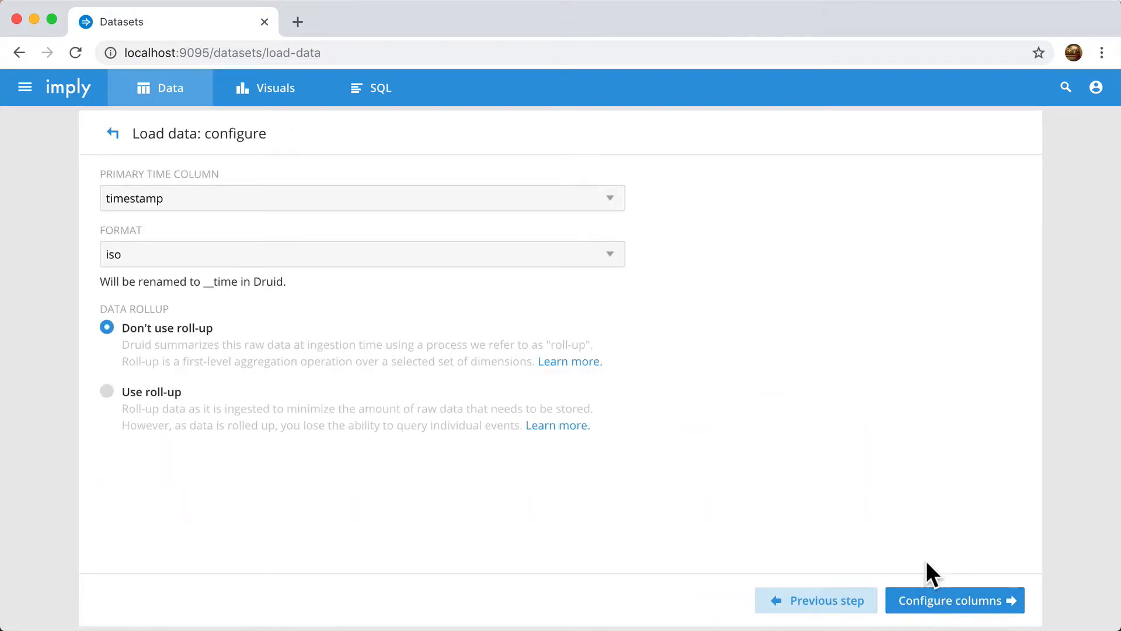
mouse_move(801, 317)
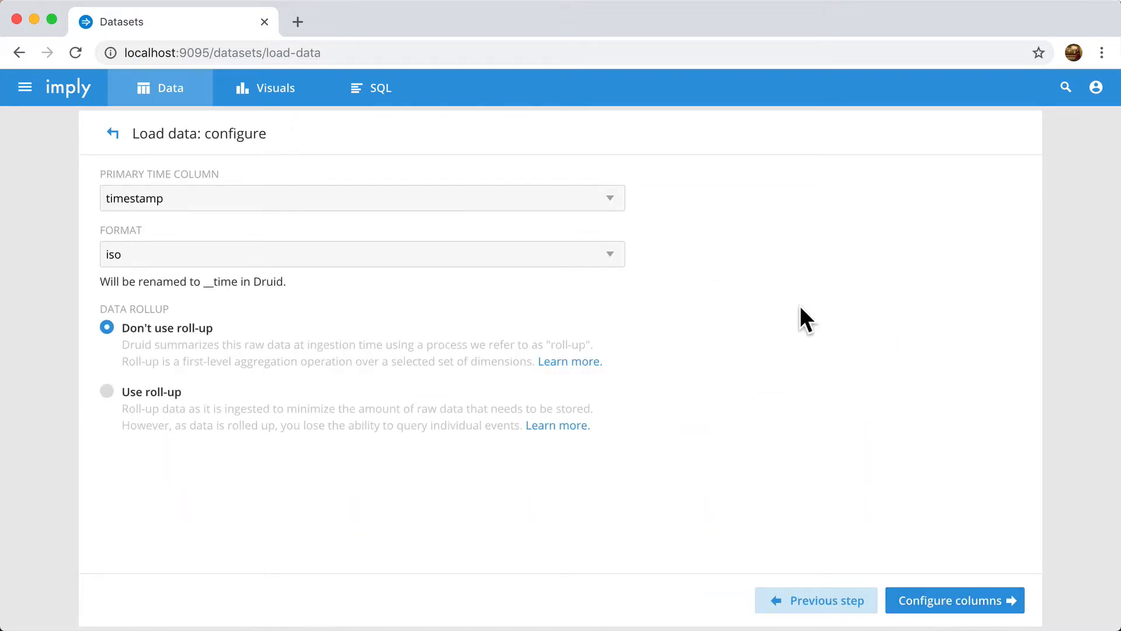
mouse_move(661, 279)
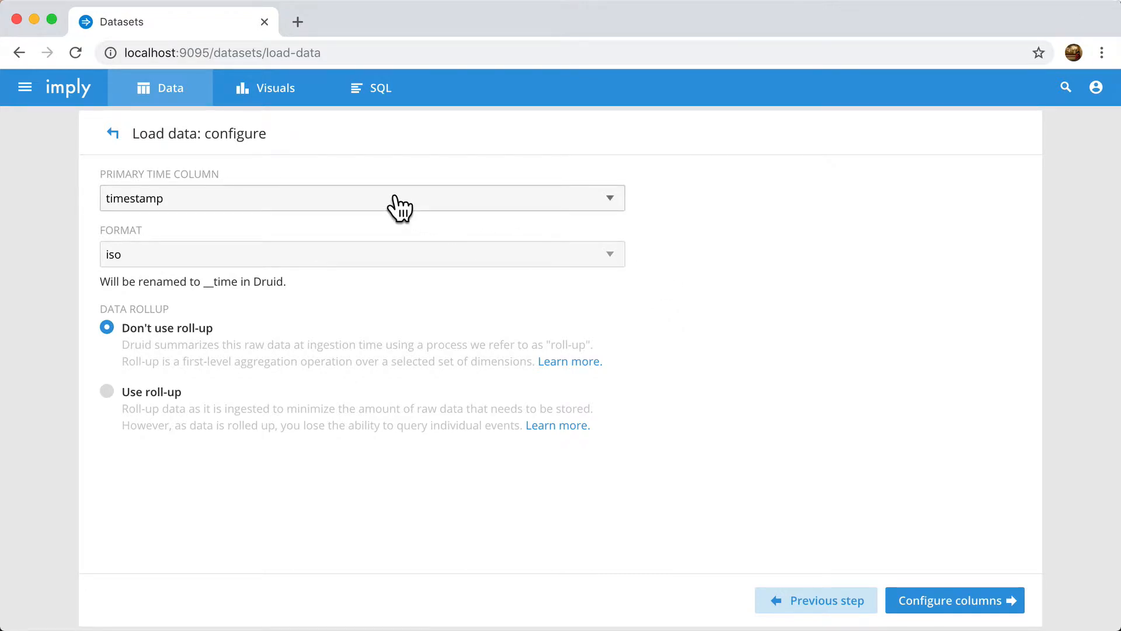
mouse_move(200, 382)
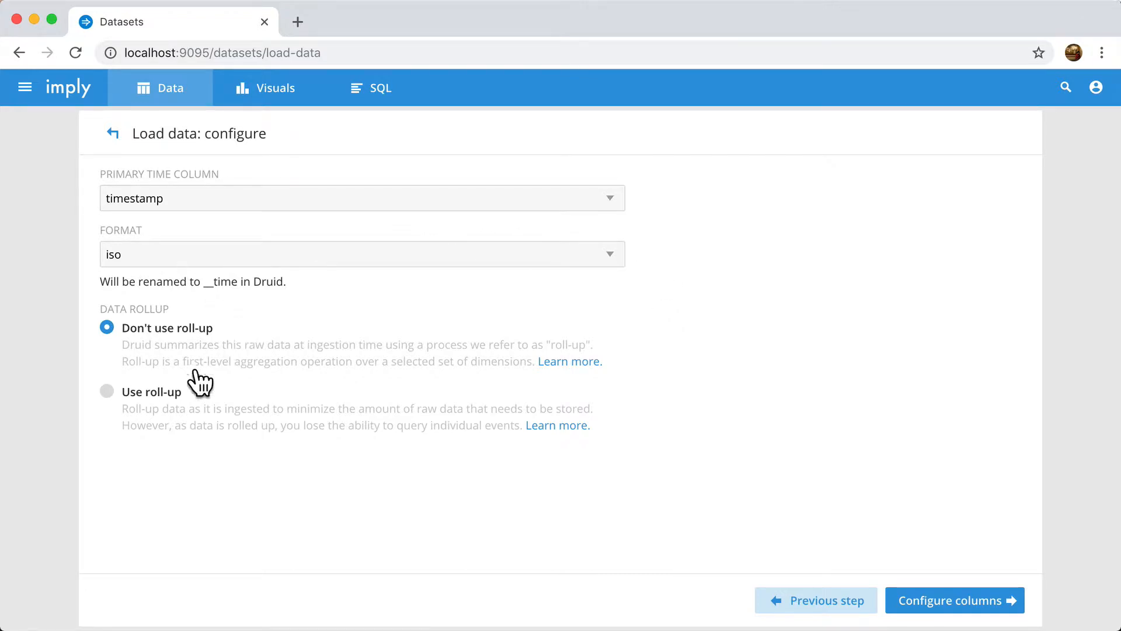
mouse_move(197, 361)
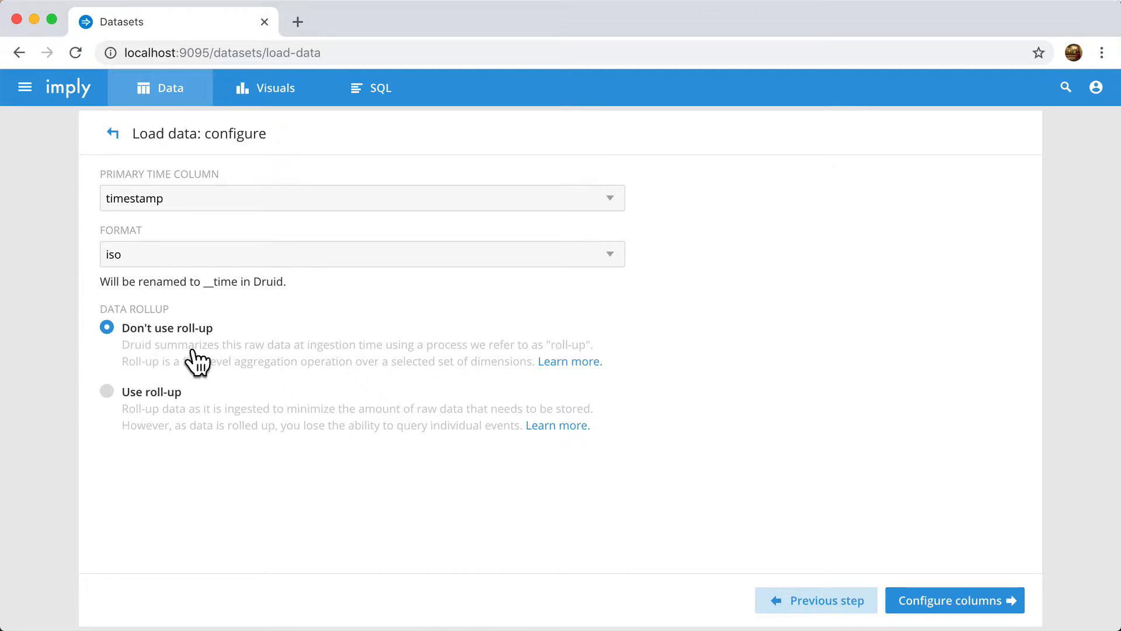
mouse_move(227, 378)
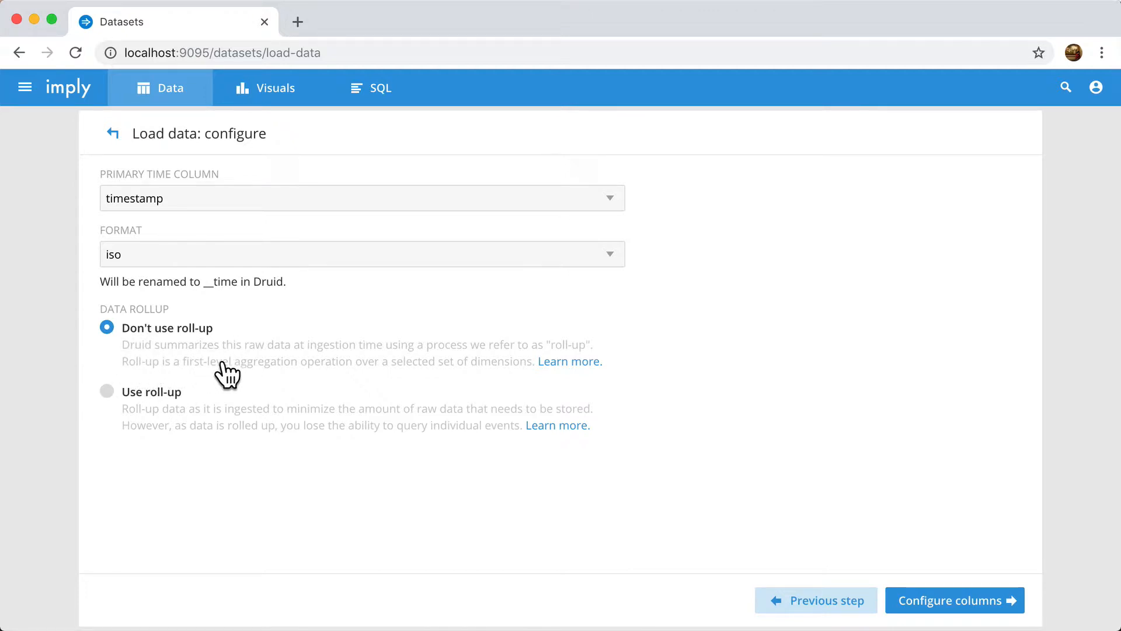
mouse_move(938, 607)
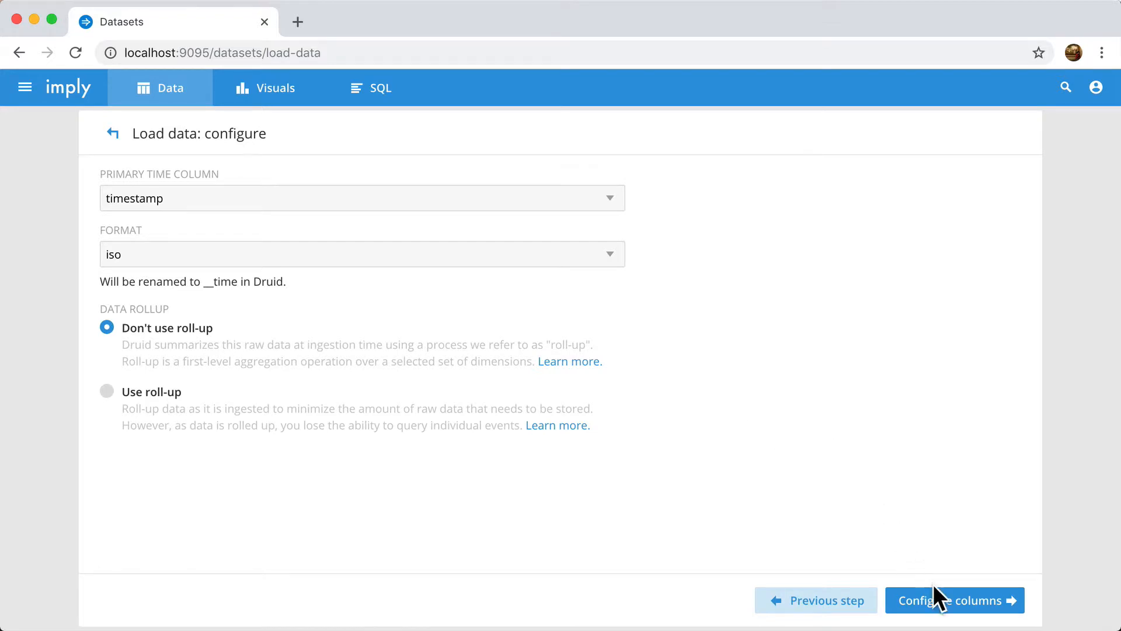
click(955, 600)
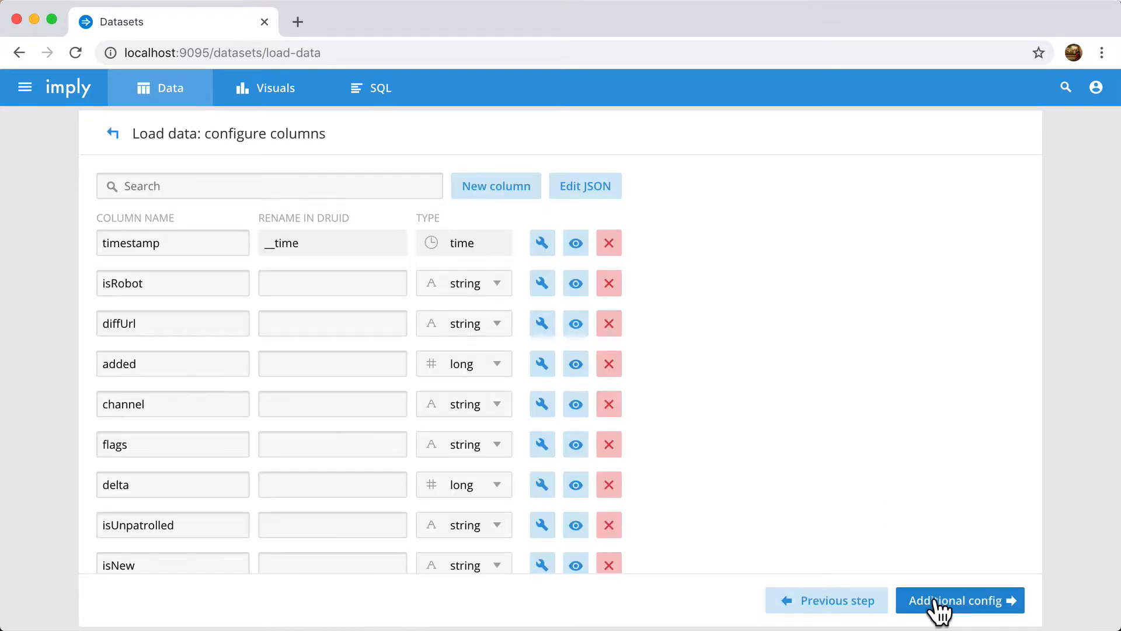
mouse_move(184, 171)
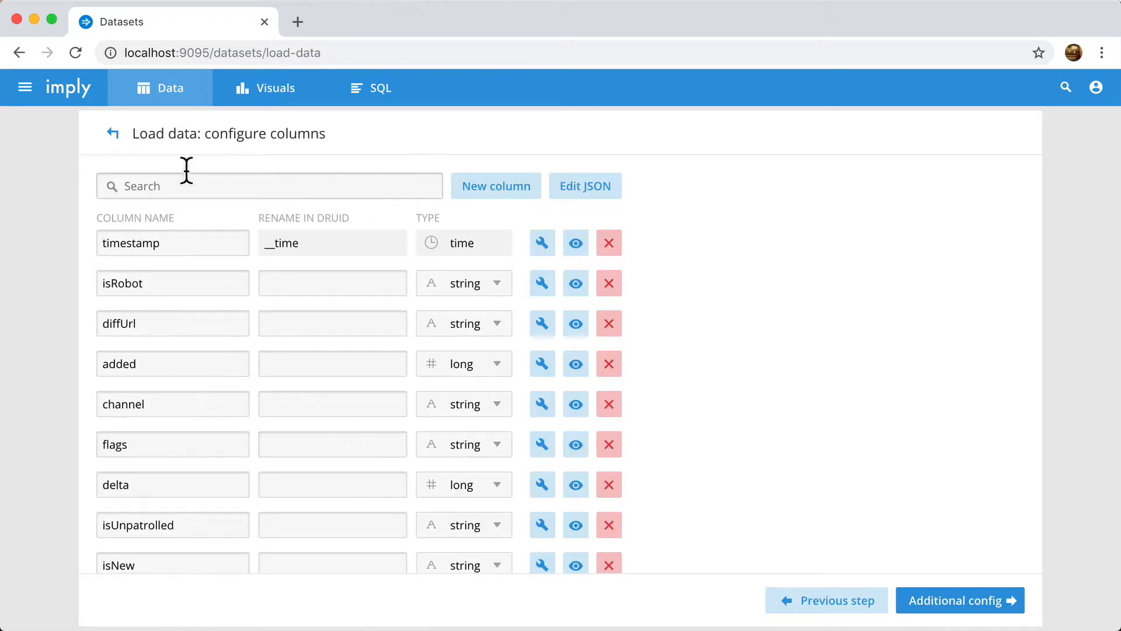
Advance to the additional config step for the wikipedia data source.
click(960, 601)
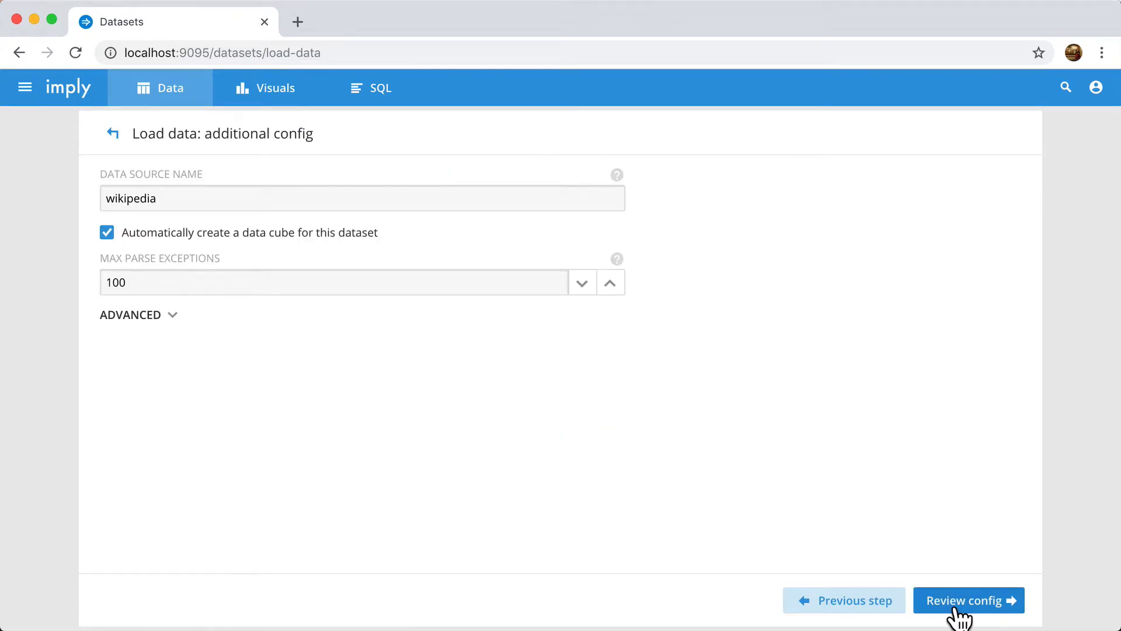
mouse_move(258, 240)
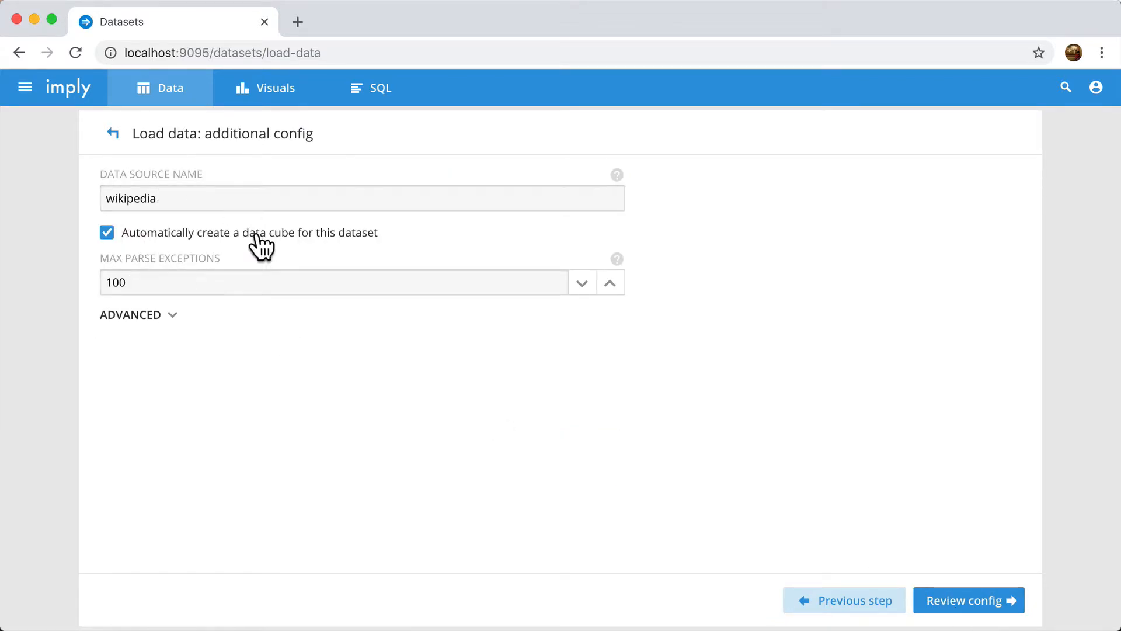
mouse_move(349, 203)
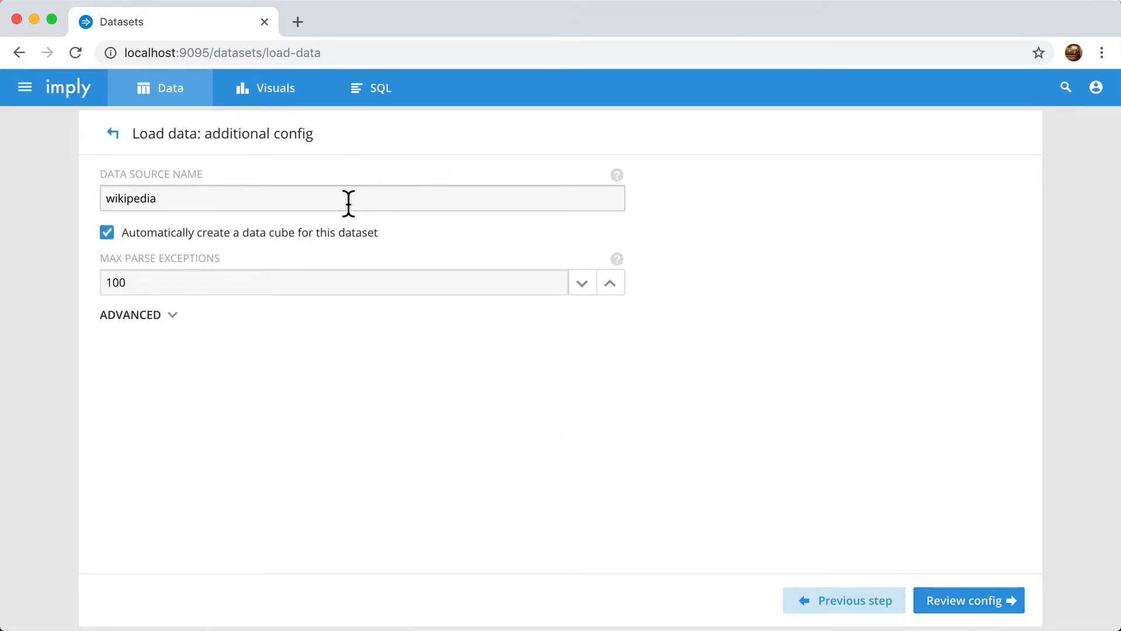
mouse_move(166, 197)
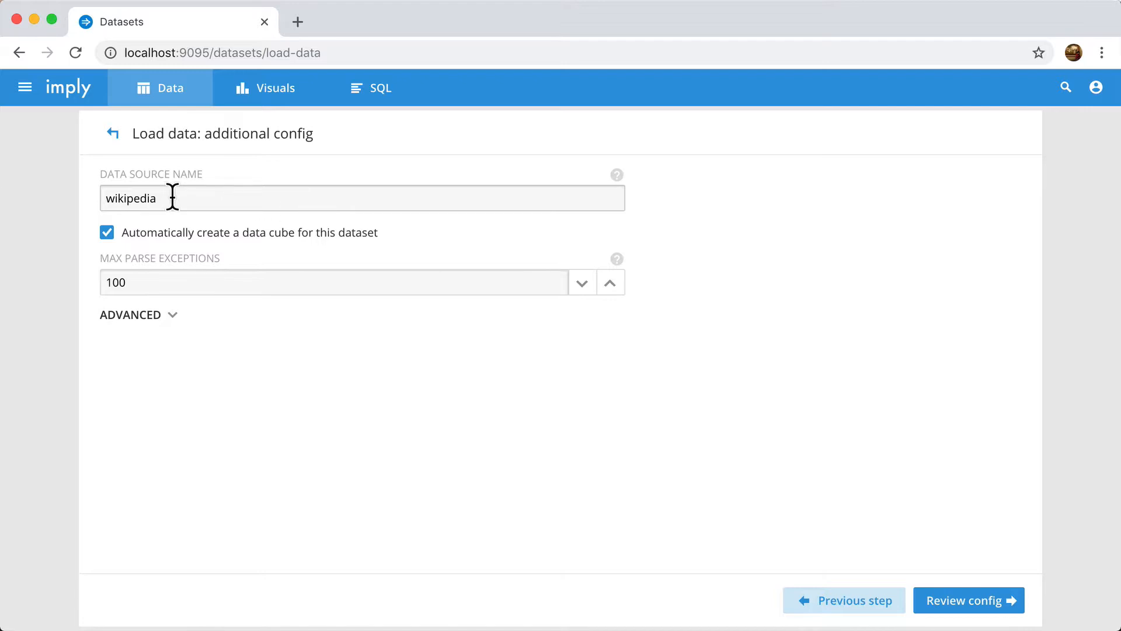
mouse_move(276, 250)
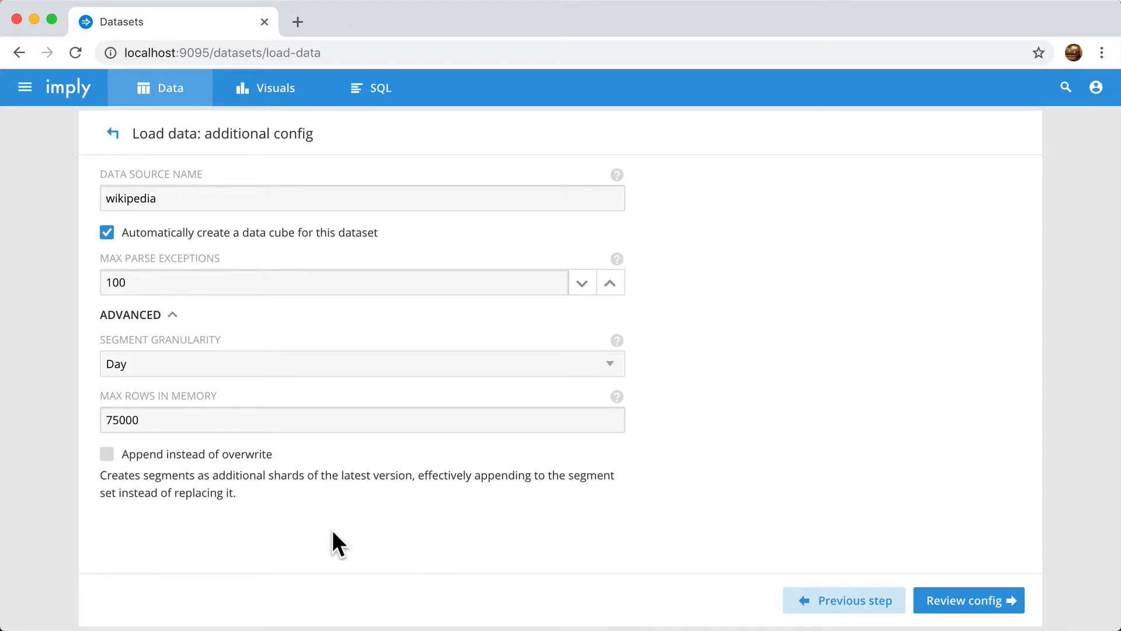
mouse_move(549, 377)
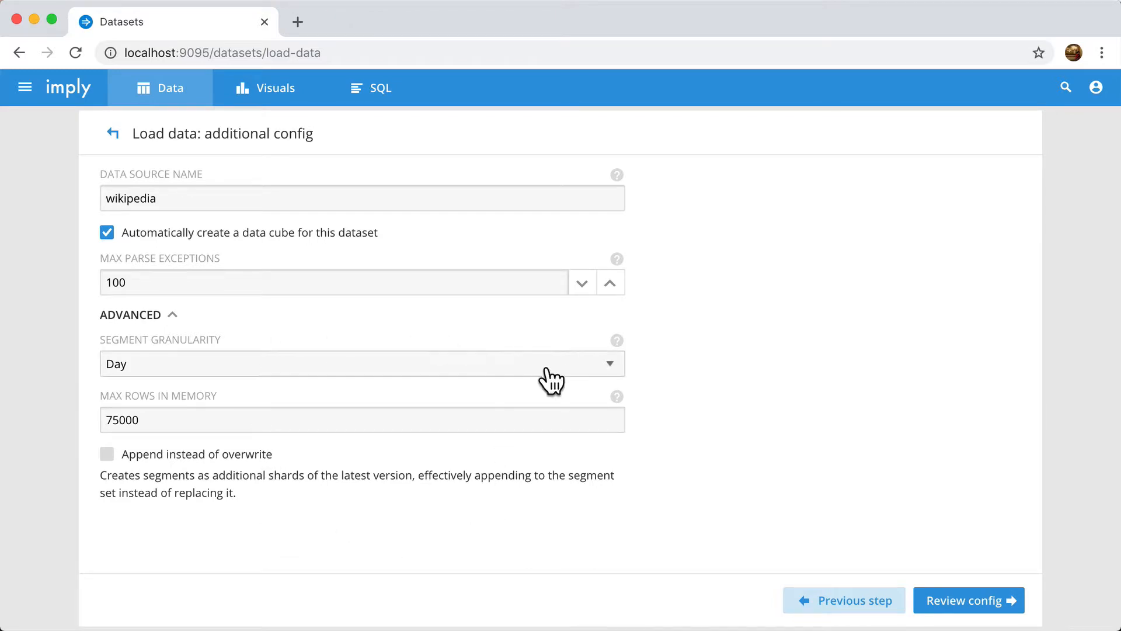
Go to Review config, then scroll through the ingestion spec JSON preview and close it.
click(969, 600)
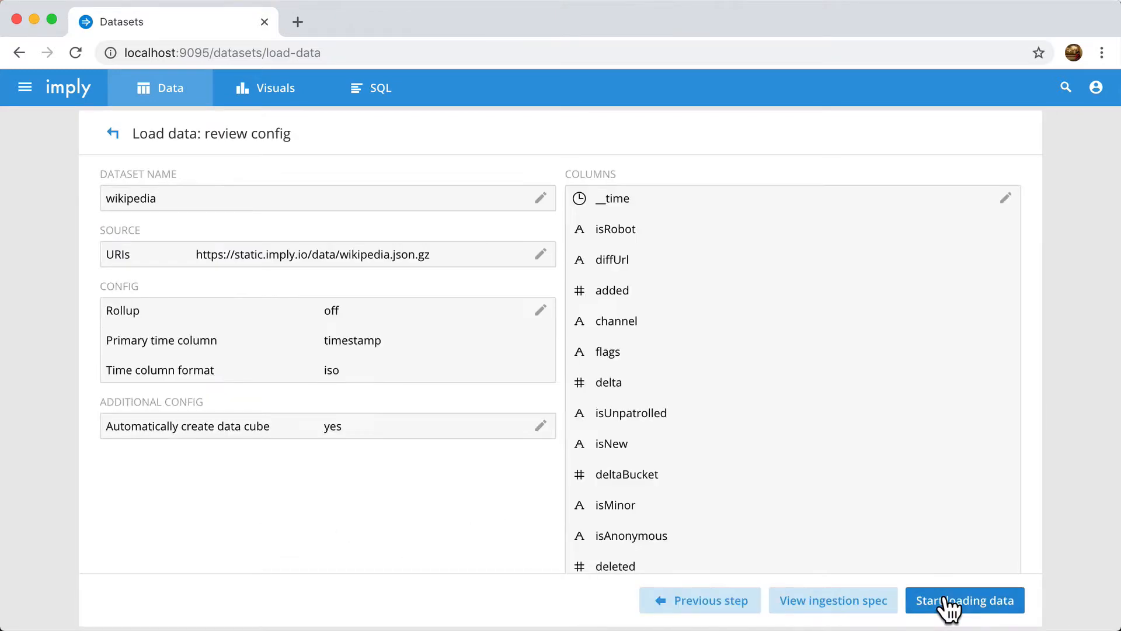
mouse_move(774, 475)
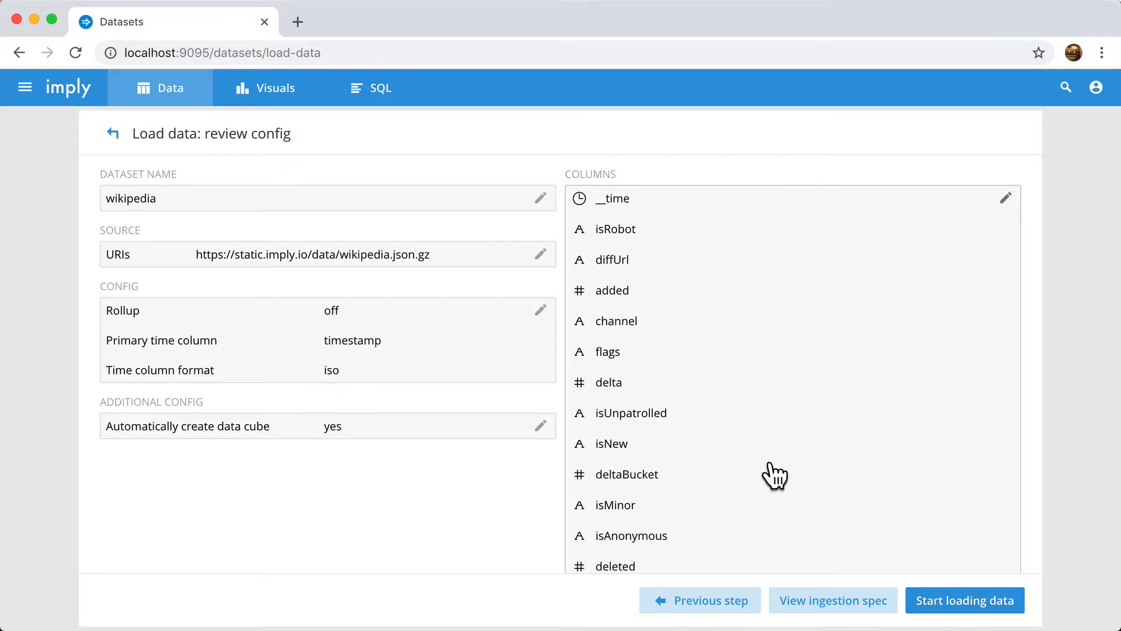
mouse_move(810, 485)
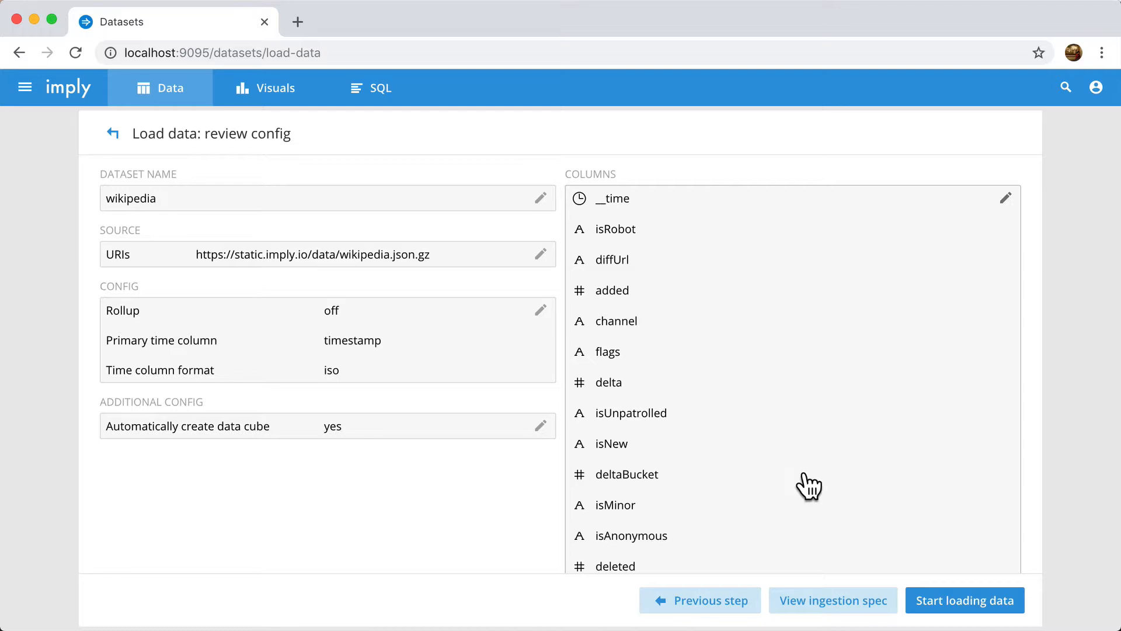
click(832, 600)
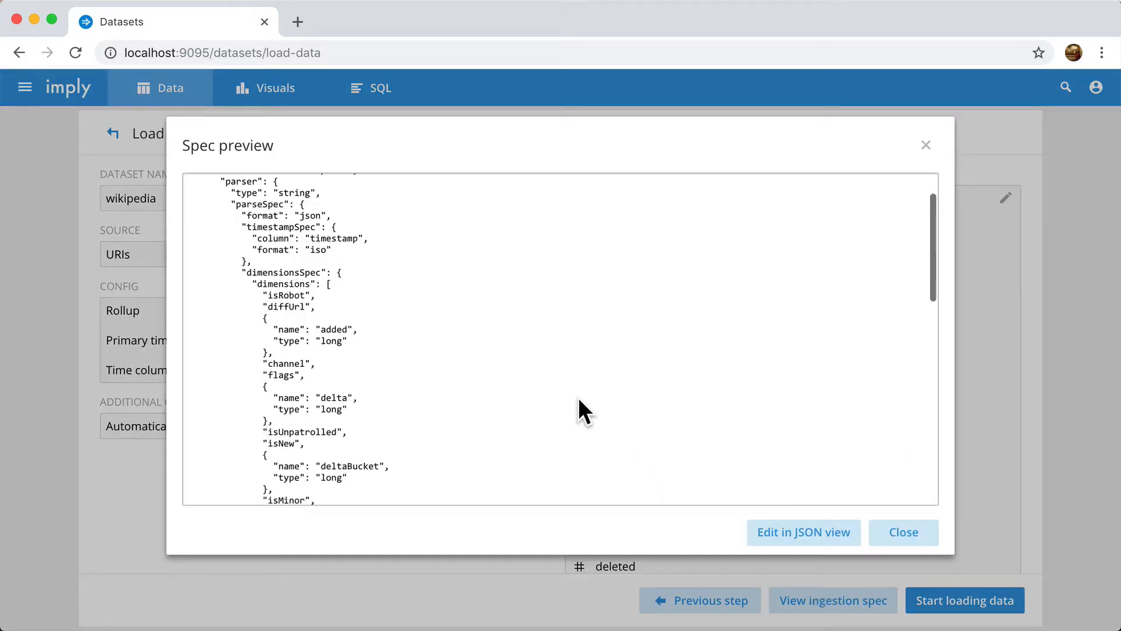
scroll(down, 3)
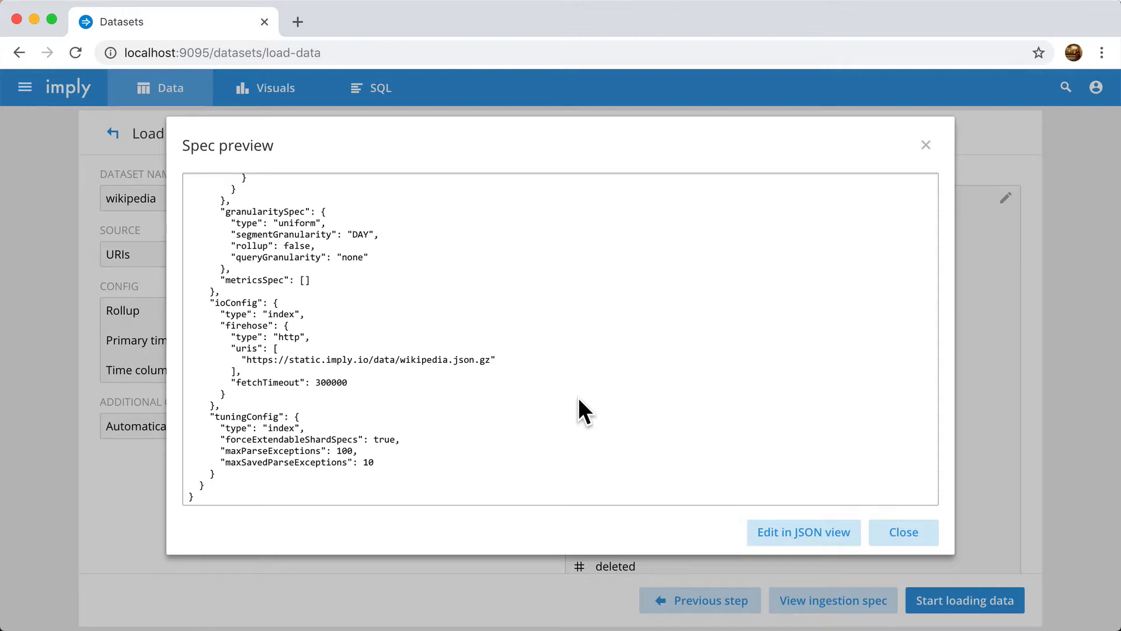
click(904, 533)
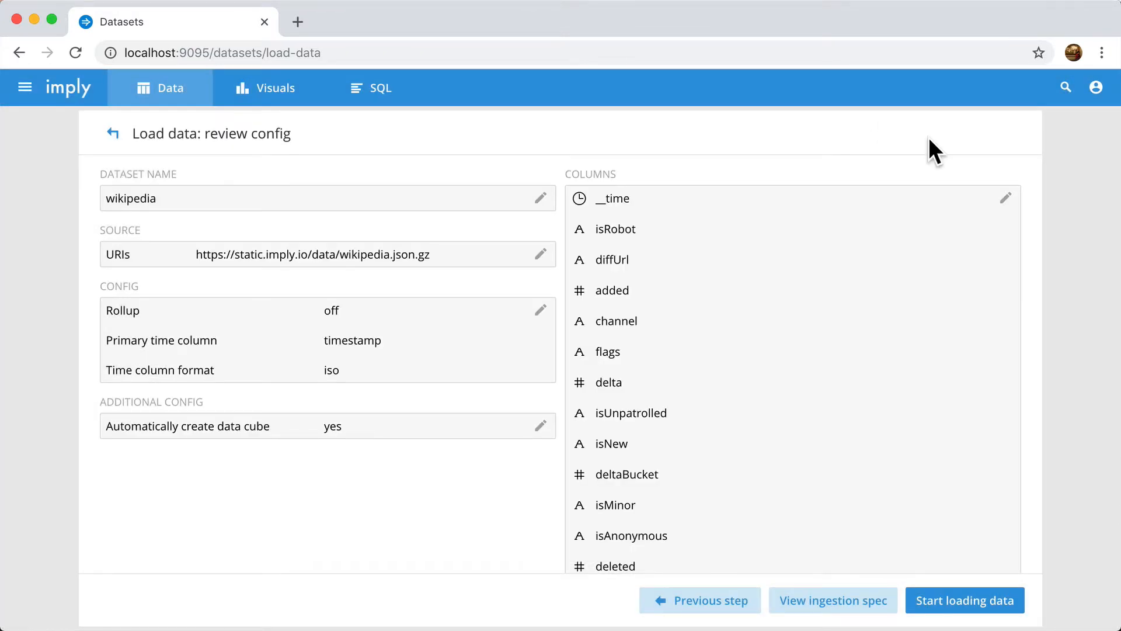
mouse_move(975, 609)
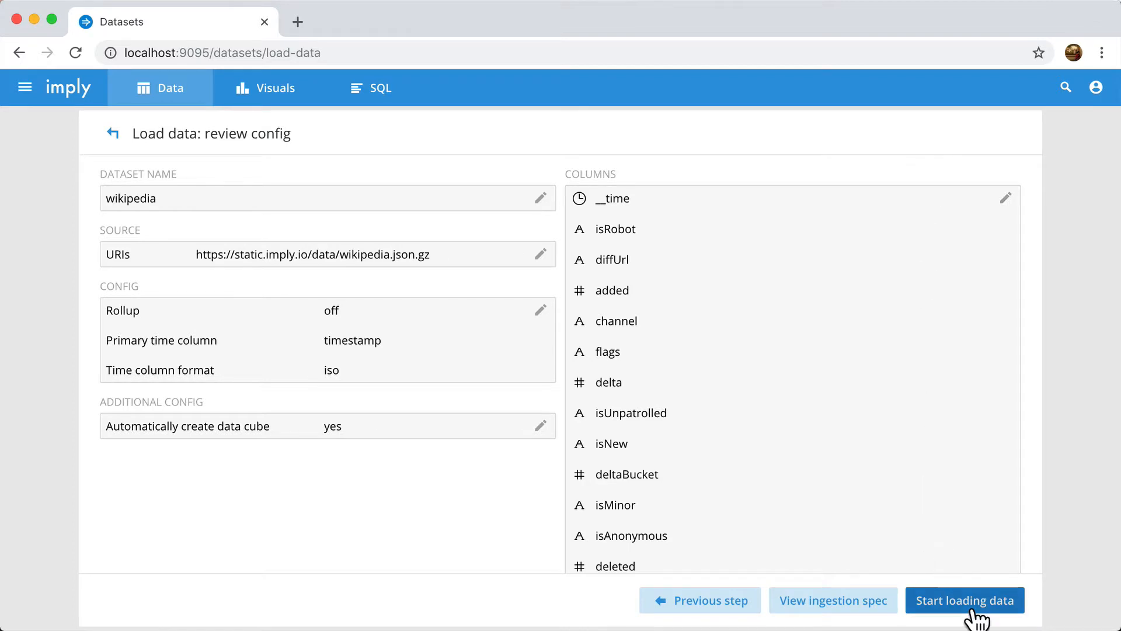
Start loading the wikipedia data and wait until the files load successfully.
click(965, 617)
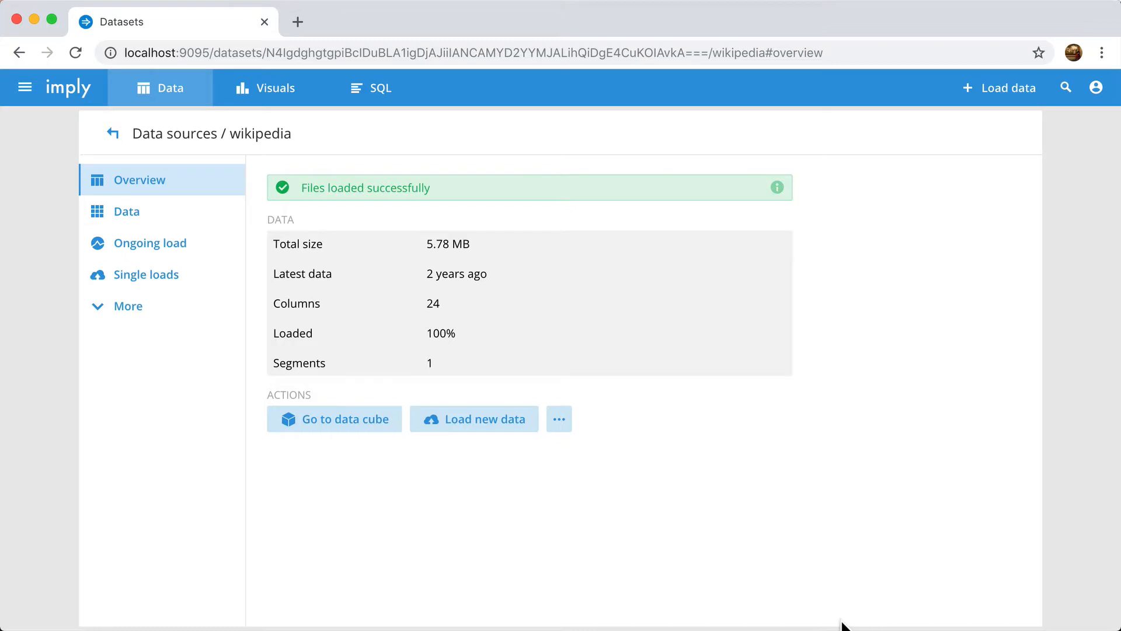
mouse_move(297, 482)
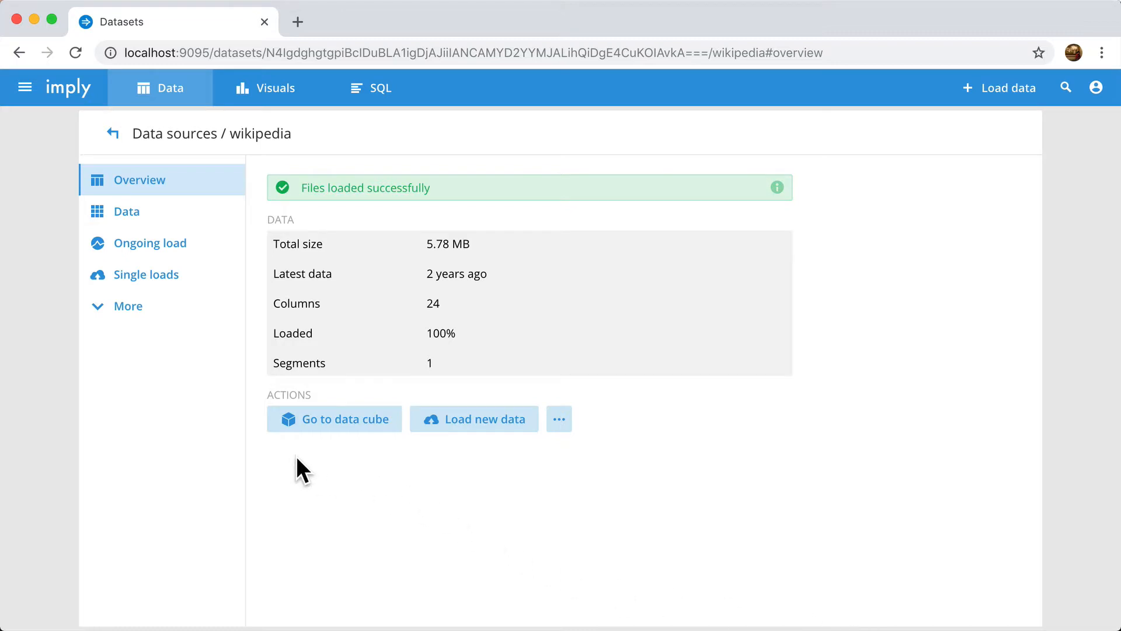
mouse_move(301, 460)
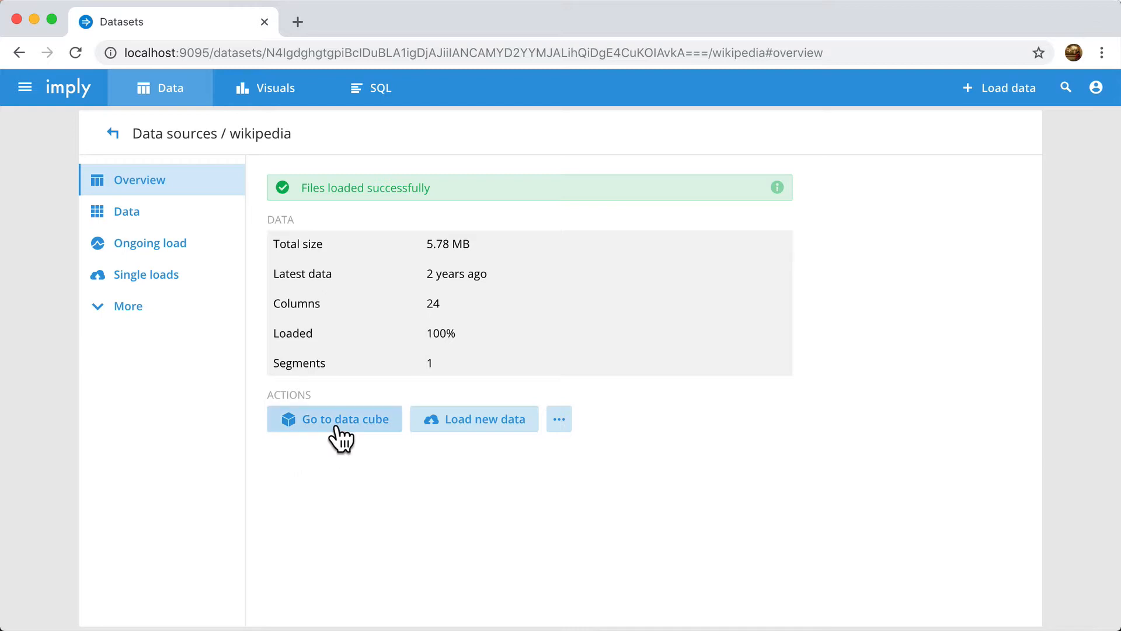
Open the wikipedia data source's data cube in a new tab, showing 24.43 k events.
click(335, 419)
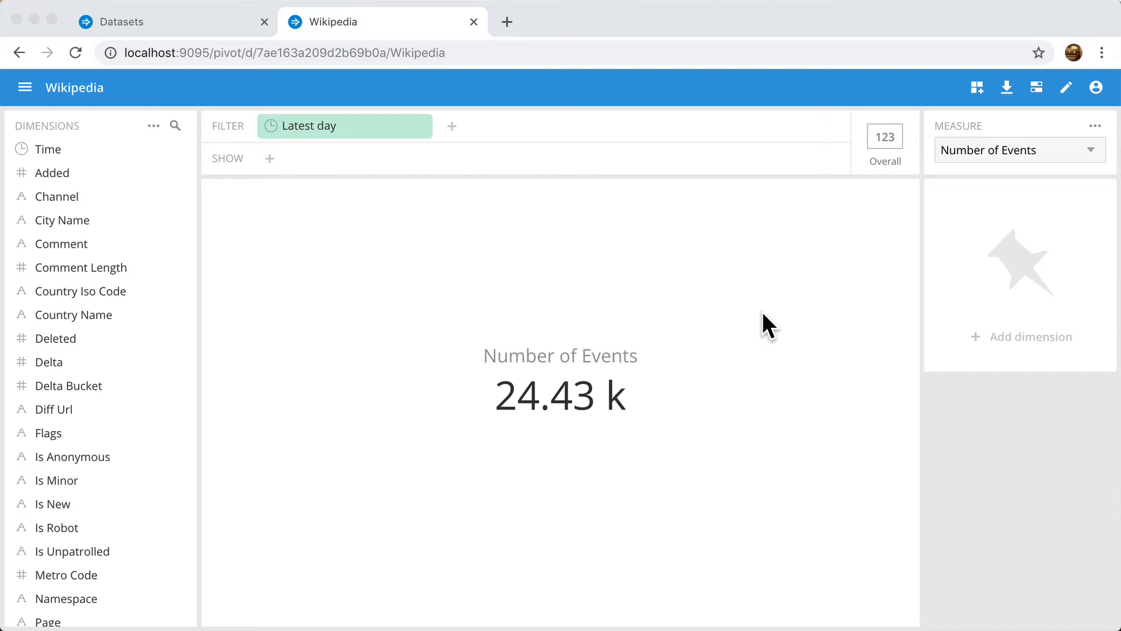
mouse_move(140, 217)
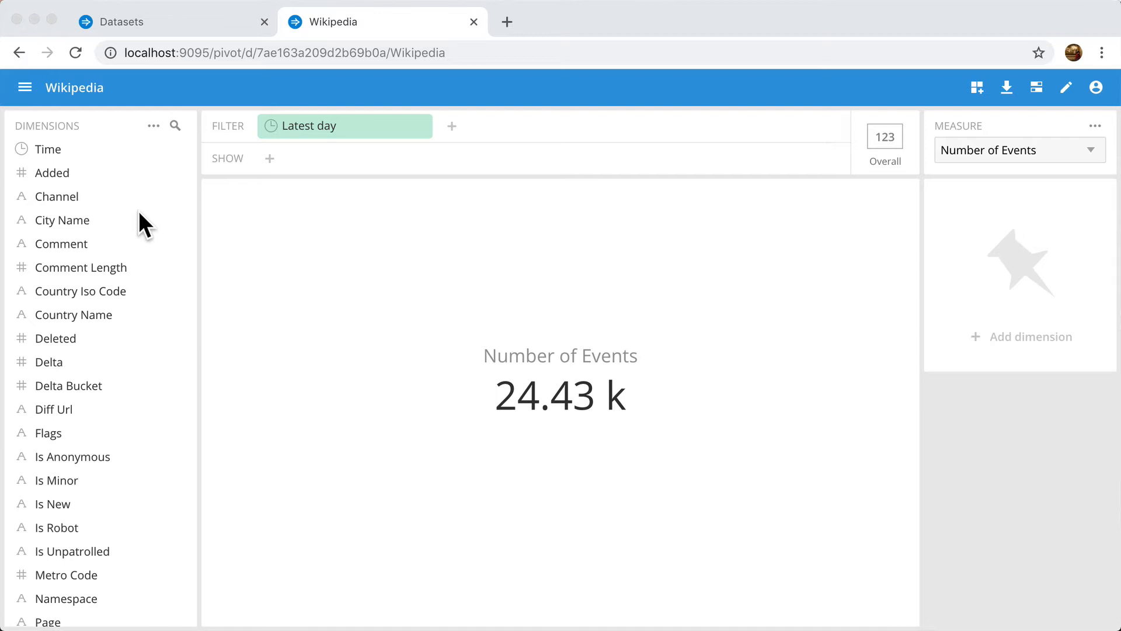
mouse_move(108, 507)
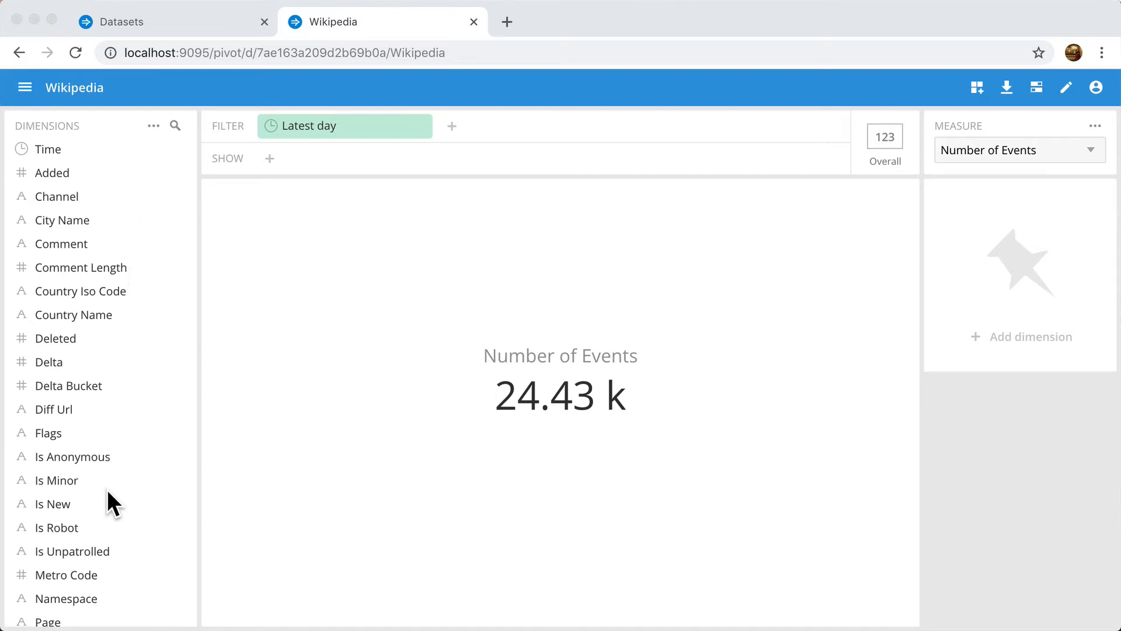
mouse_move(99, 324)
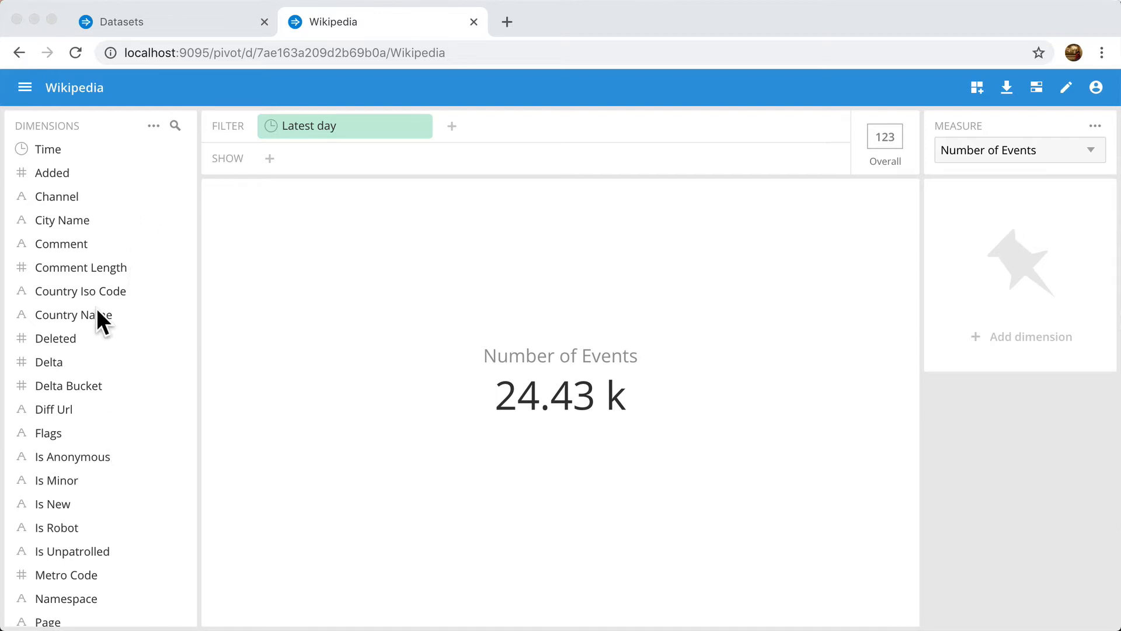
mouse_move(1003, 161)
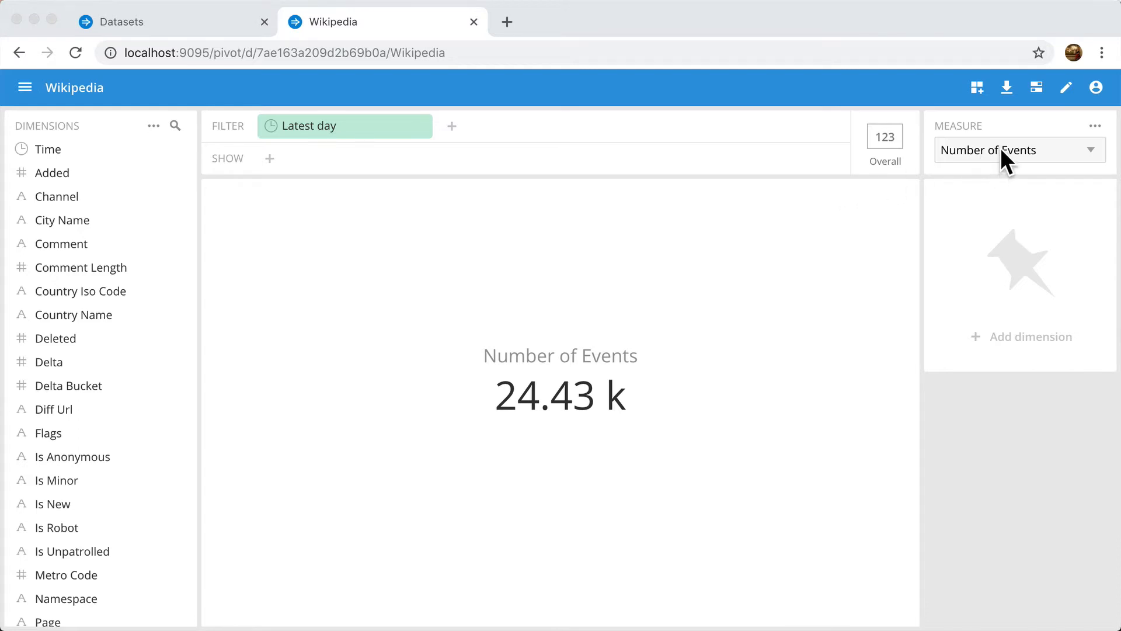
click(1020, 150)
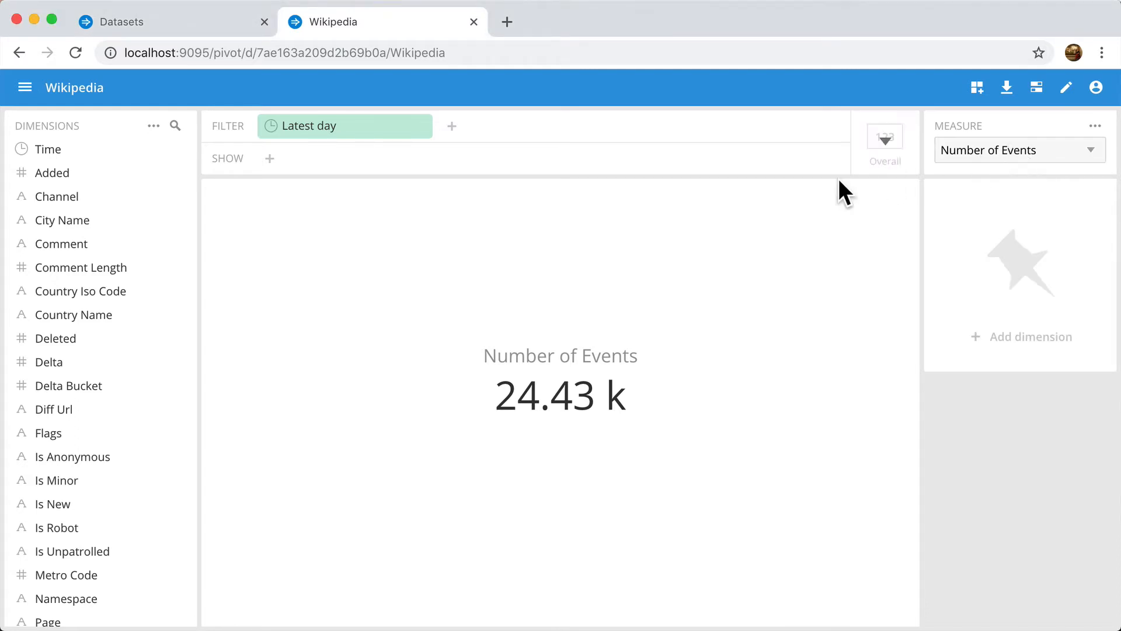
Chart events over time by hour, split into lines per Channel, then remove the split.
drag(48, 149, 318, 256)
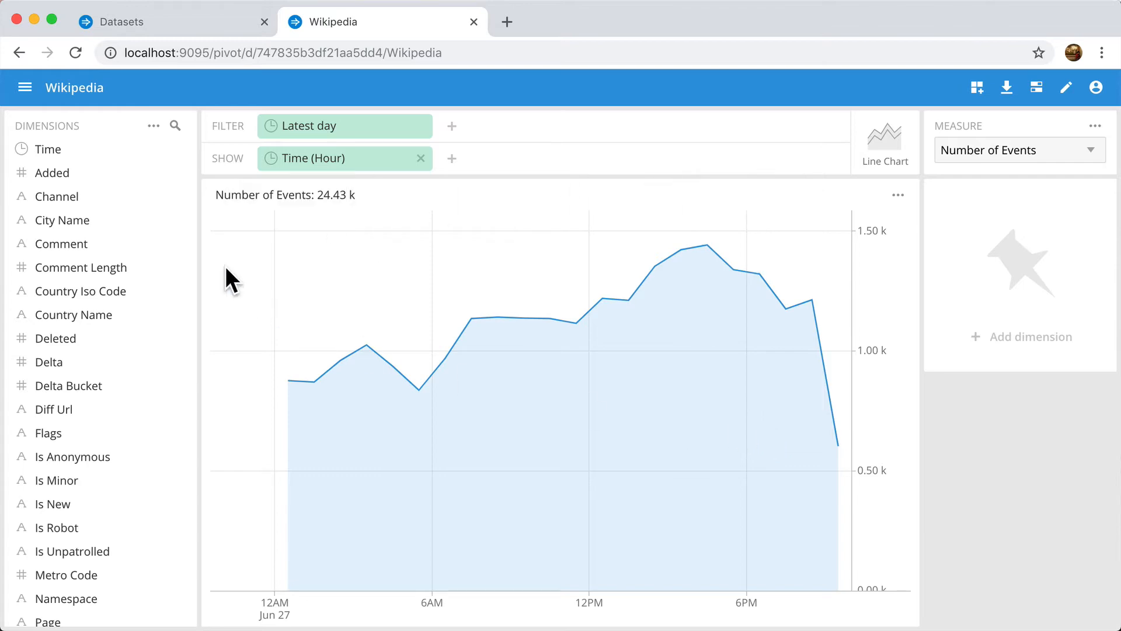
drag(57, 196, 500, 158)
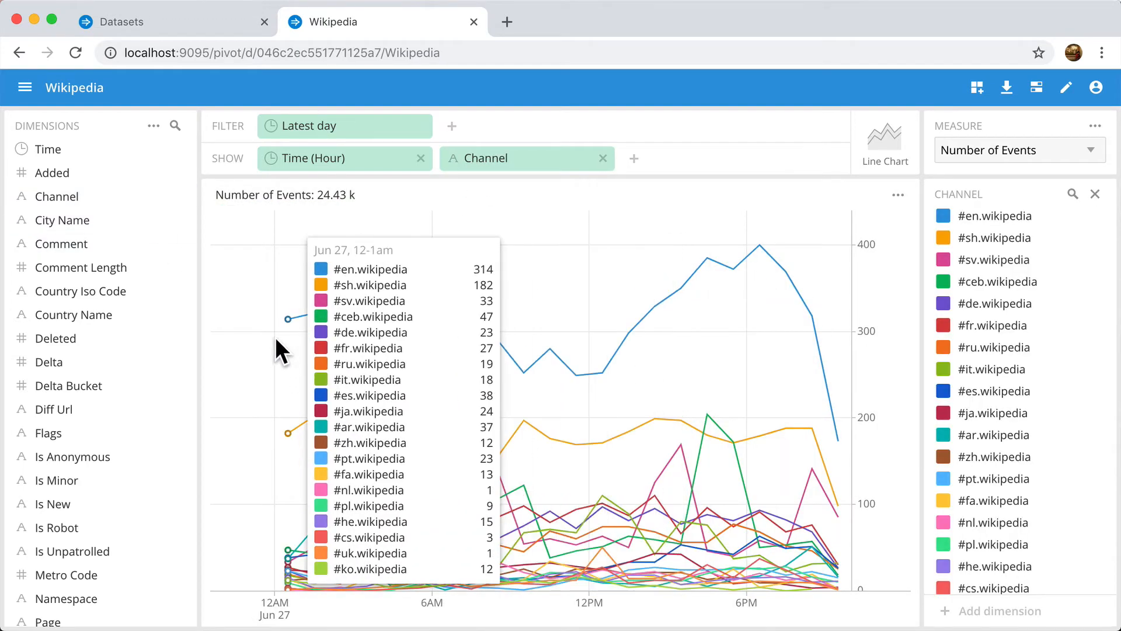
click(603, 158)
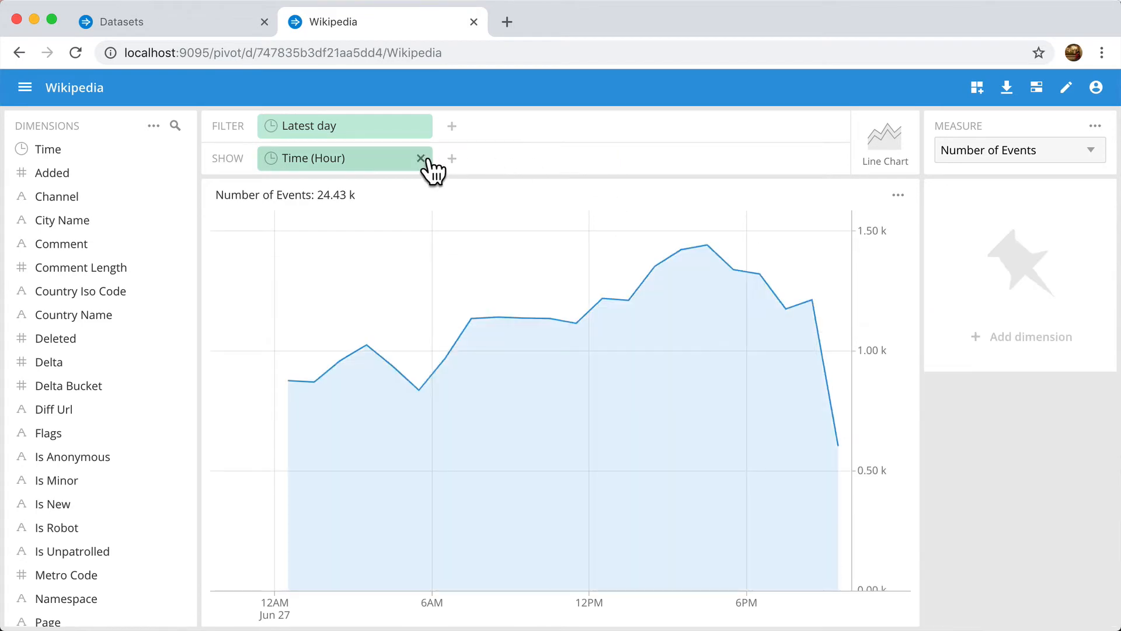
View events by Comment as a table and by Comment Length as bars, then clear back to the 24.43 k total.
click(61, 244)
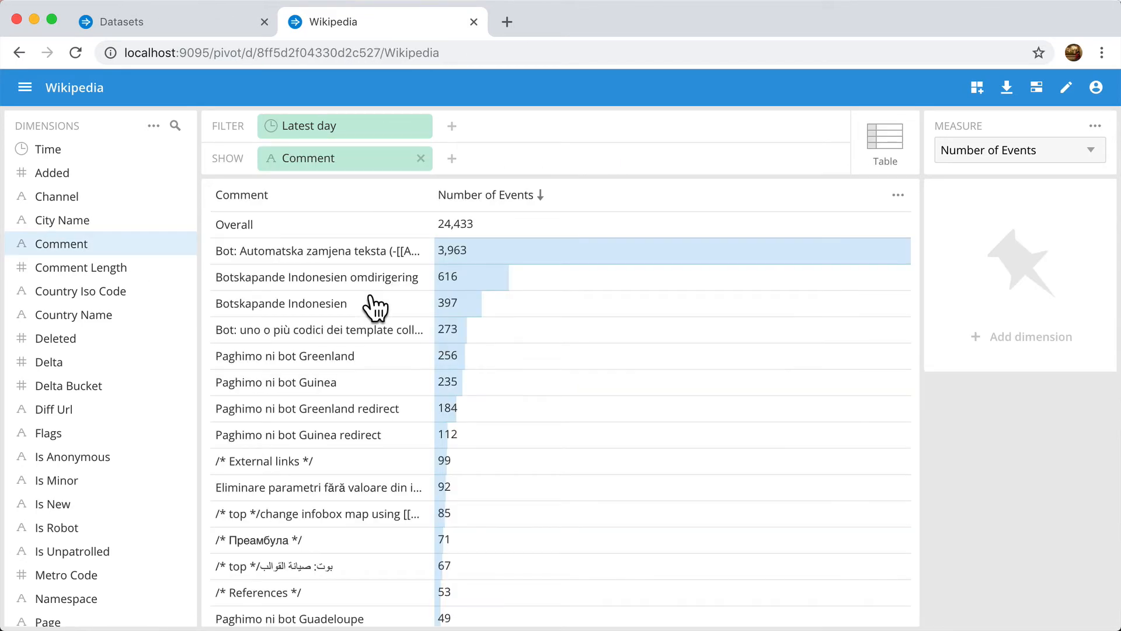
mouse_move(113, 246)
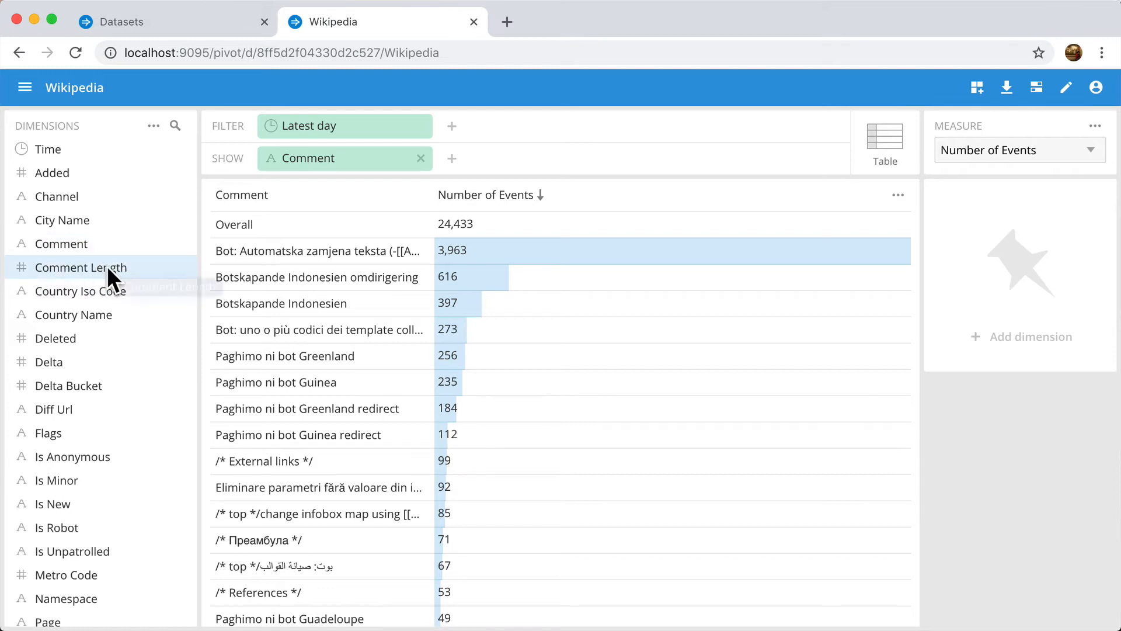
click(80, 267)
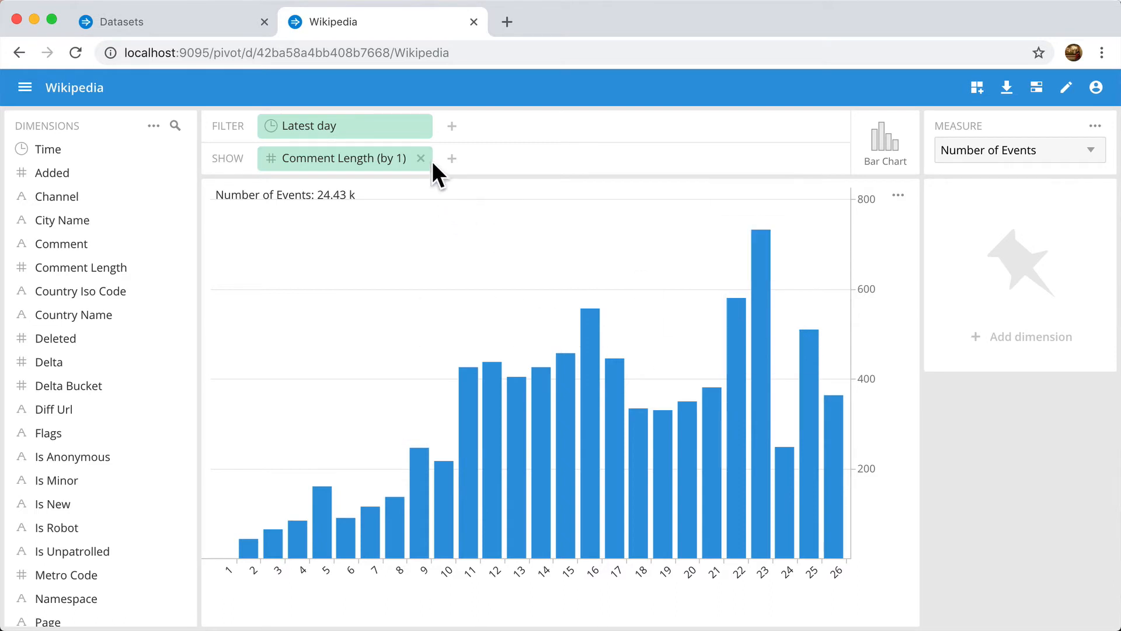
click(420, 159)
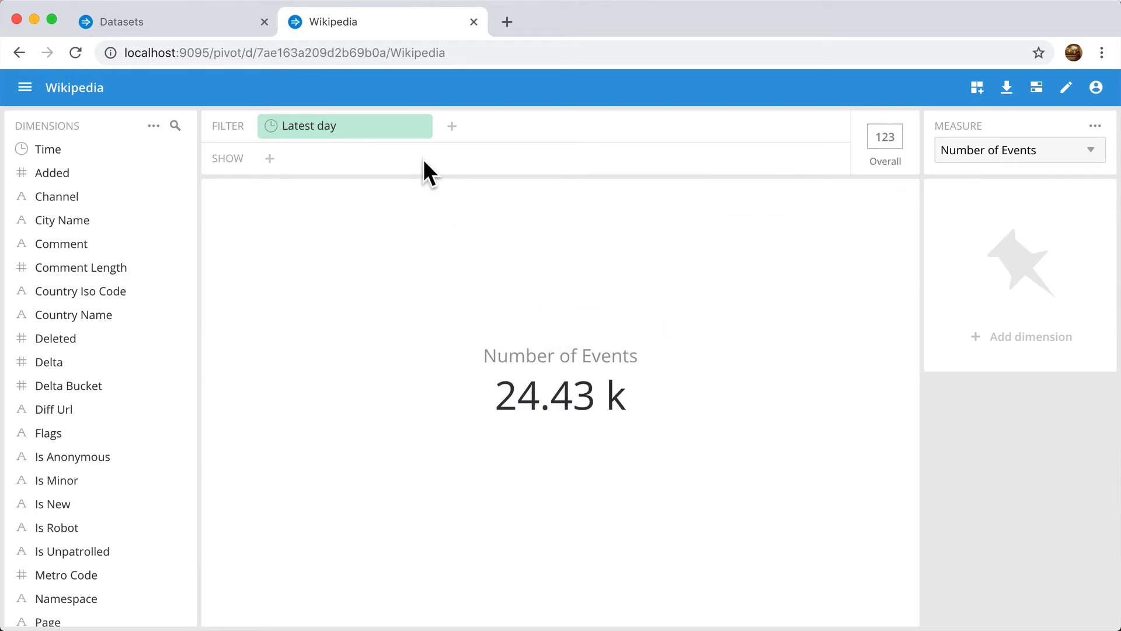
mouse_move(681, 172)
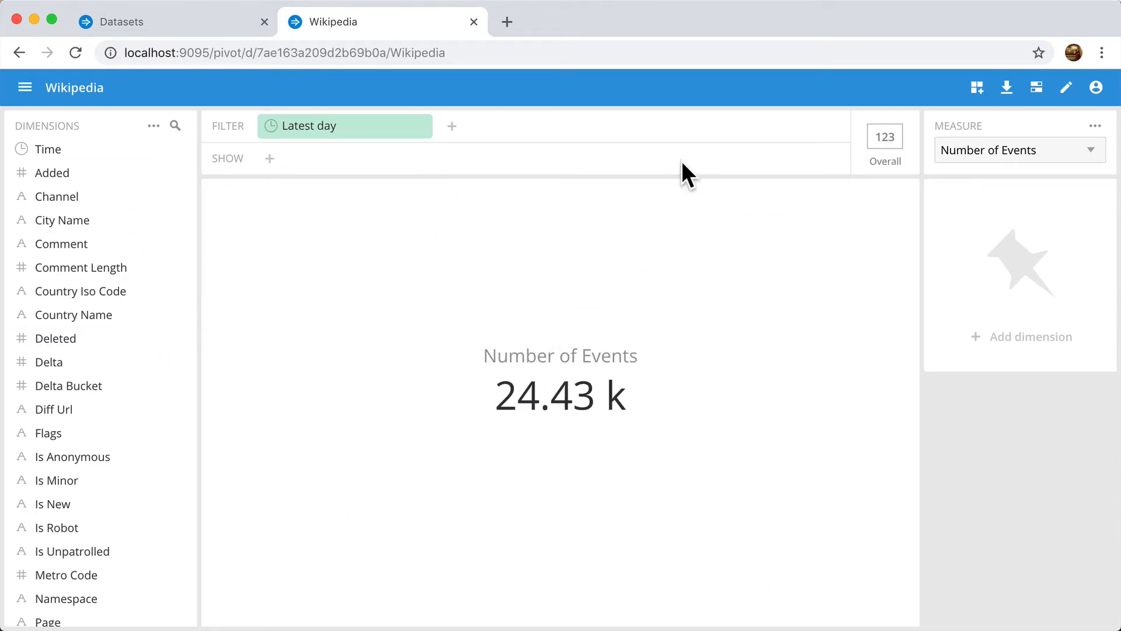
click(1066, 89)
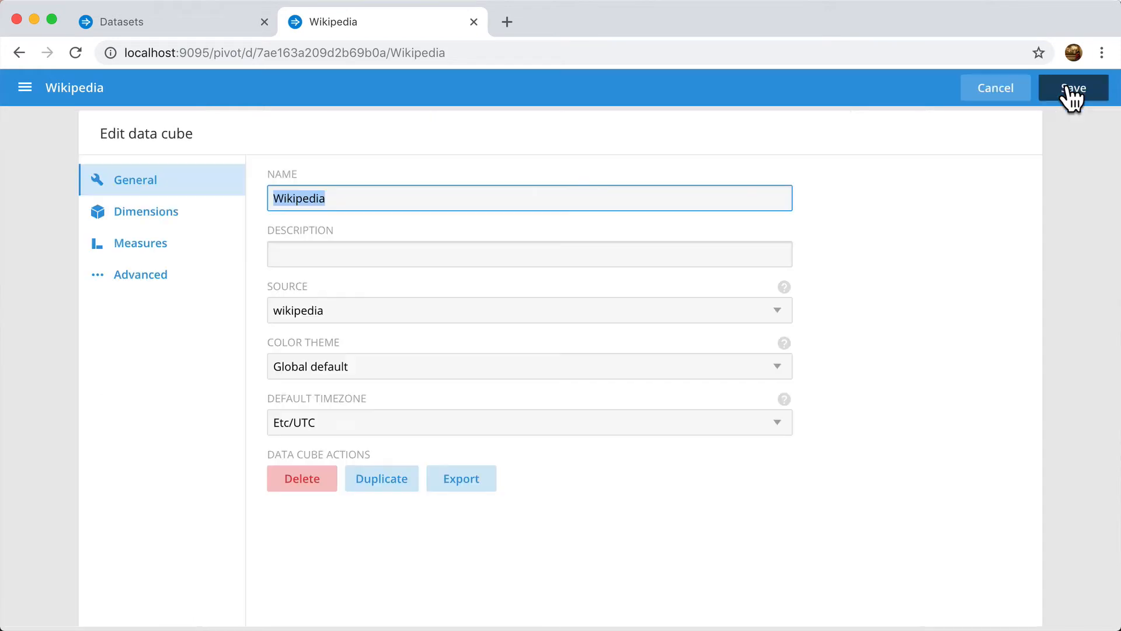
click(145, 212)
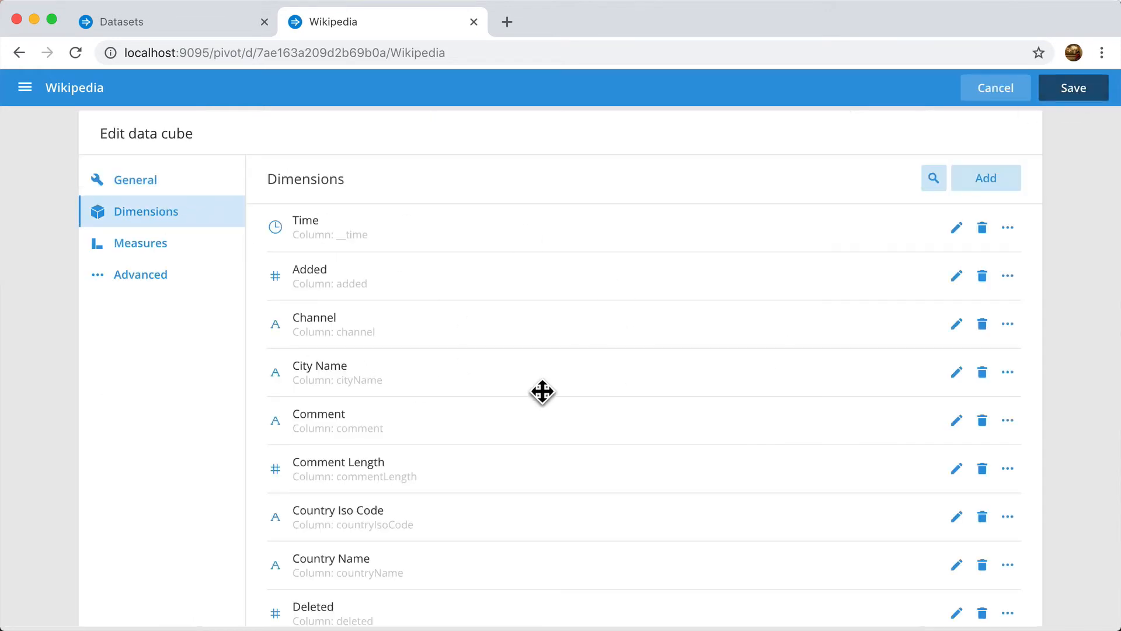
click(141, 243)
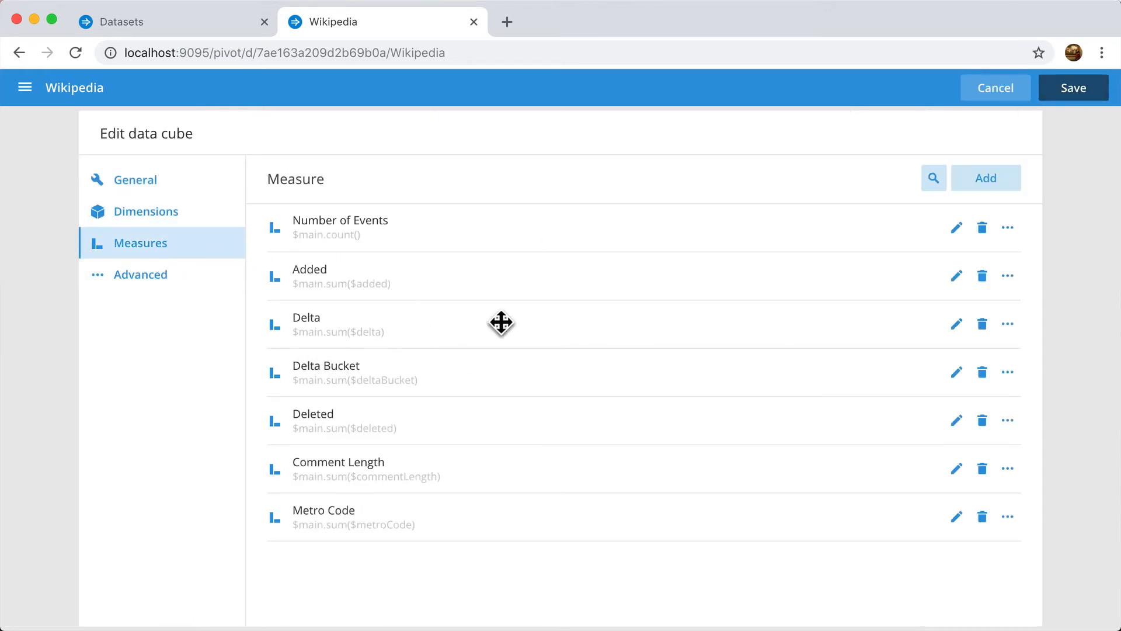
mouse_move(502, 422)
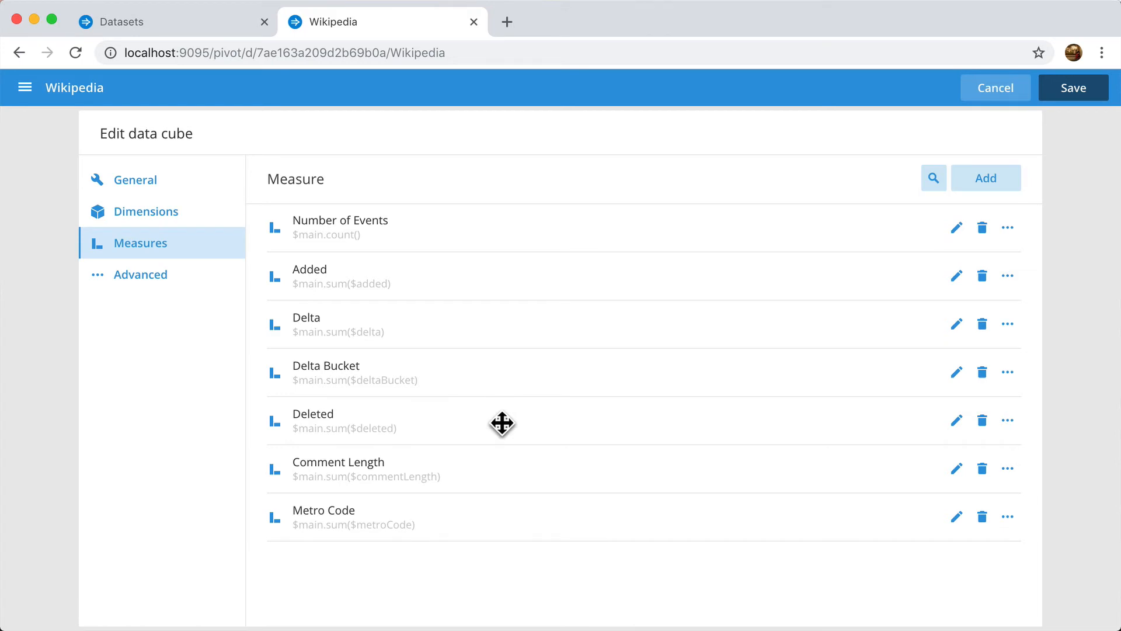
click(995, 88)
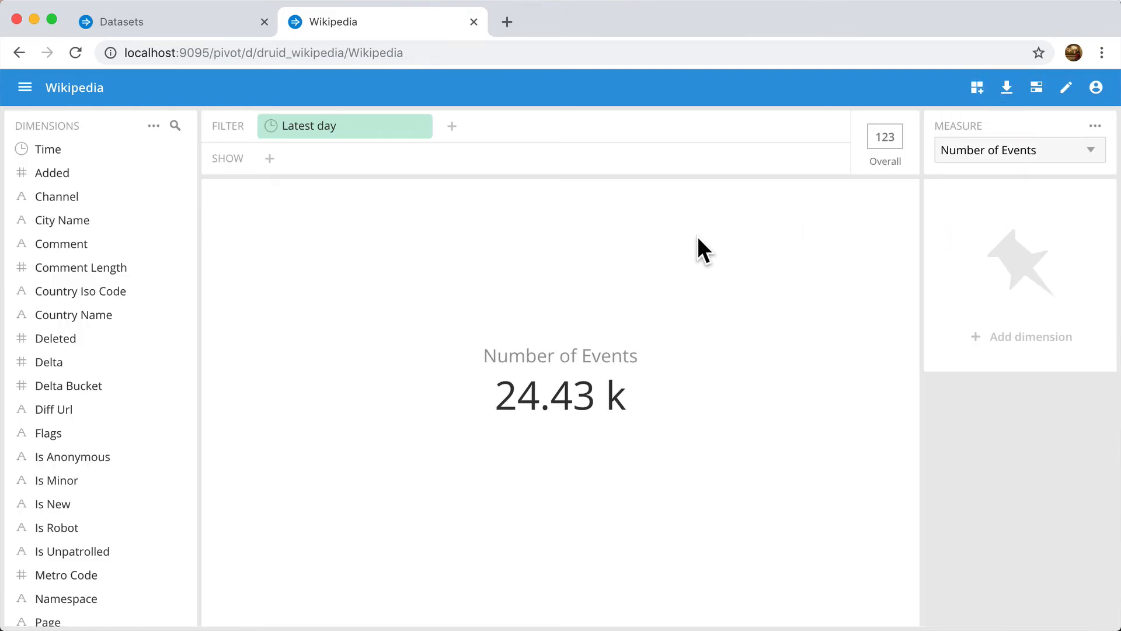
Show events by Channel as a table and add it to a new dashboard.
click(57, 196)
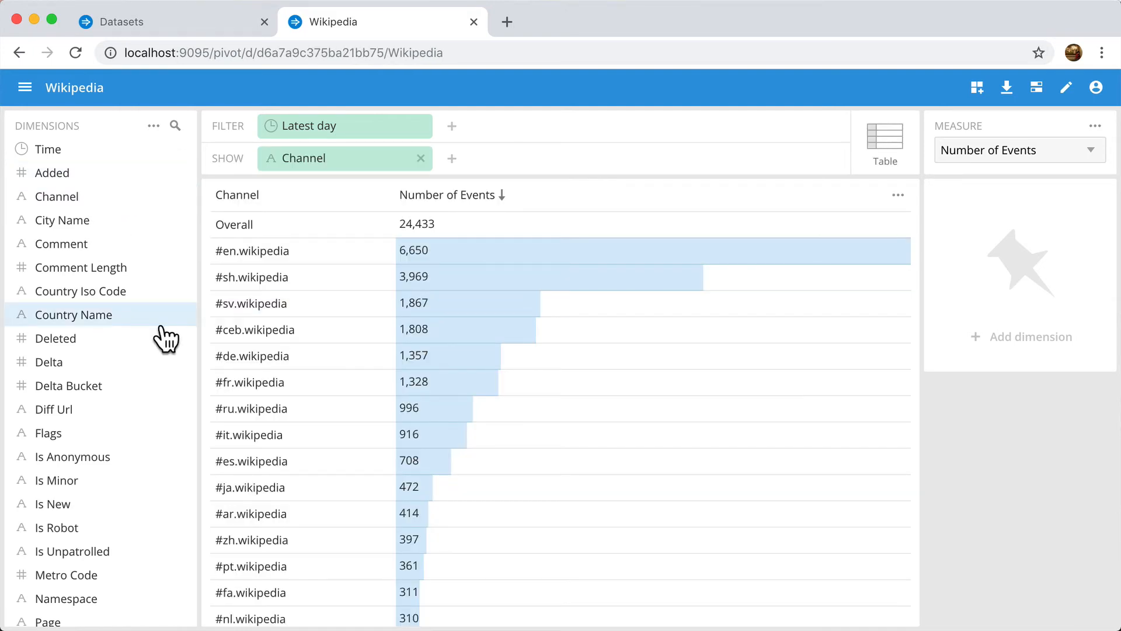
mouse_move(463, 505)
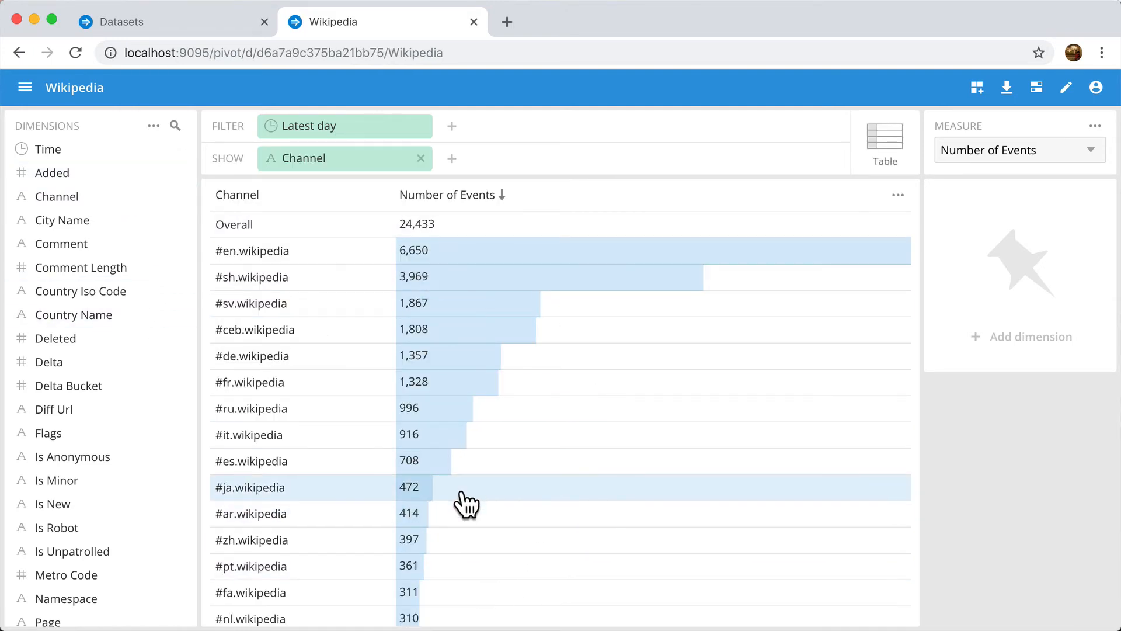
mouse_move(977, 88)
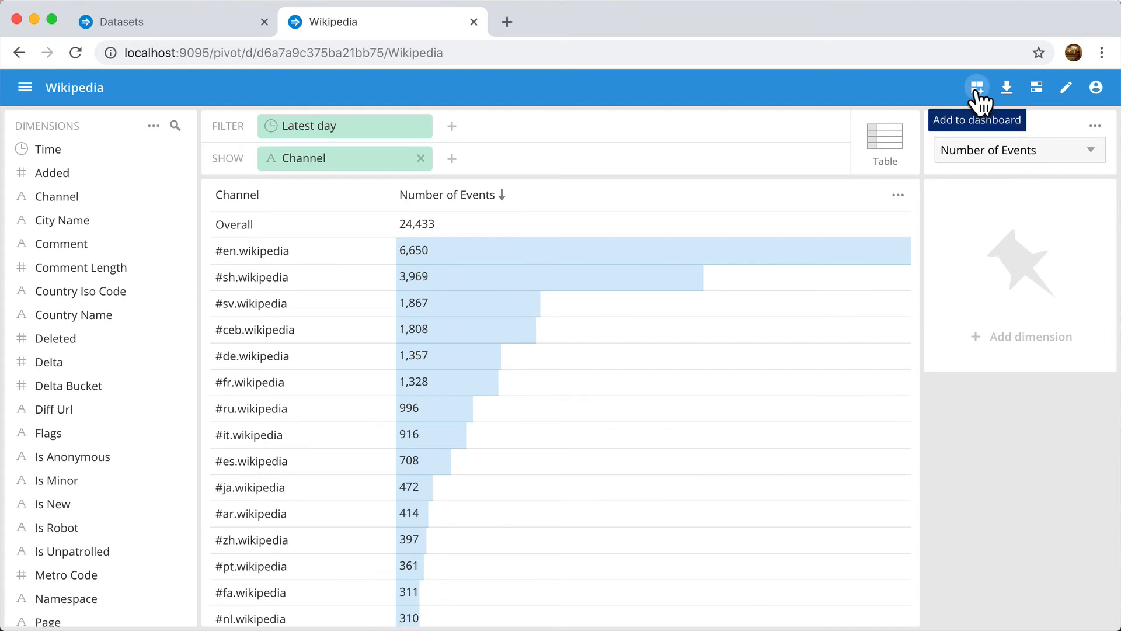
click(977, 87)
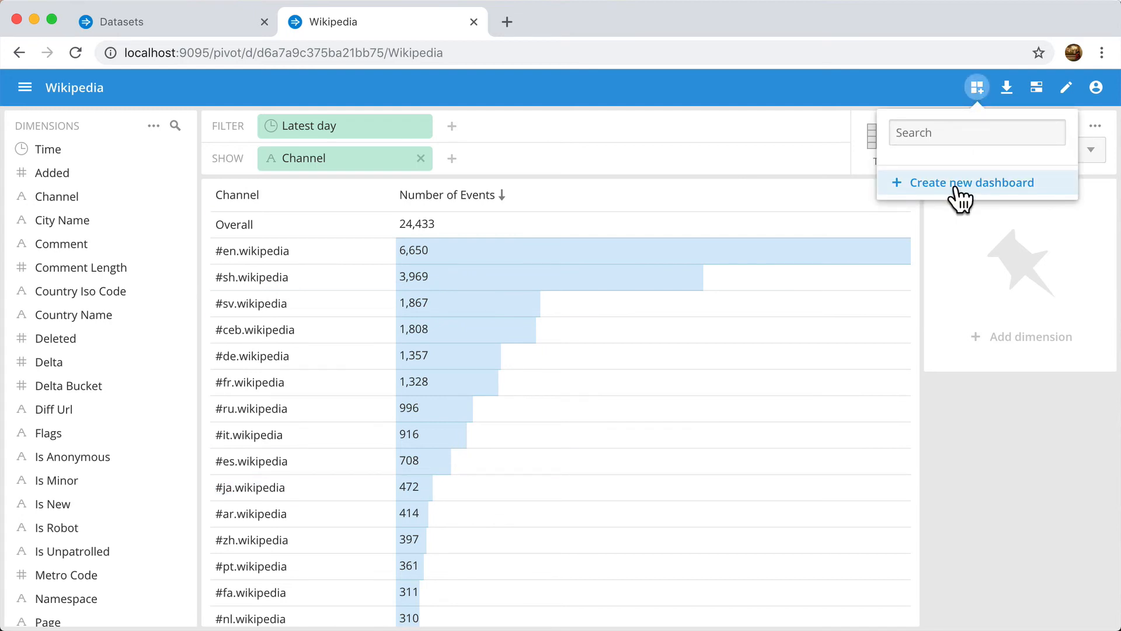
click(972, 183)
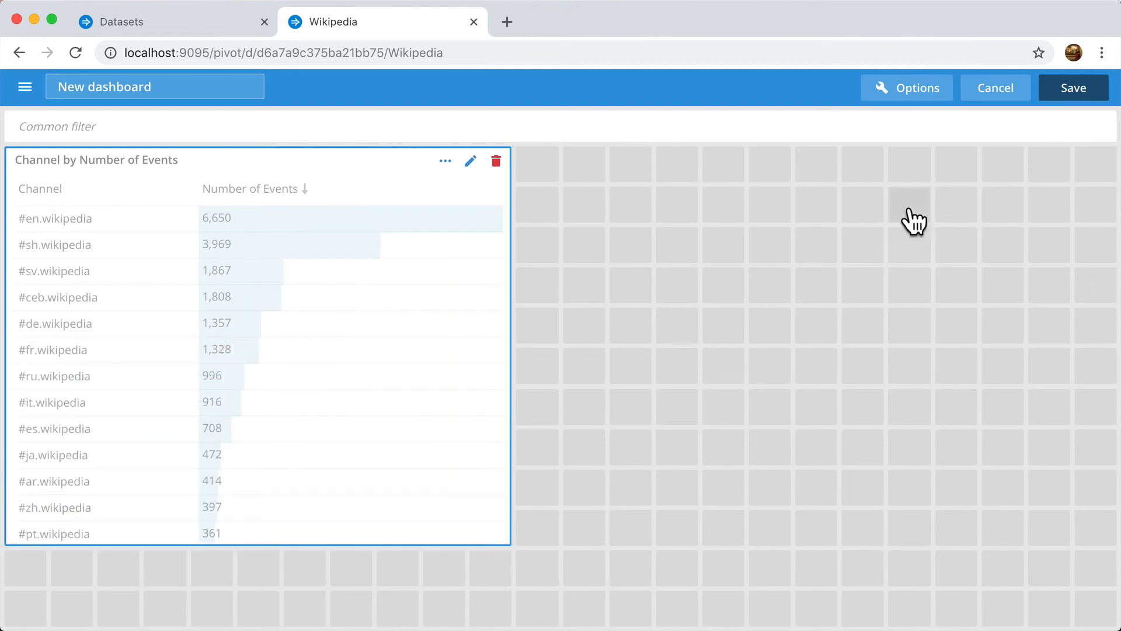
Save the new dashboard and add a Line Chart tile beside the channel table.
click(1074, 88)
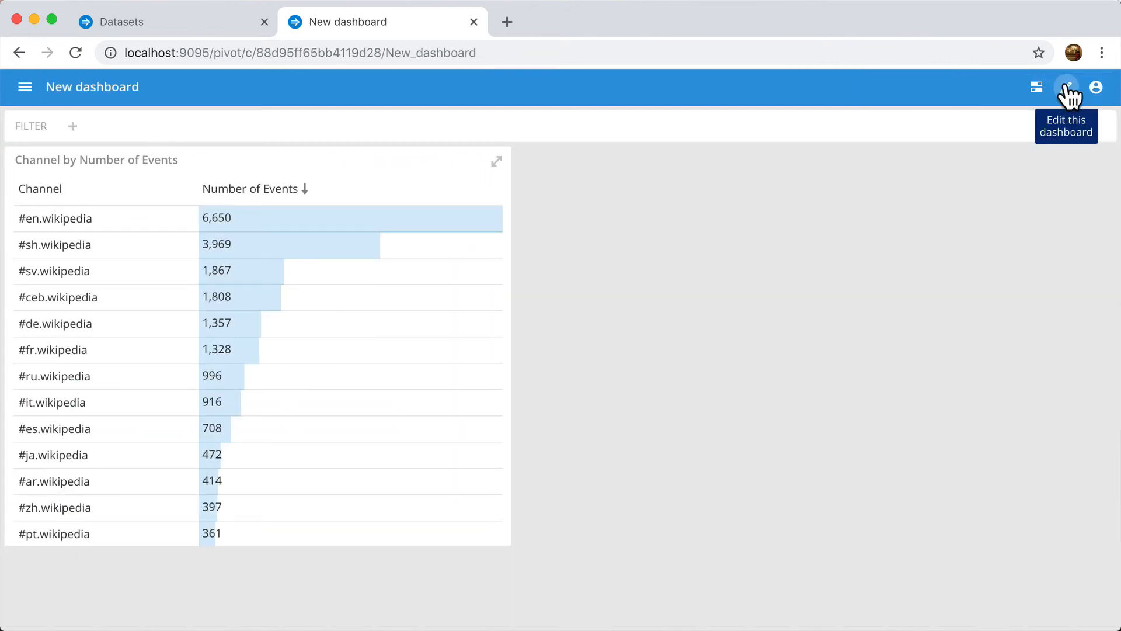
click(1068, 87)
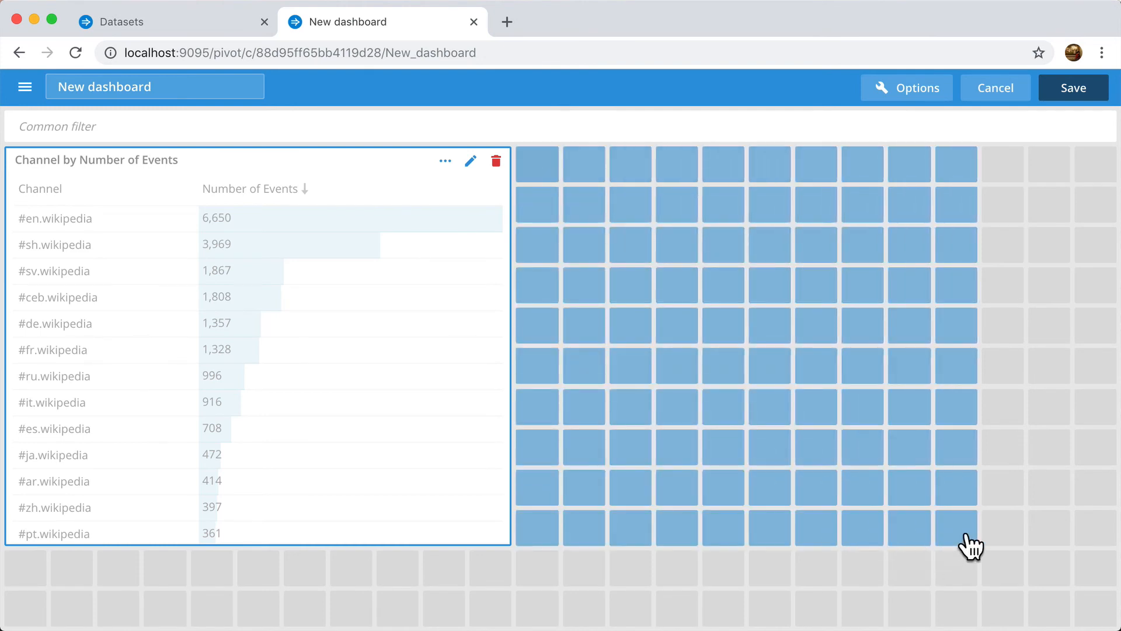
click(968, 544)
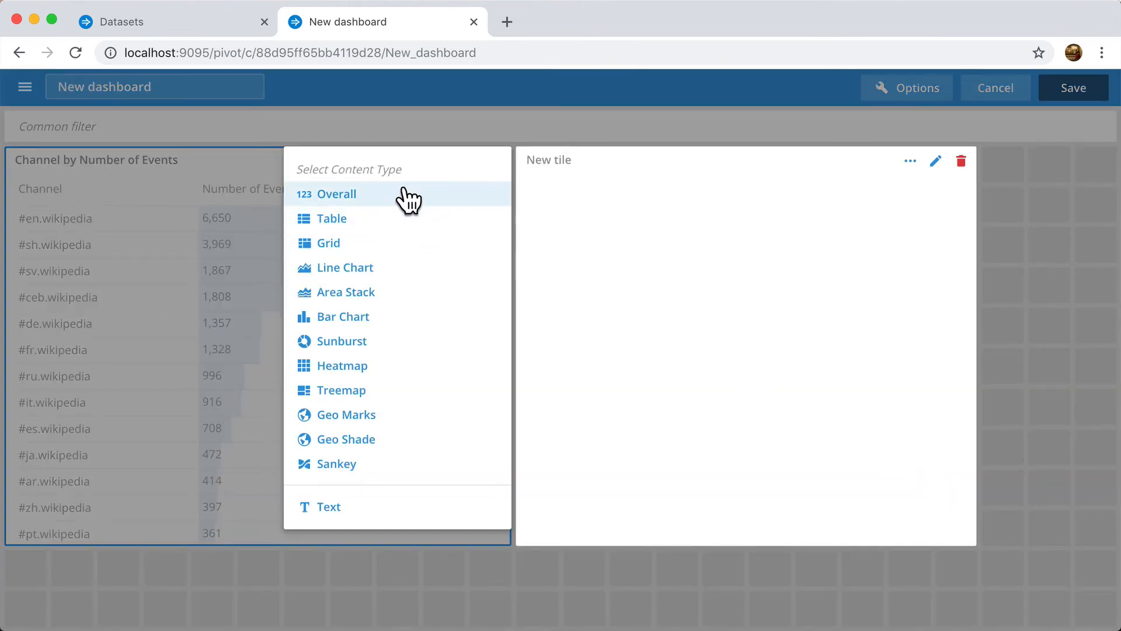
click(344, 267)
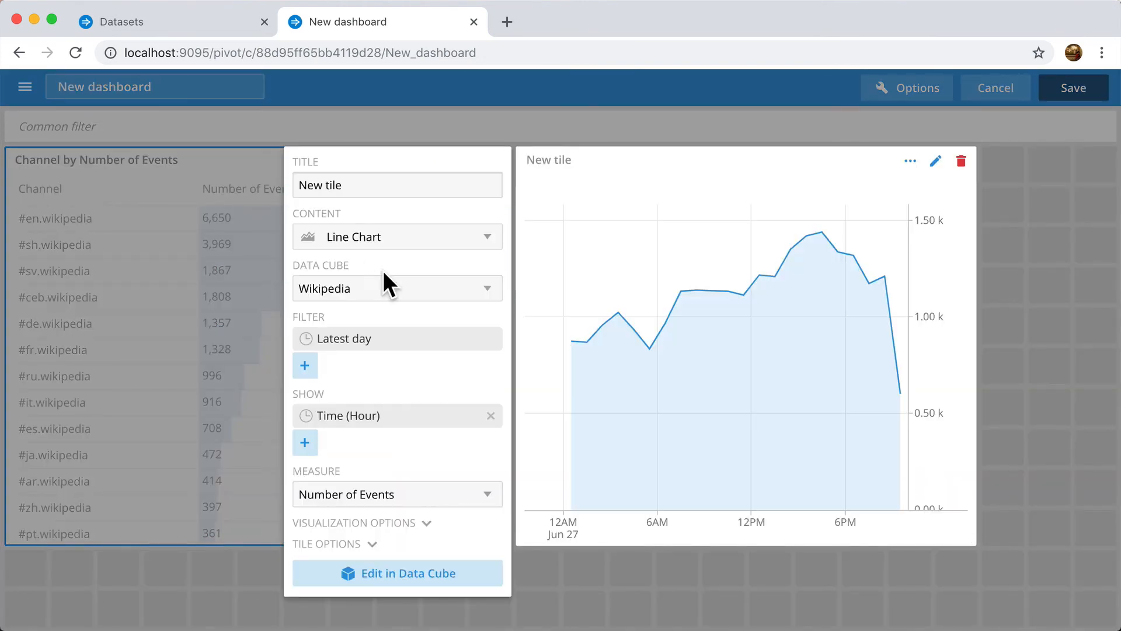
mouse_move(424, 386)
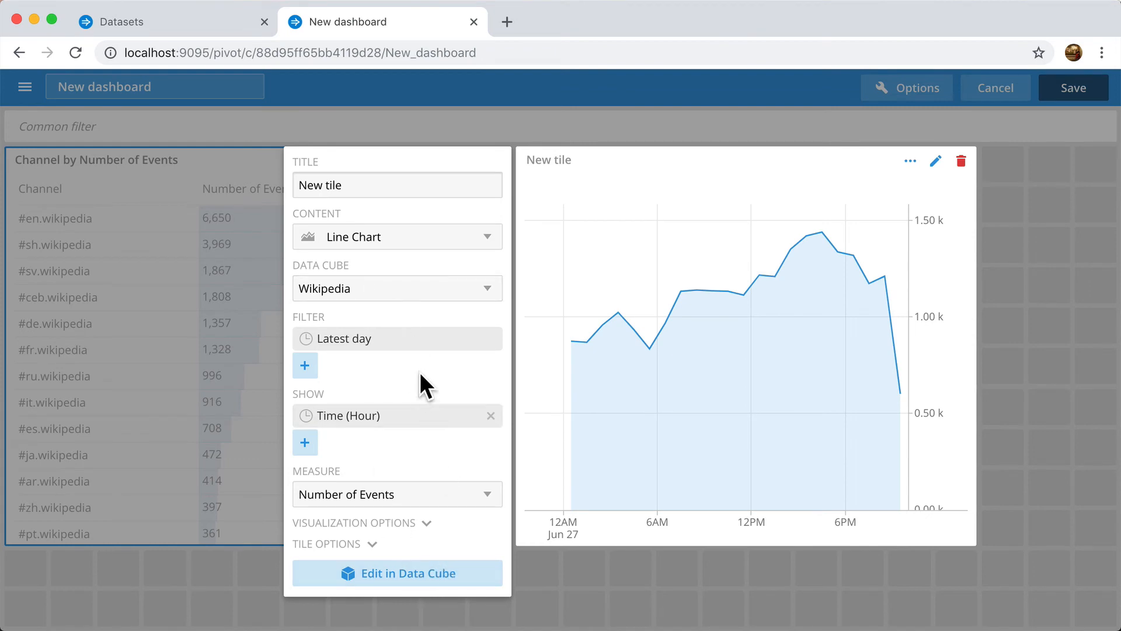
mouse_move(429, 424)
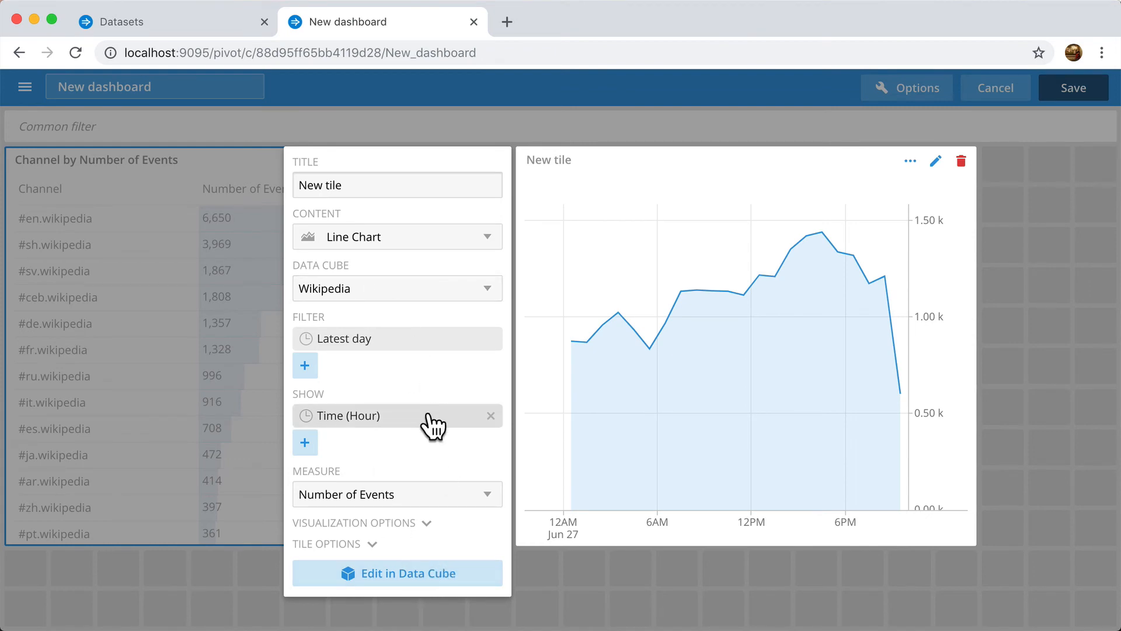
Set the line chart's time granularity to 5M and save the dashboard.
click(374, 416)
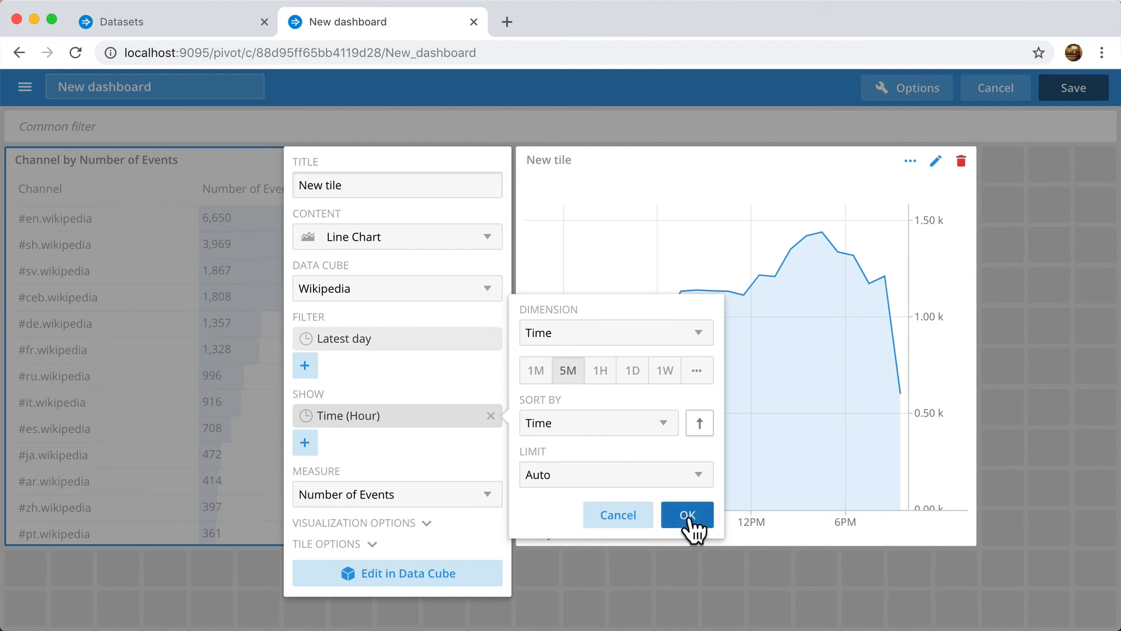
click(687, 514)
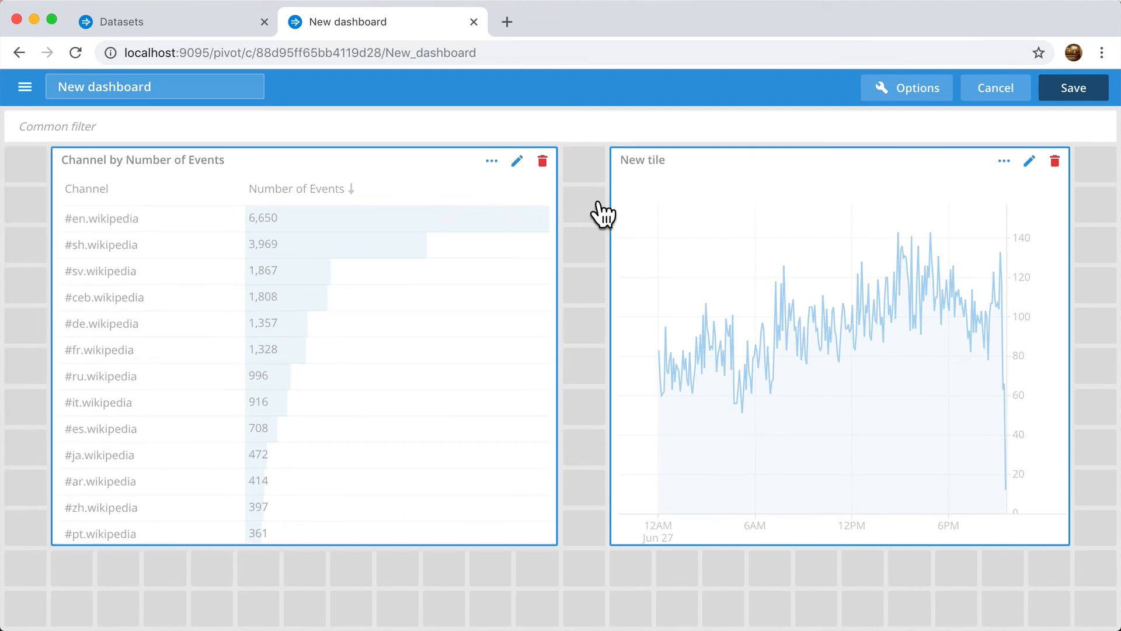
click(1074, 88)
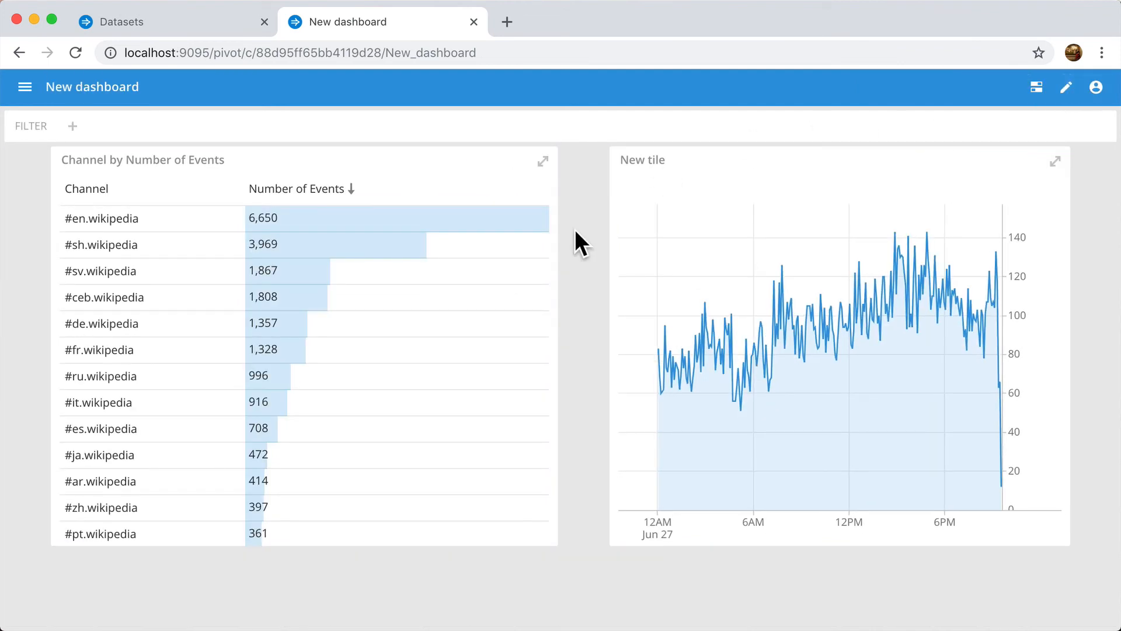
Filter the line chart by #sh, #ceb and #de.wikipedia, clear the filter, then expand the channel table.
click(102, 244)
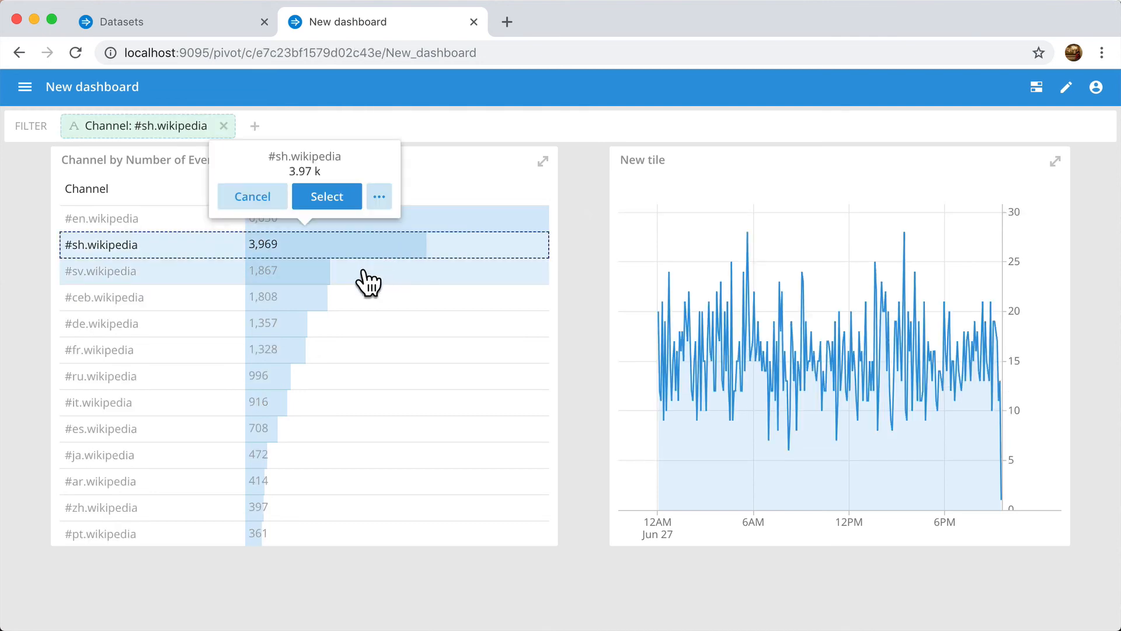
click(105, 297)
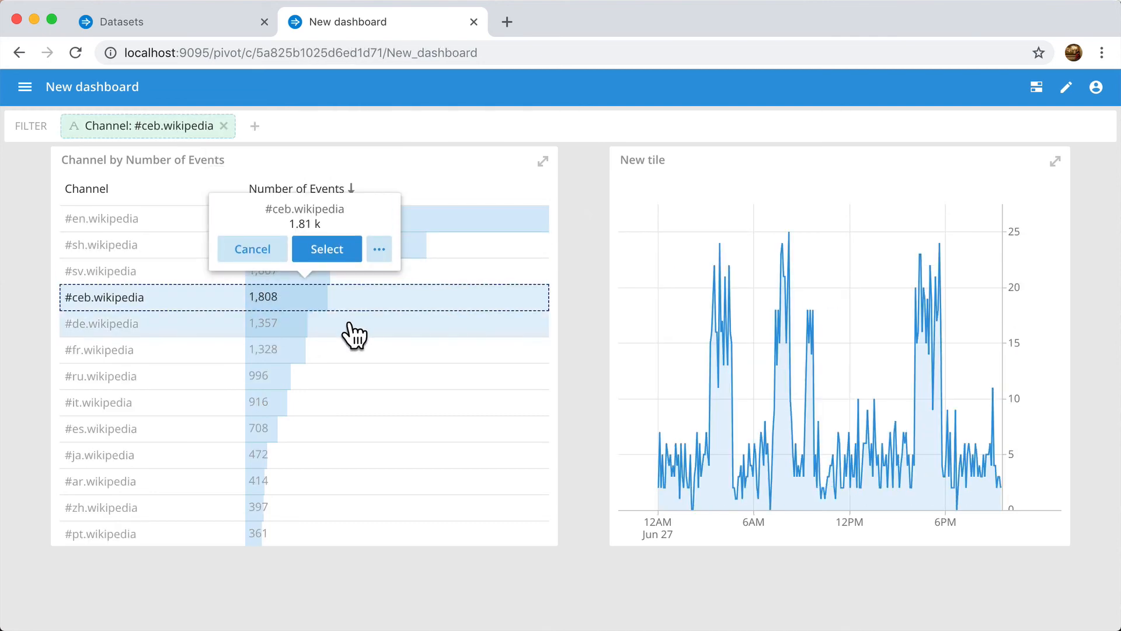
click(102, 324)
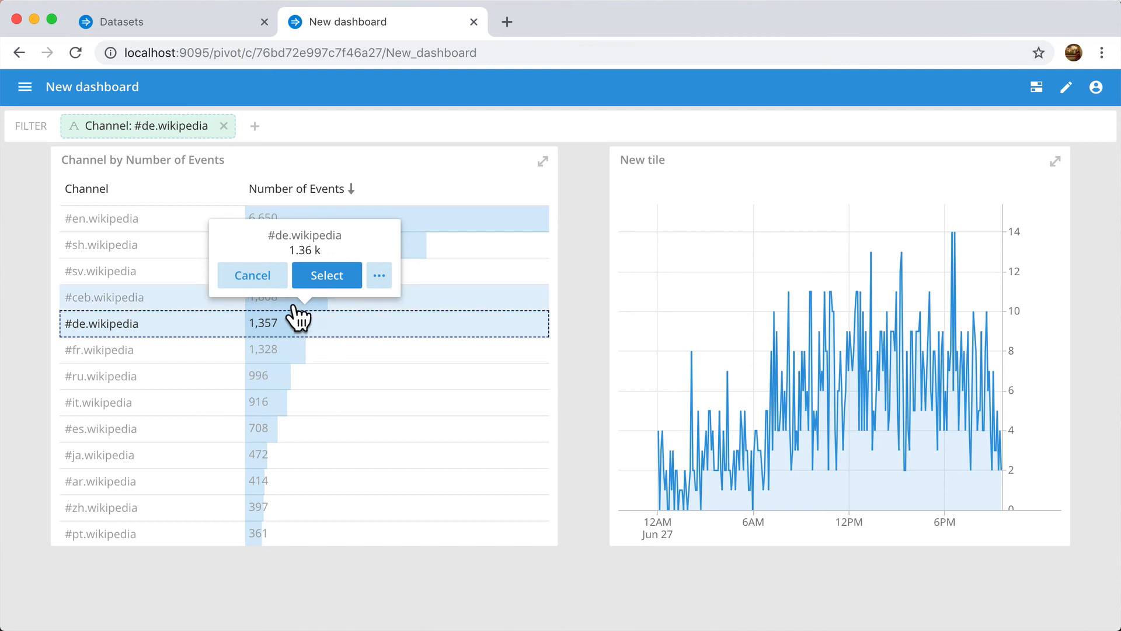
click(251, 275)
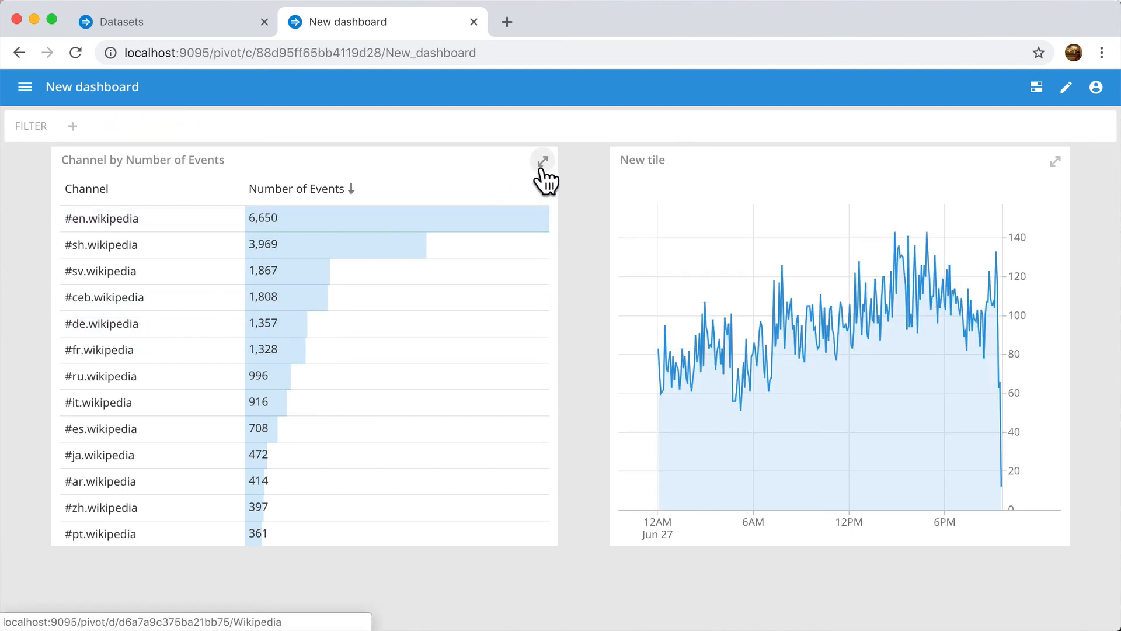
click(542, 161)
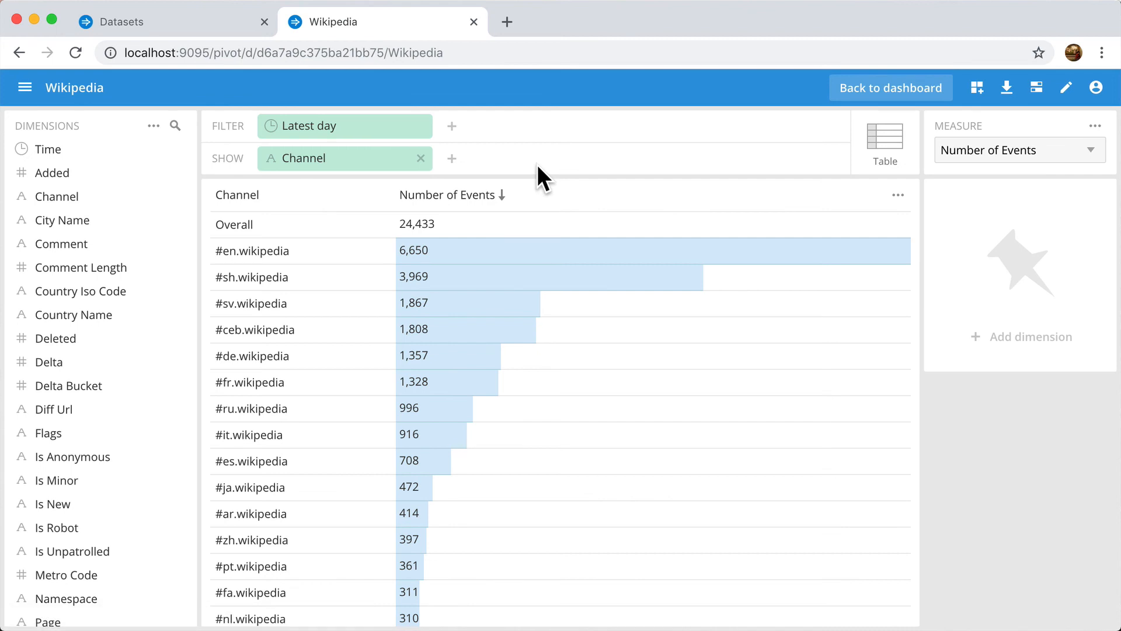